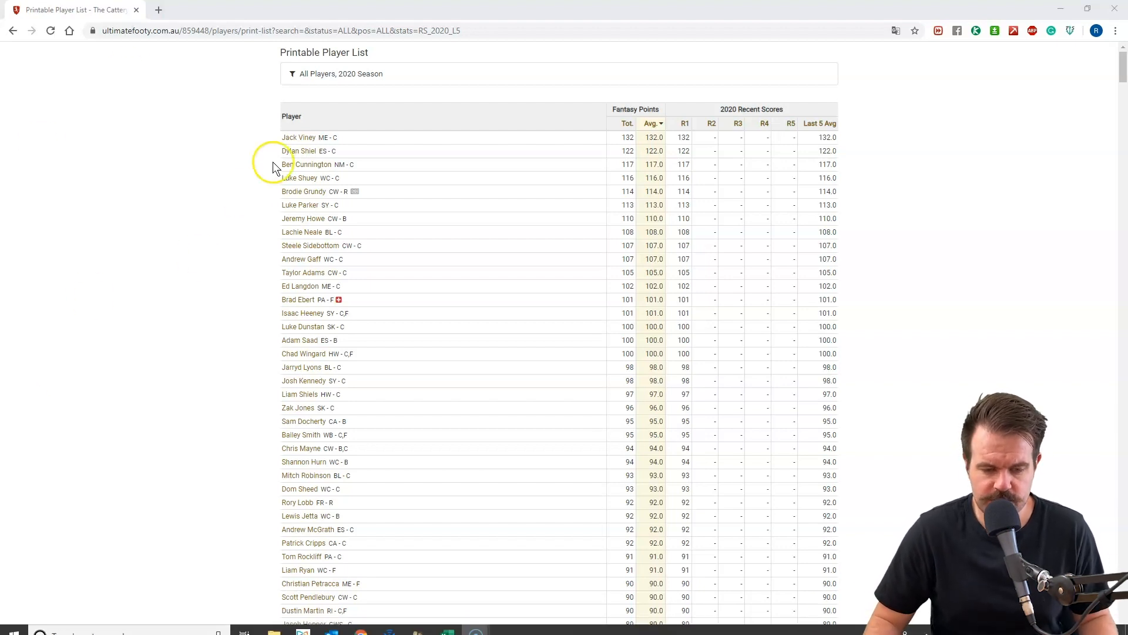
Step: View the first player's summary card, close it, then show Brodie Grundy's card
left_click(299, 136)
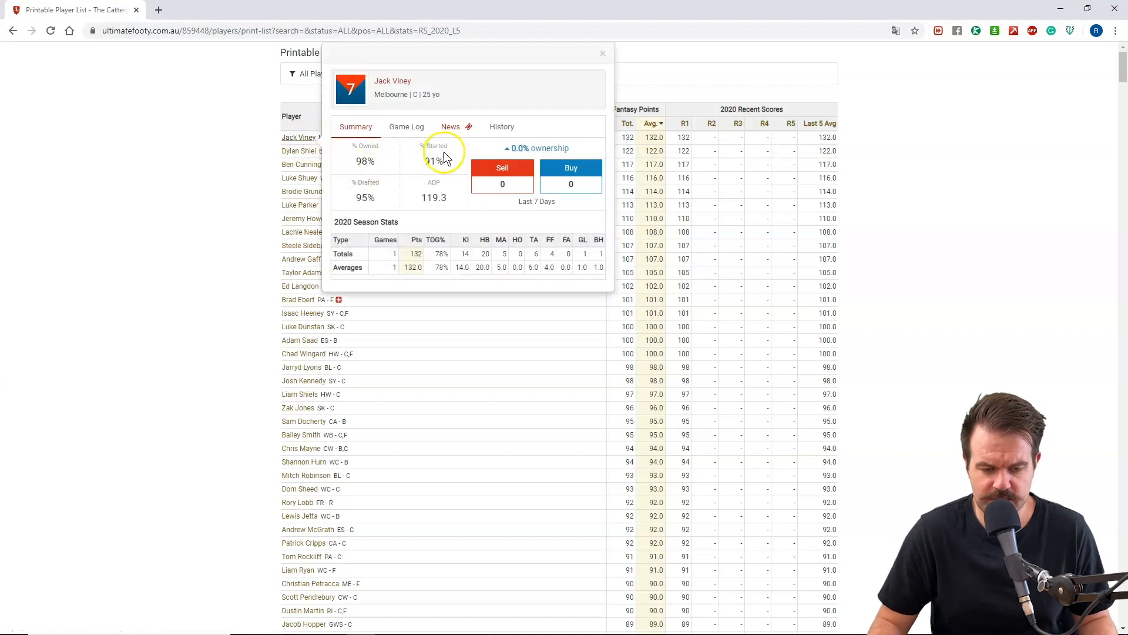
mouse_move(425, 193)
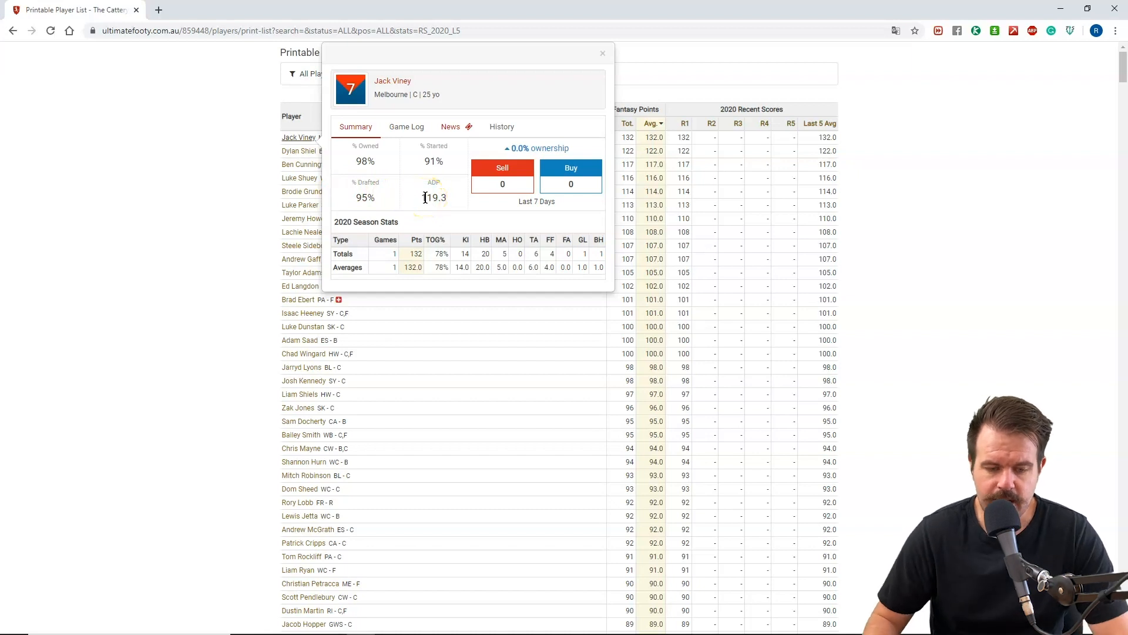
left_click(603, 53)
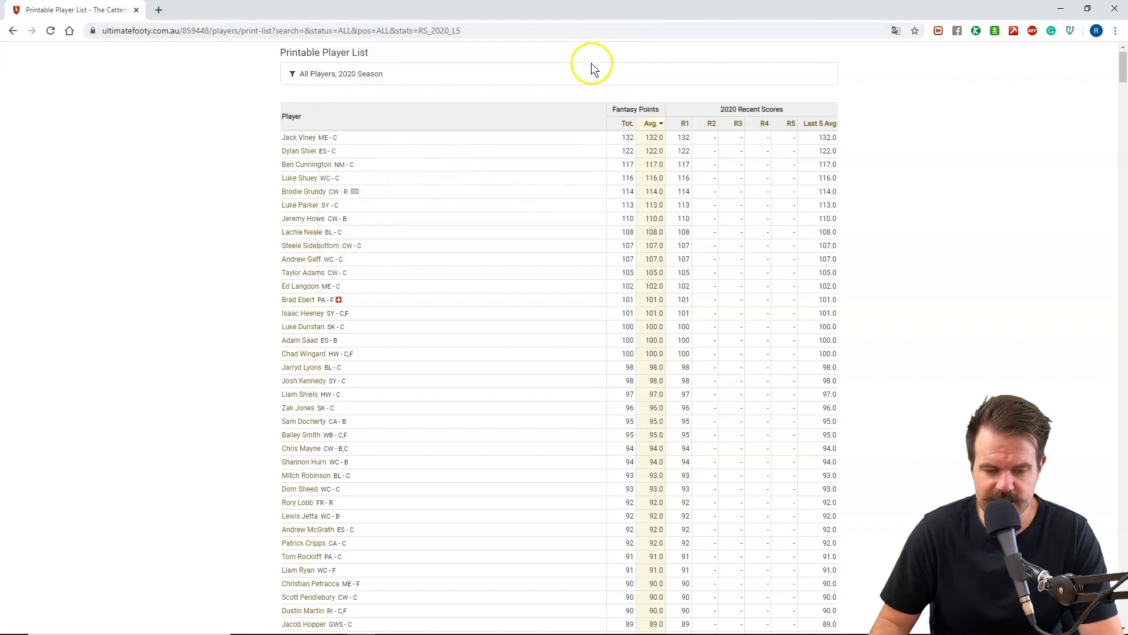
left_click(298, 150)
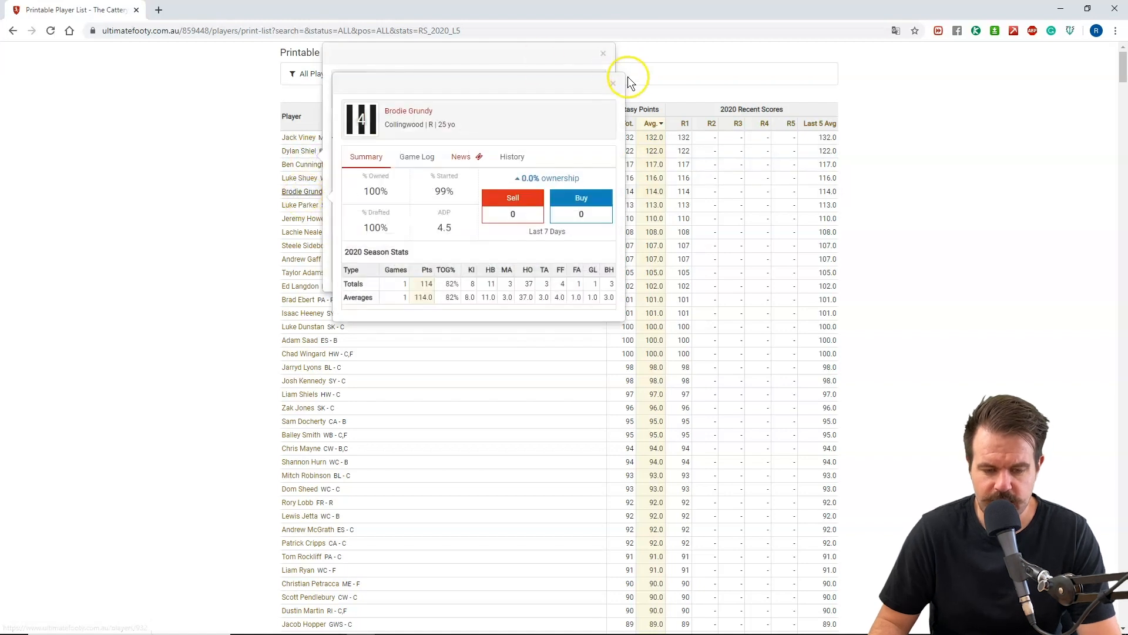
Step: Show the page source and select a player row's data-player-modal-target path
right_click(924, 224)
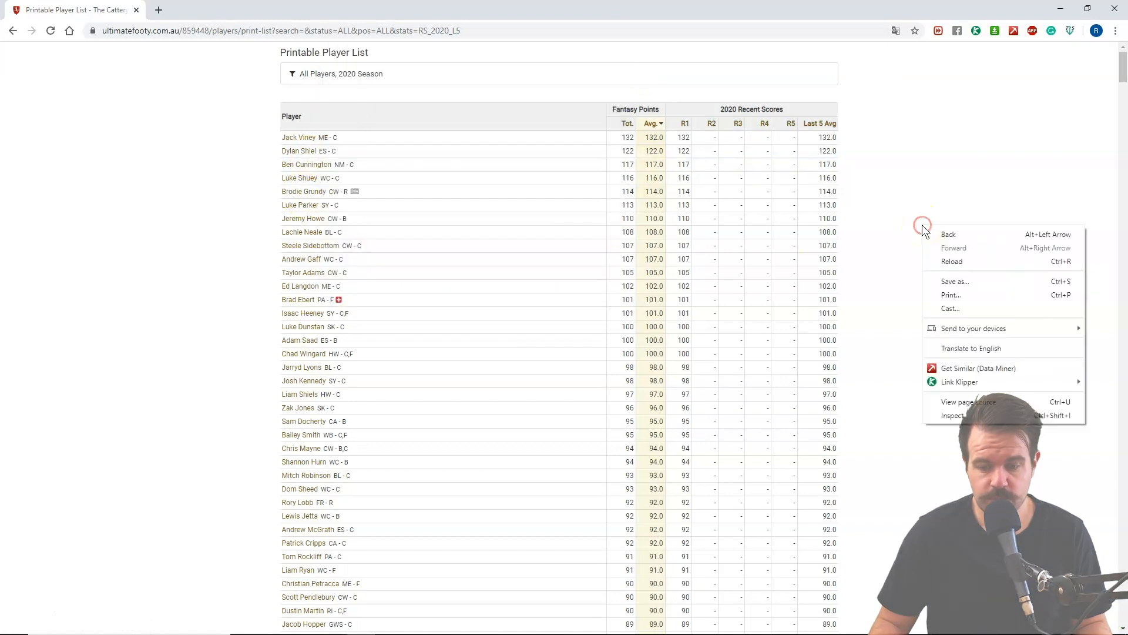
mouse_move(986, 405)
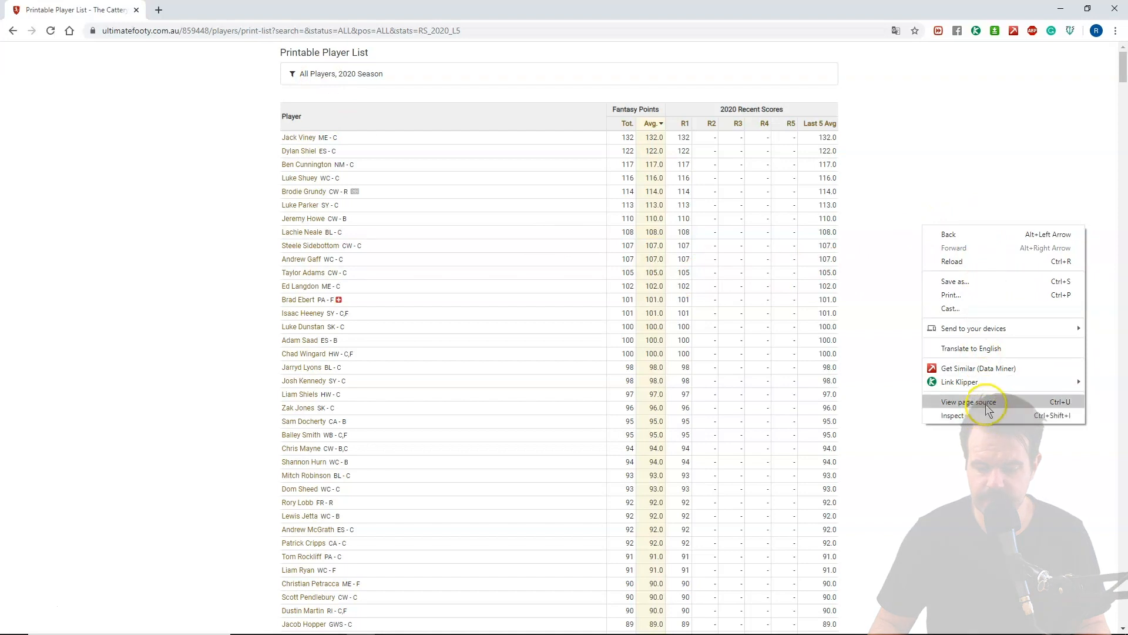
left_click(969, 402)
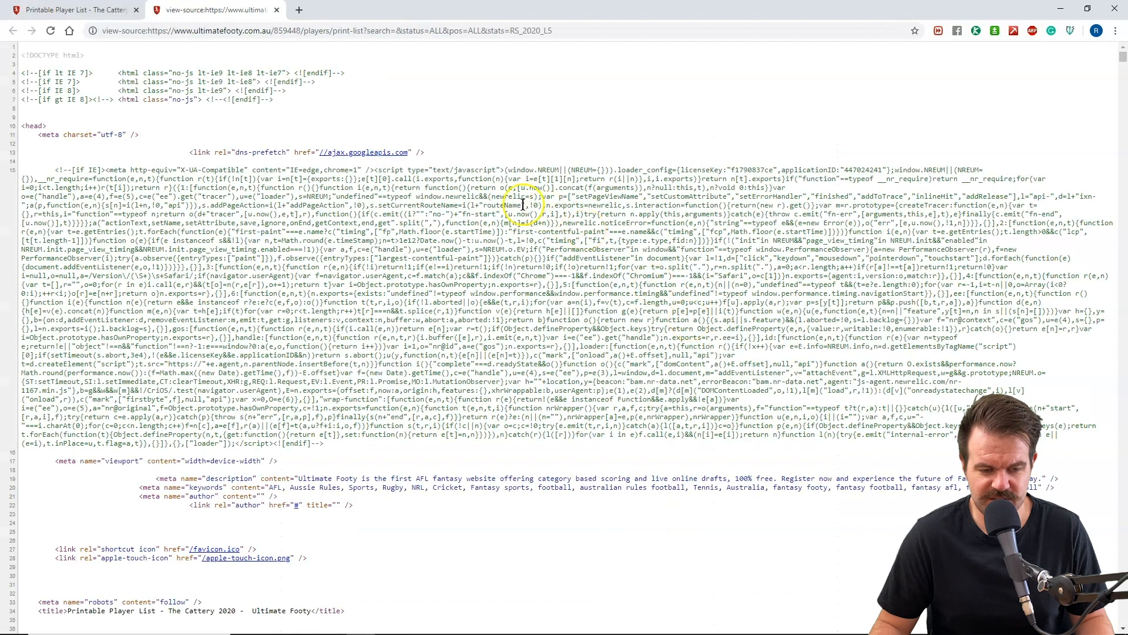
mouse_move(1023, 63)
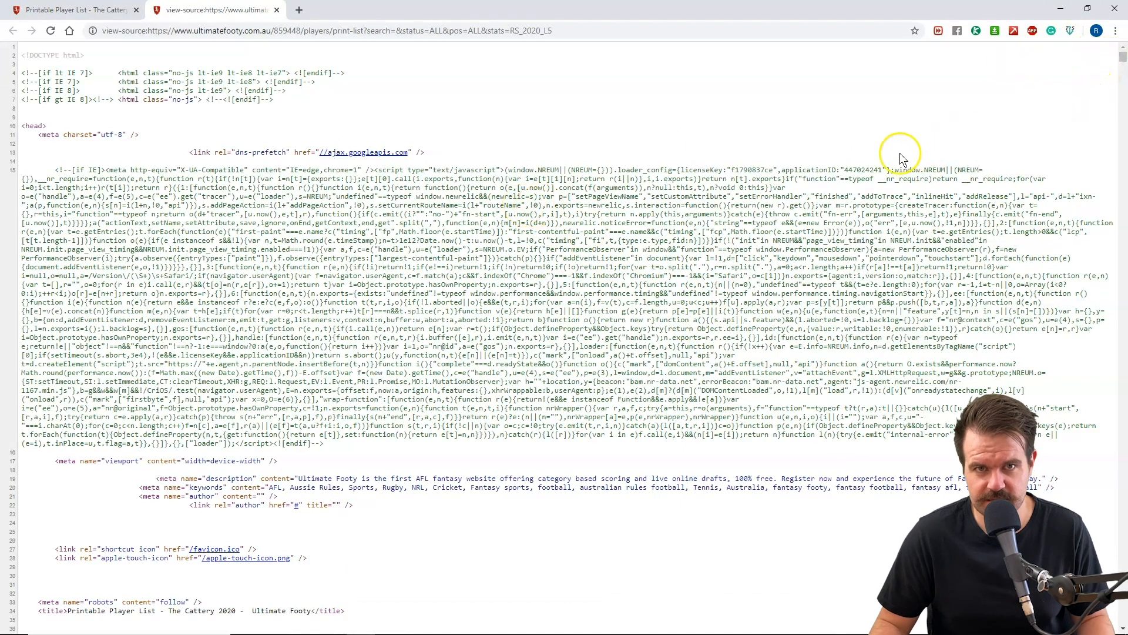
scroll("down", 3)
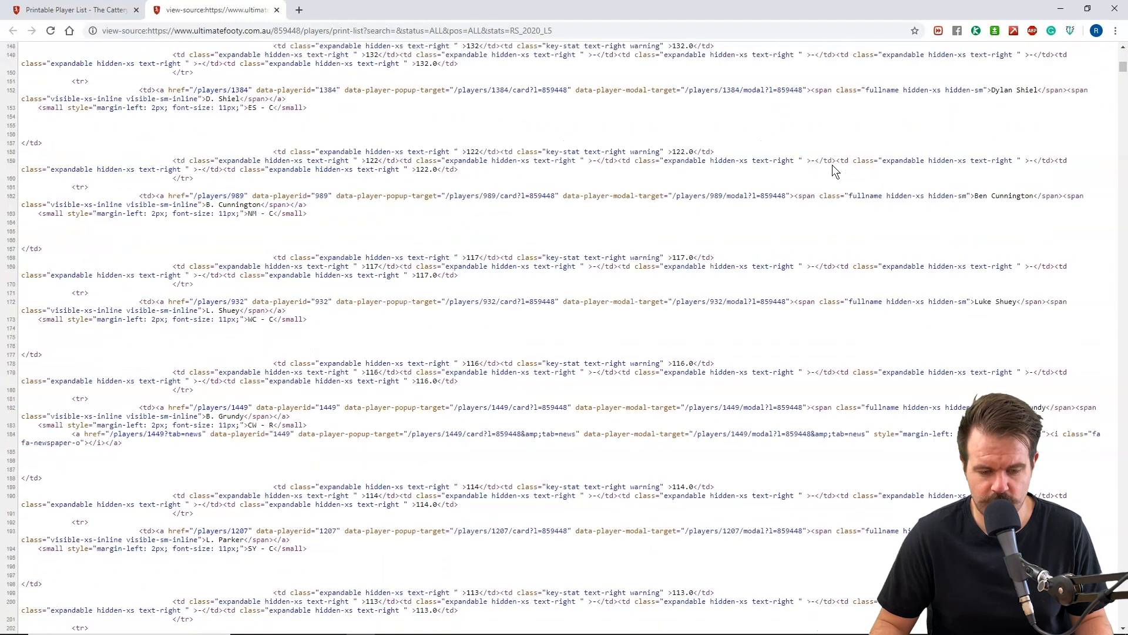
scroll("down", 3)
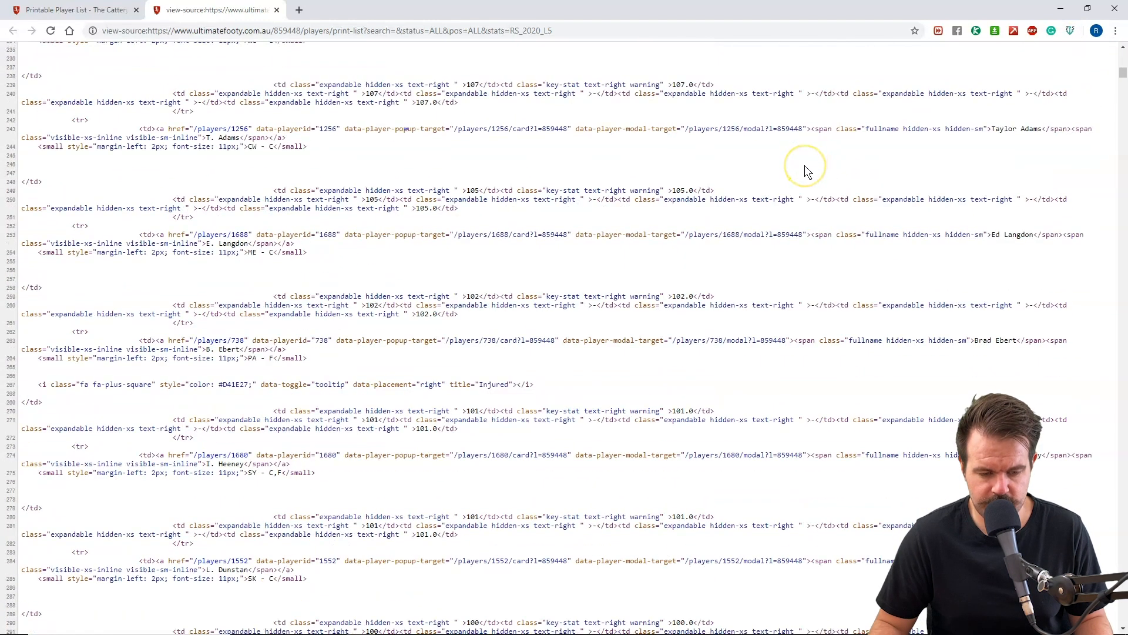
scroll("down", 3)
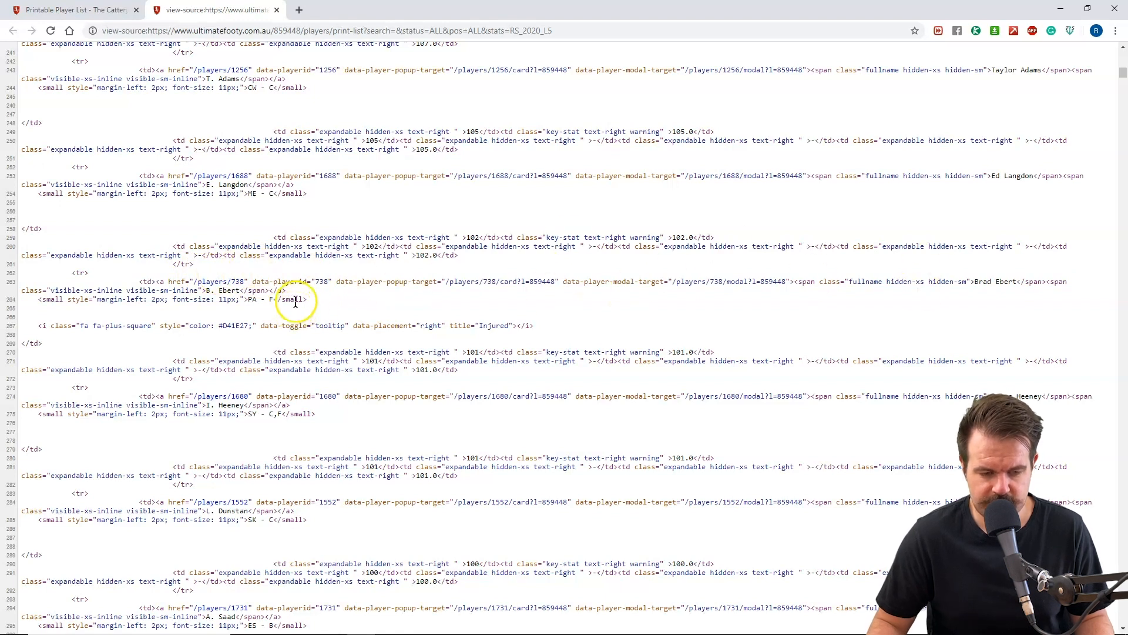
mouse_move(375, 250)
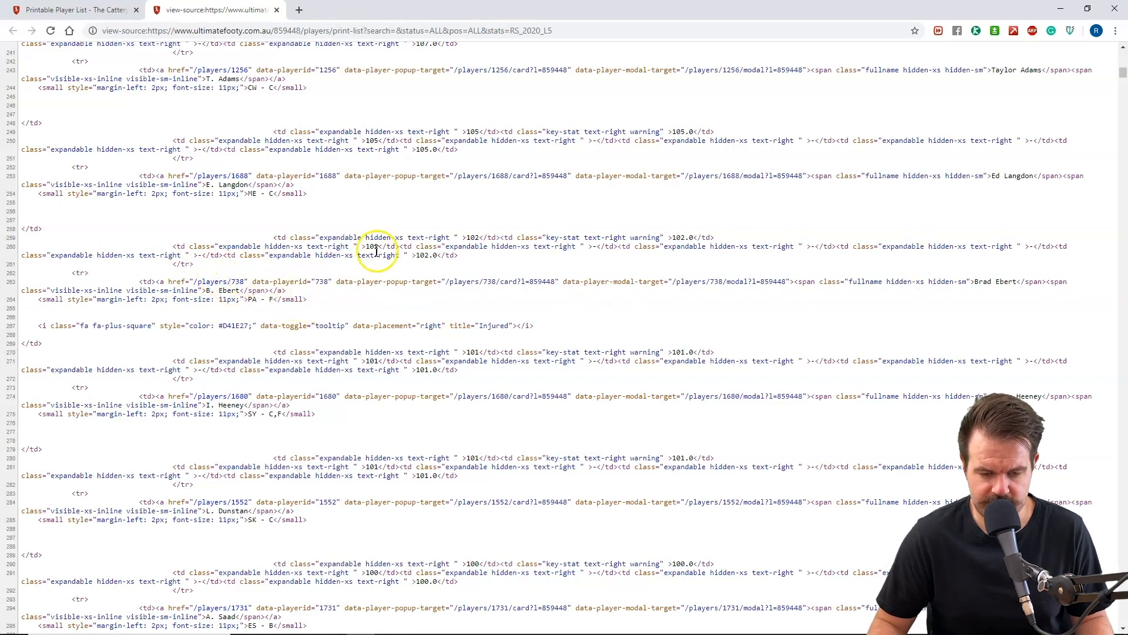
mouse_move(736, 286)
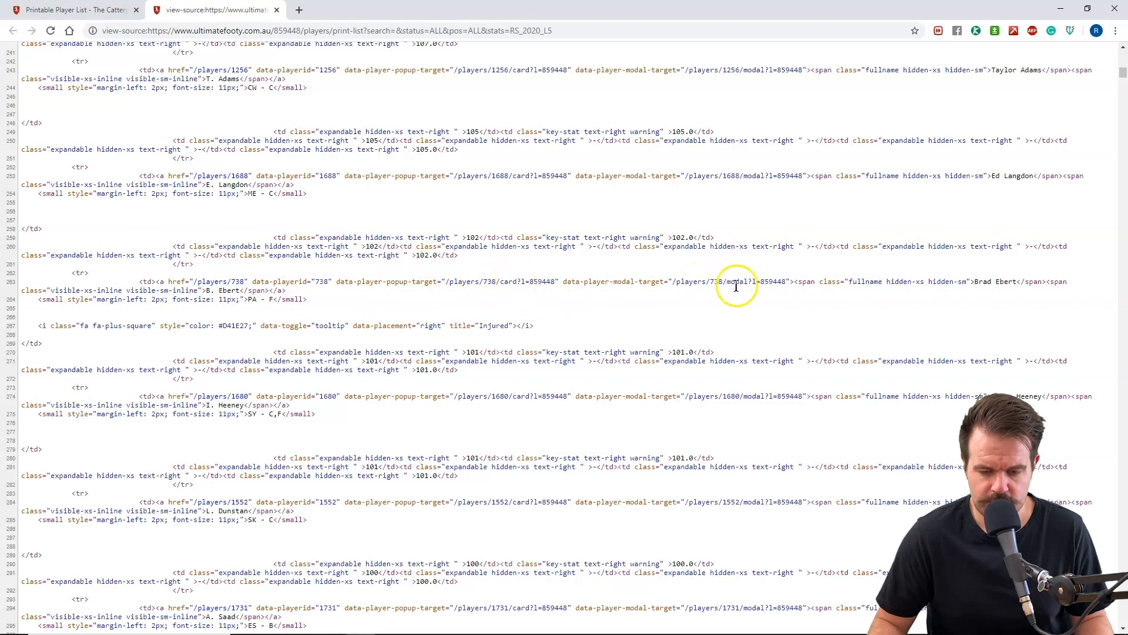
double_click(691, 282)
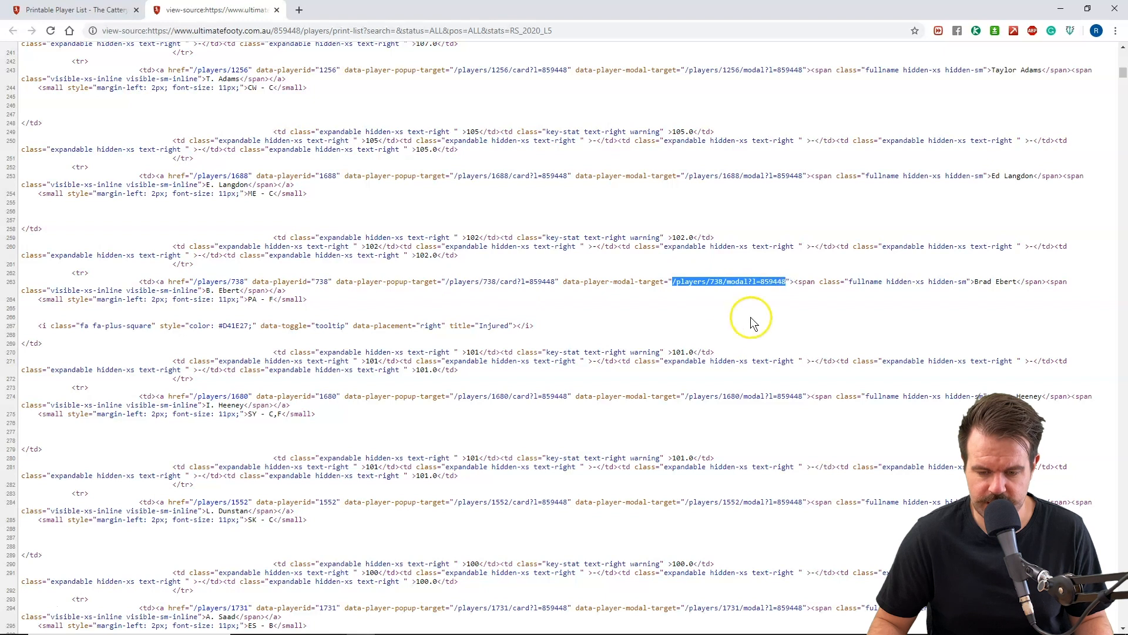
mouse_move(746, 299)
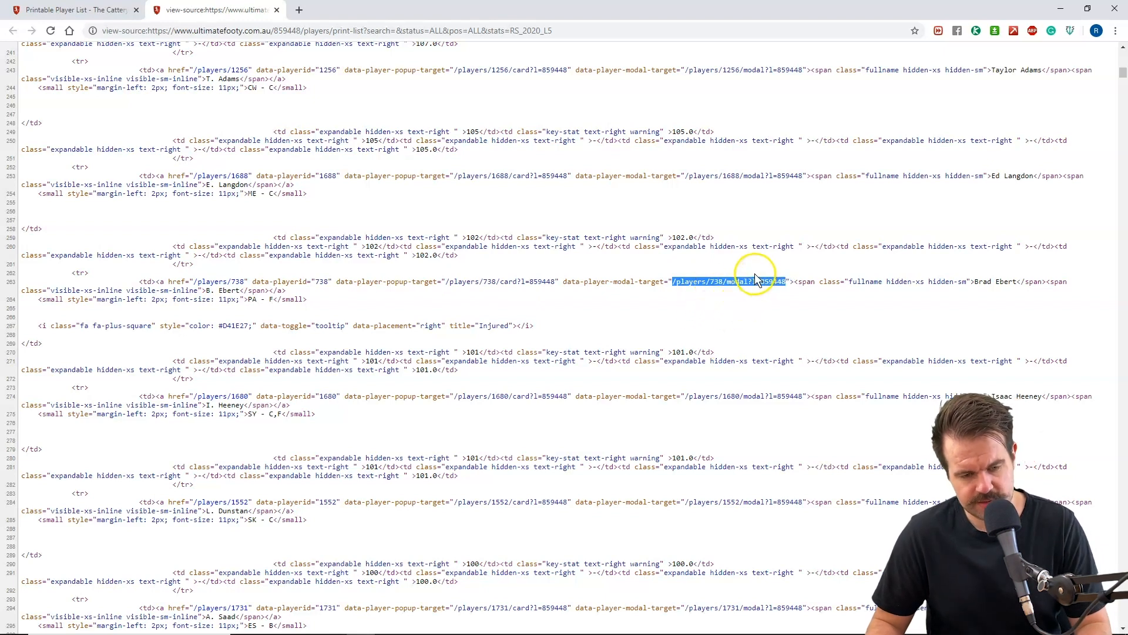
Step: Load the /players/738/modal address directly, then return to the page source tab
left_click(64, 12)
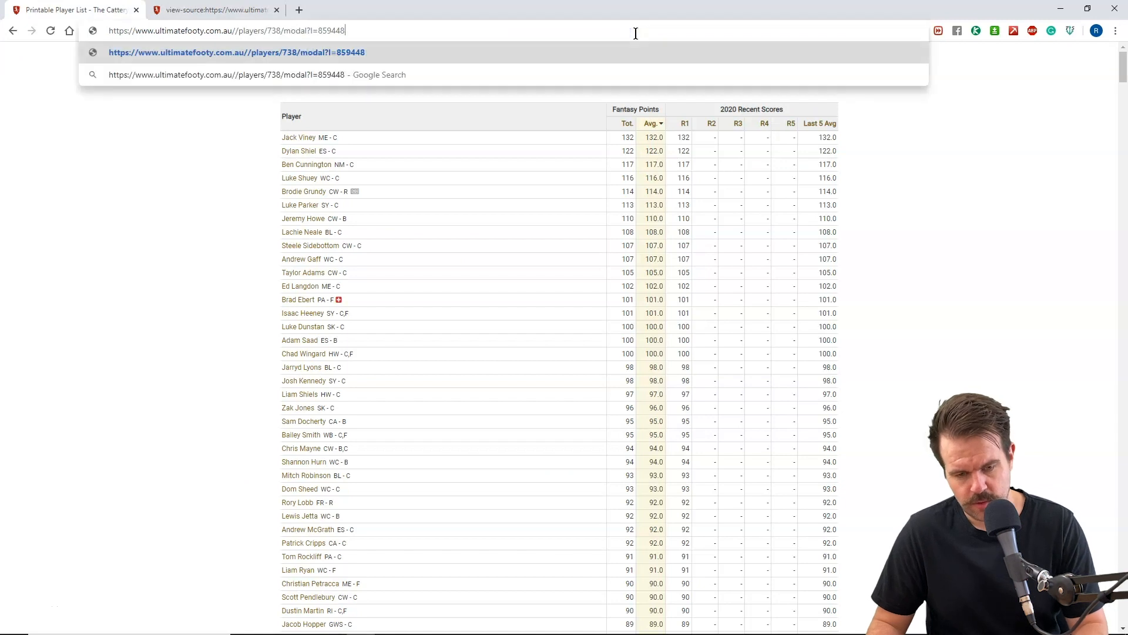
key("Enter")
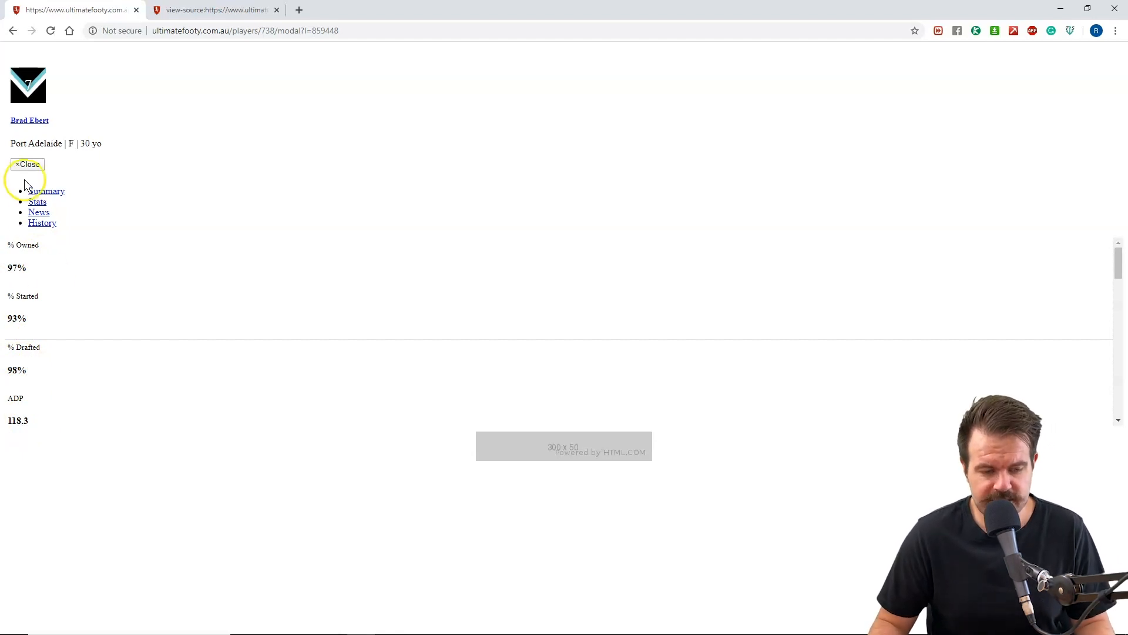
mouse_move(49, 436)
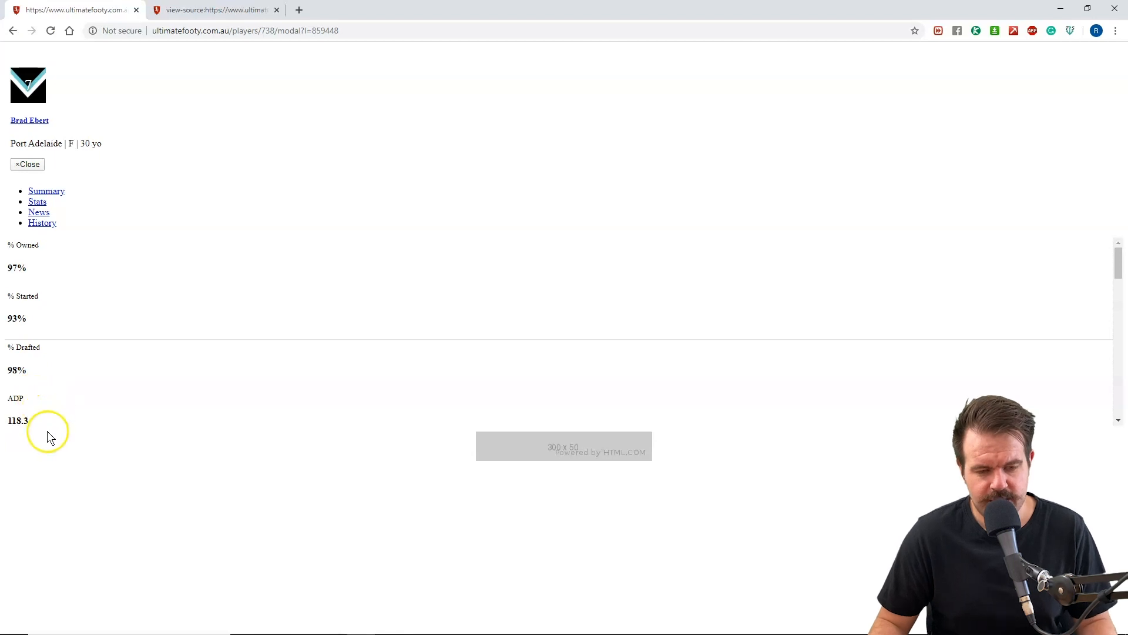
left_click(218, 9)
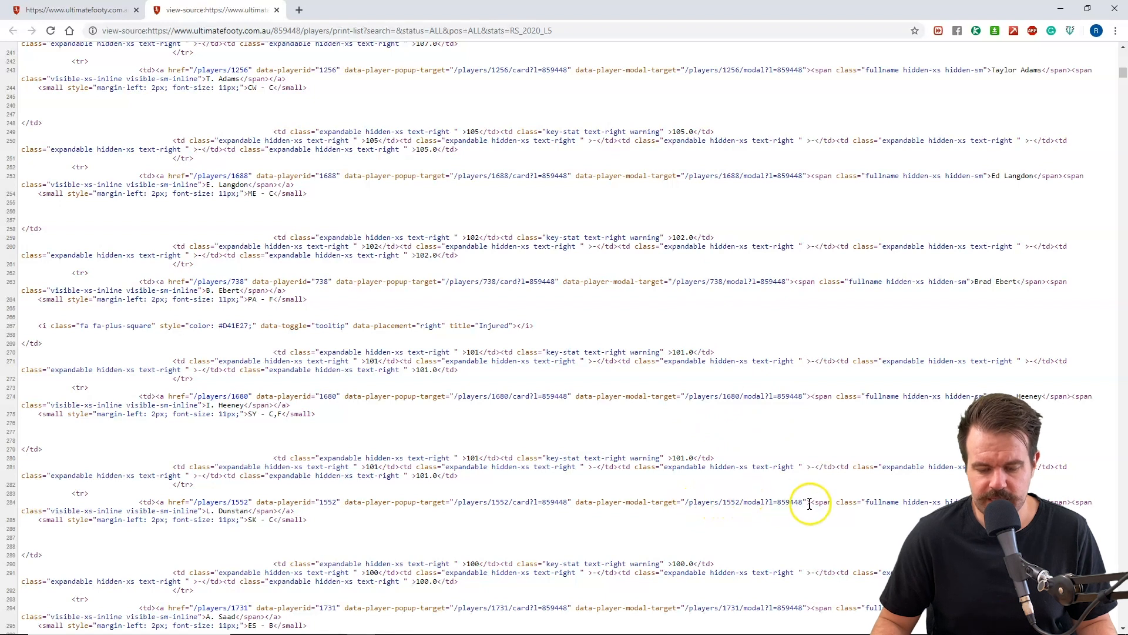
mouse_move(719, 502)
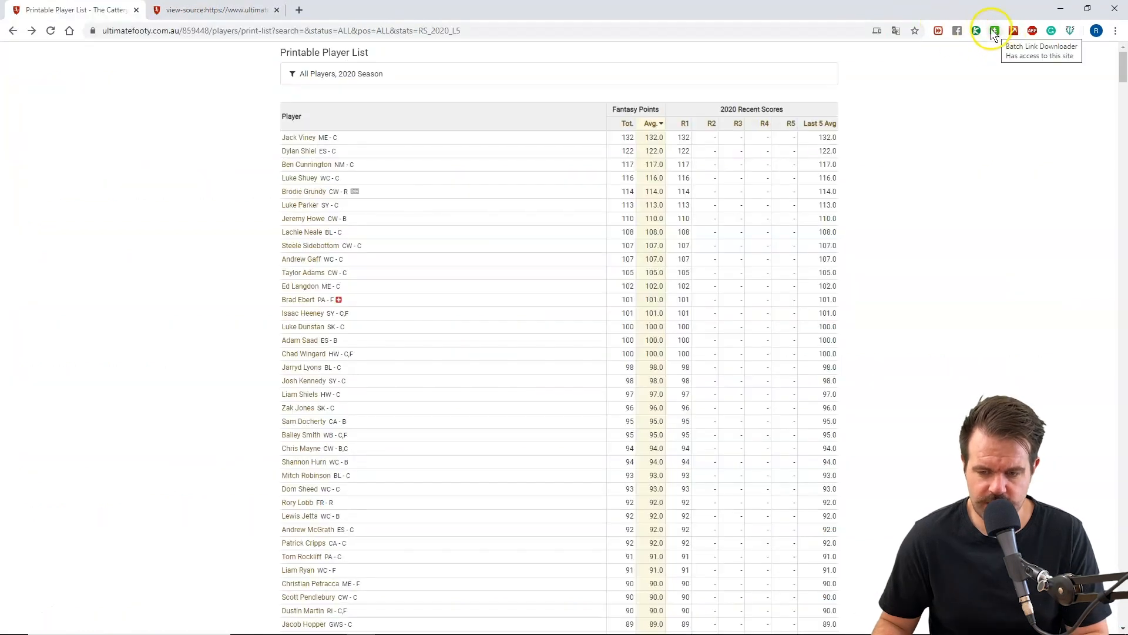
mouse_move(976, 30)
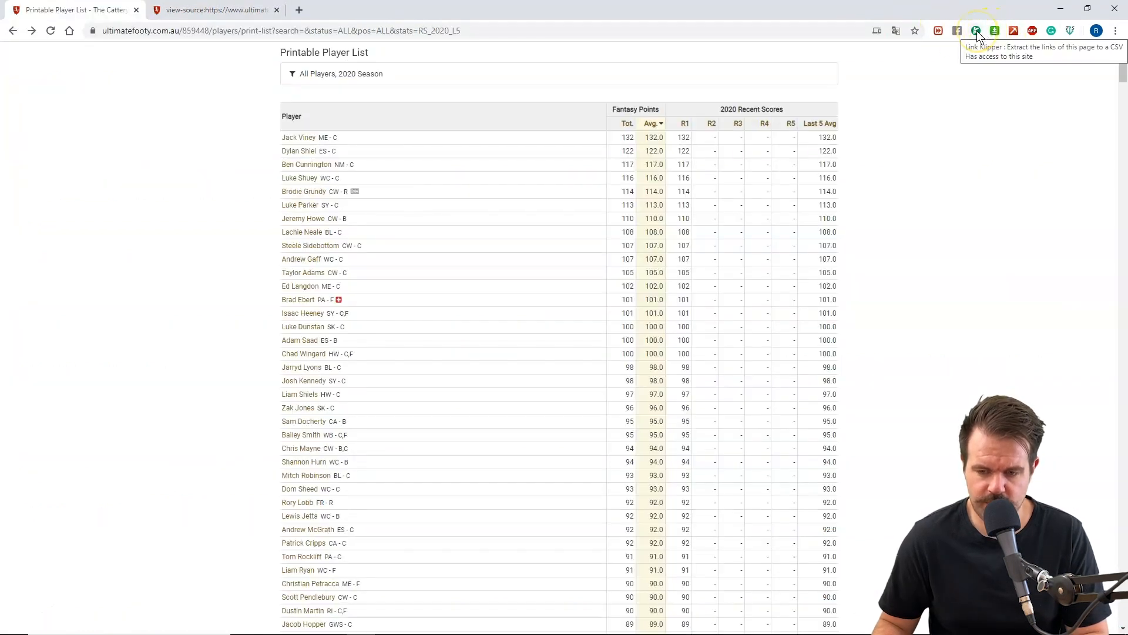
Step: Extract all page links to a CSV with the Link Klipper extension
left_click(975, 31)
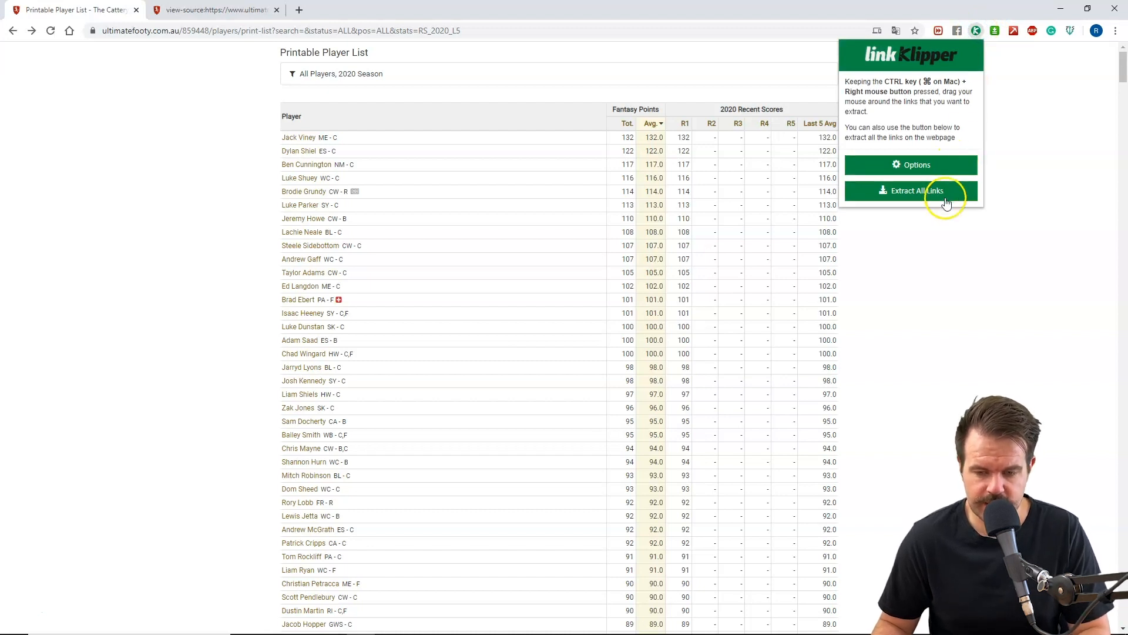
left_click(911, 191)
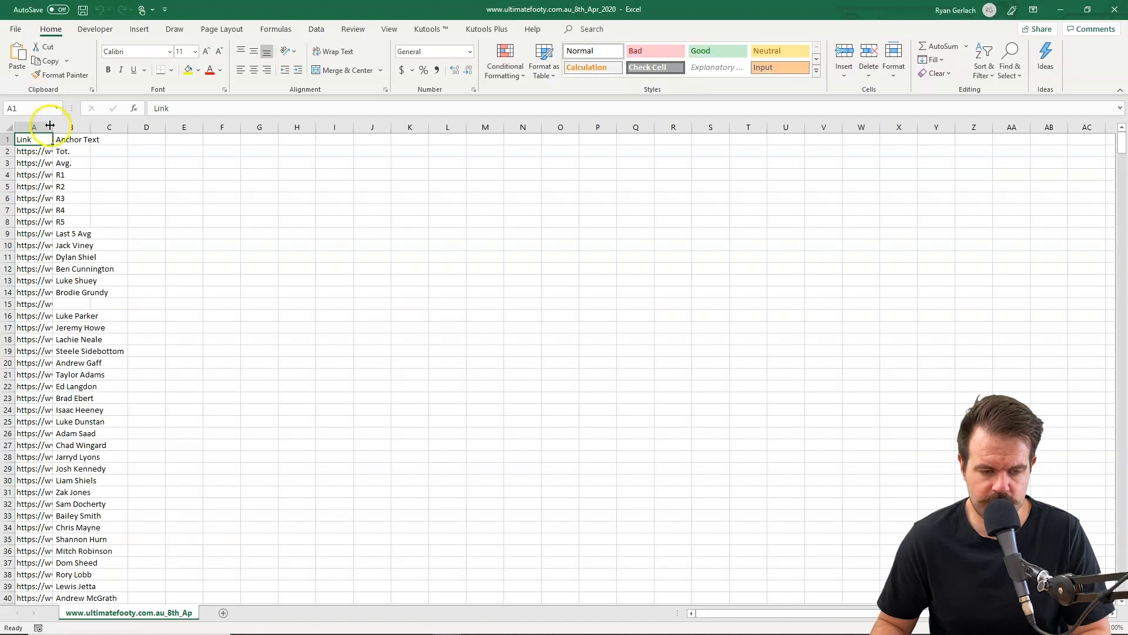
Step: Autofit column A and load the link list as a table into Power Query Editor
double_click(52, 127)
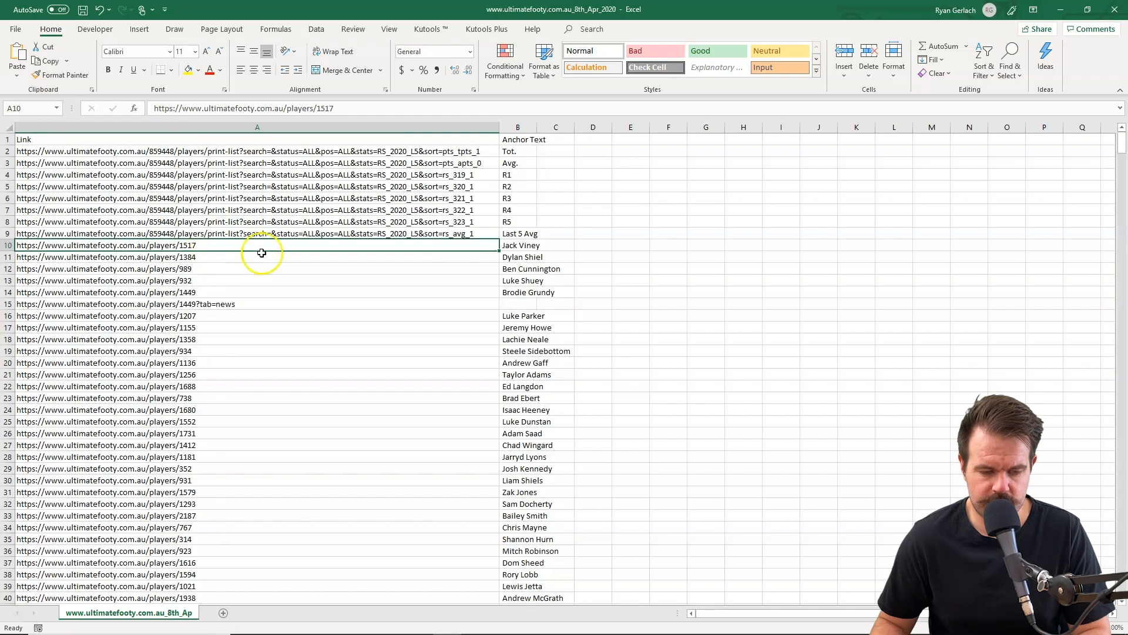
left_click(316, 28)
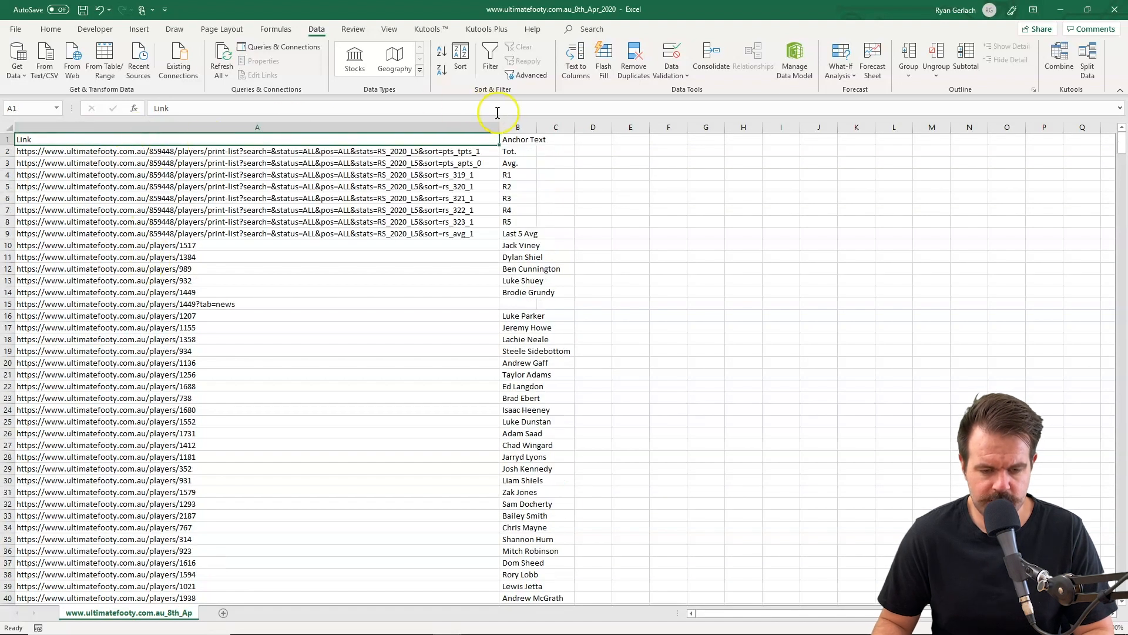
mouse_move(336, 19)
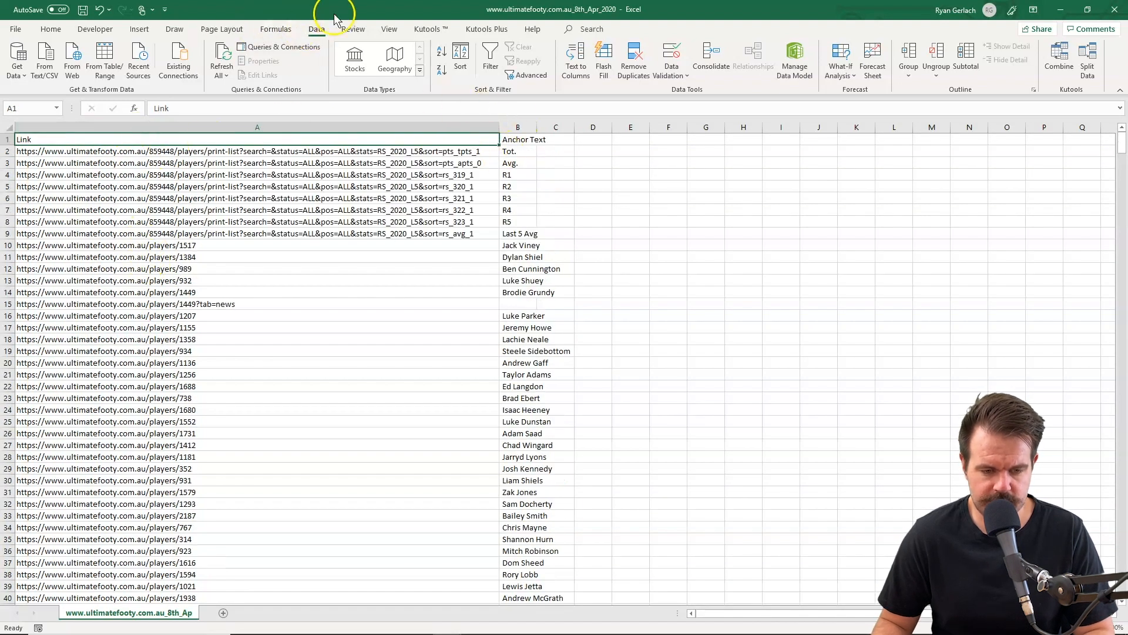
mouse_move(104, 54)
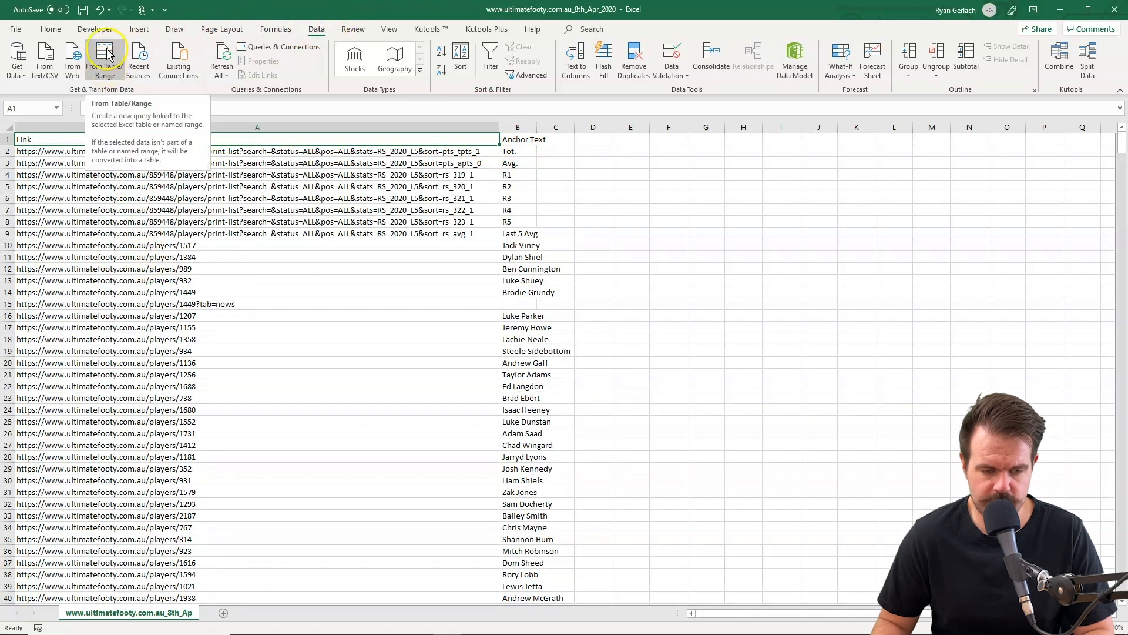
left_click(105, 53)
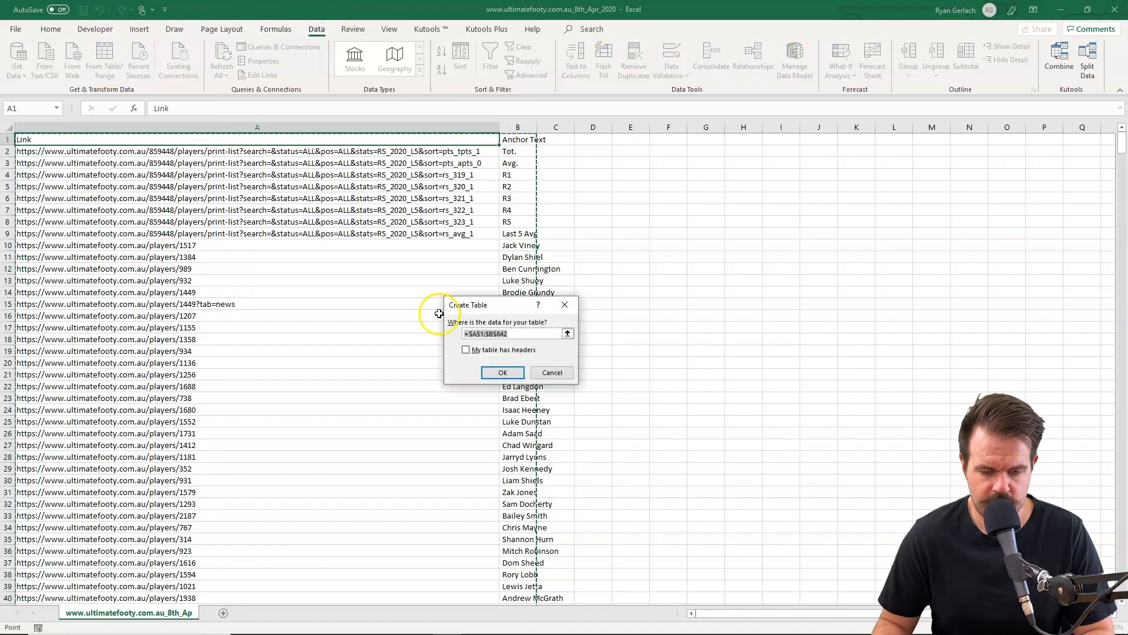
left_click(502, 372)
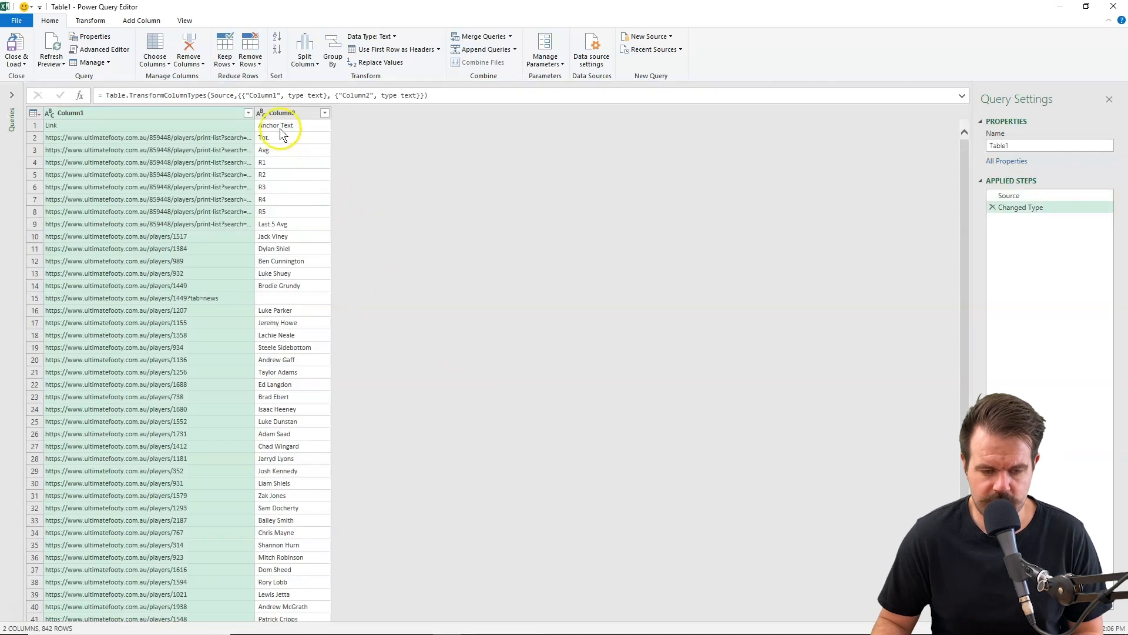
Step: Filter Column1 to drop addresses containing print-list and news
scroll("down", 3)
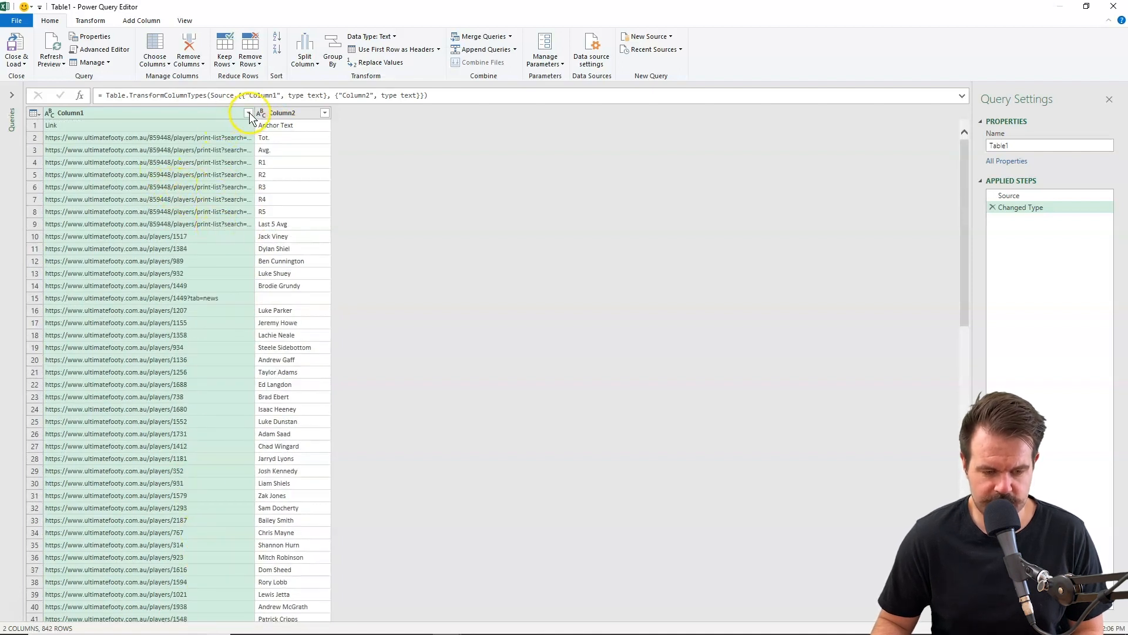
left_click(248, 113)
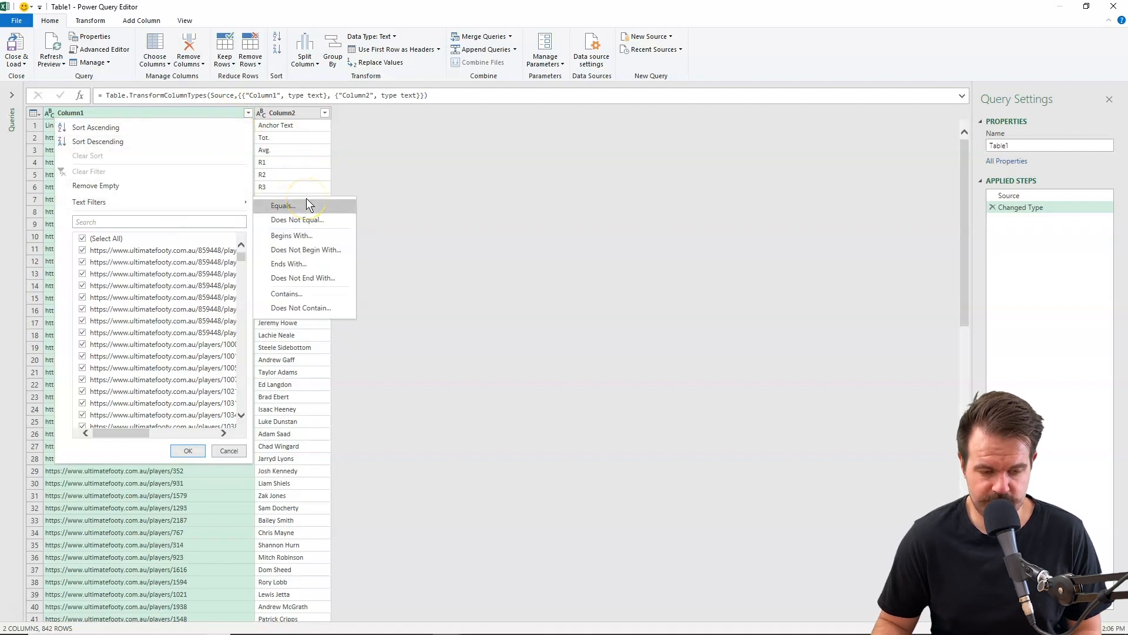
mouse_move(299, 308)
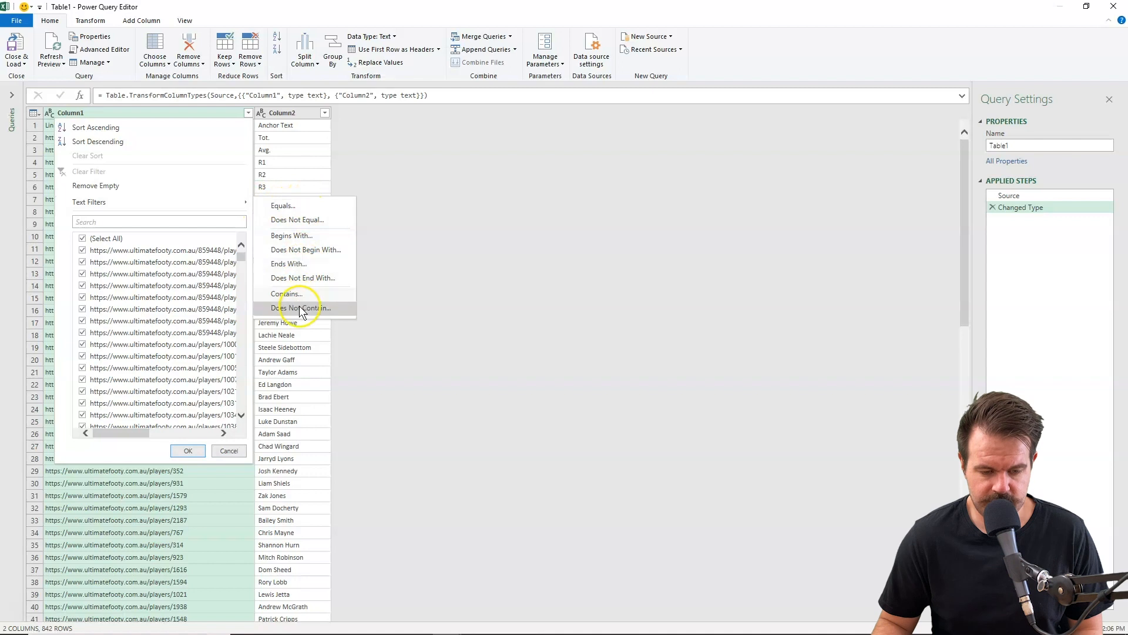
left_click(300, 308)
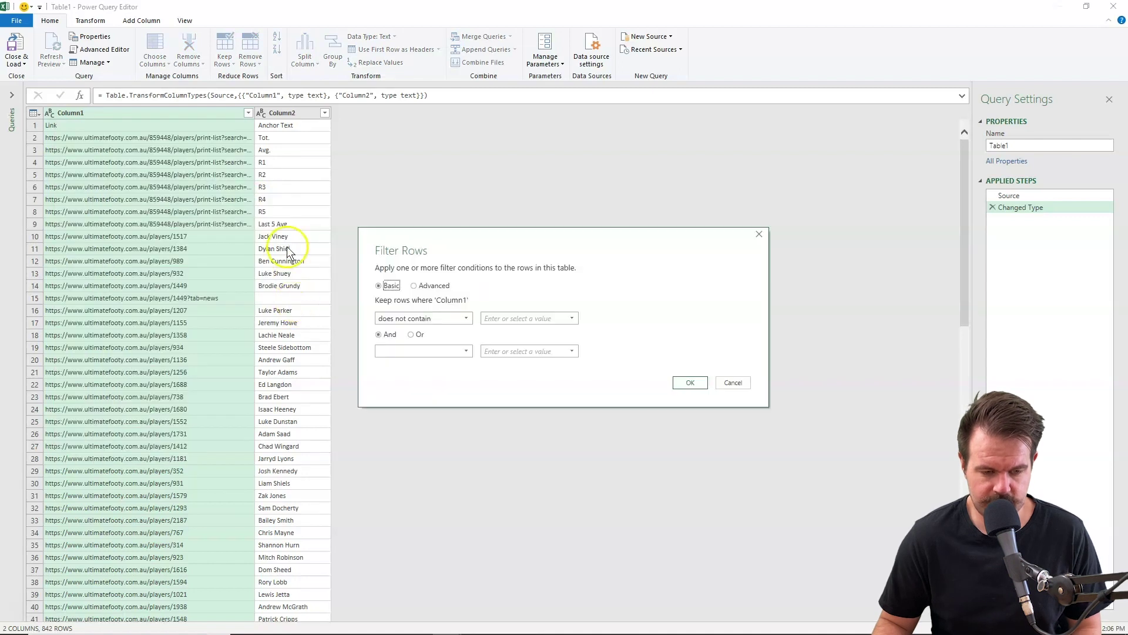
type("print-list")
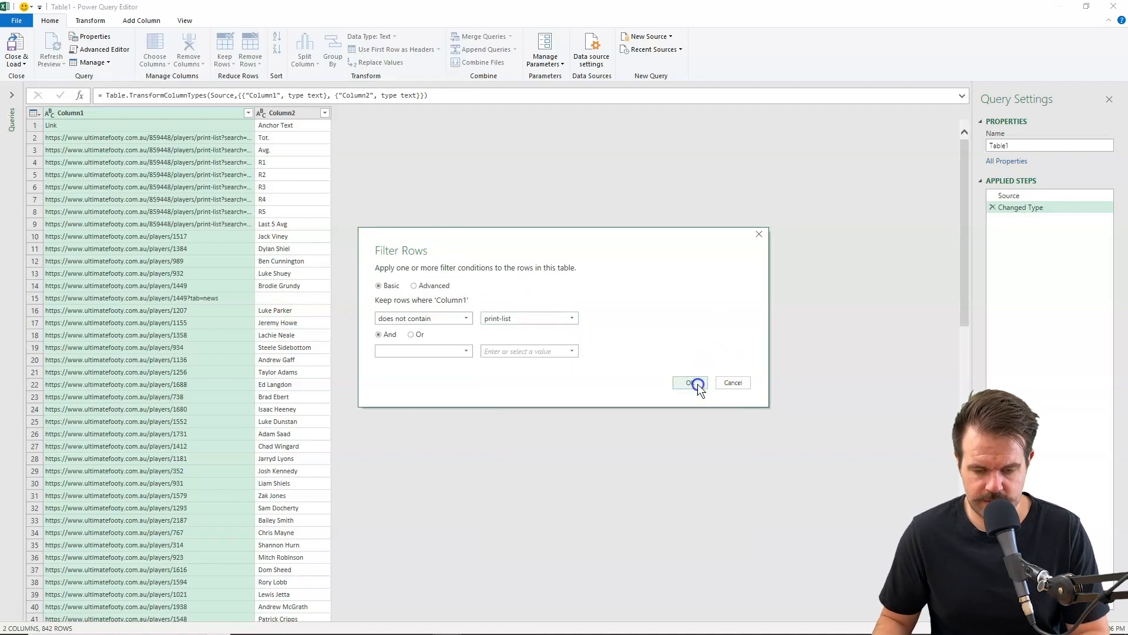
left_click(690, 383)
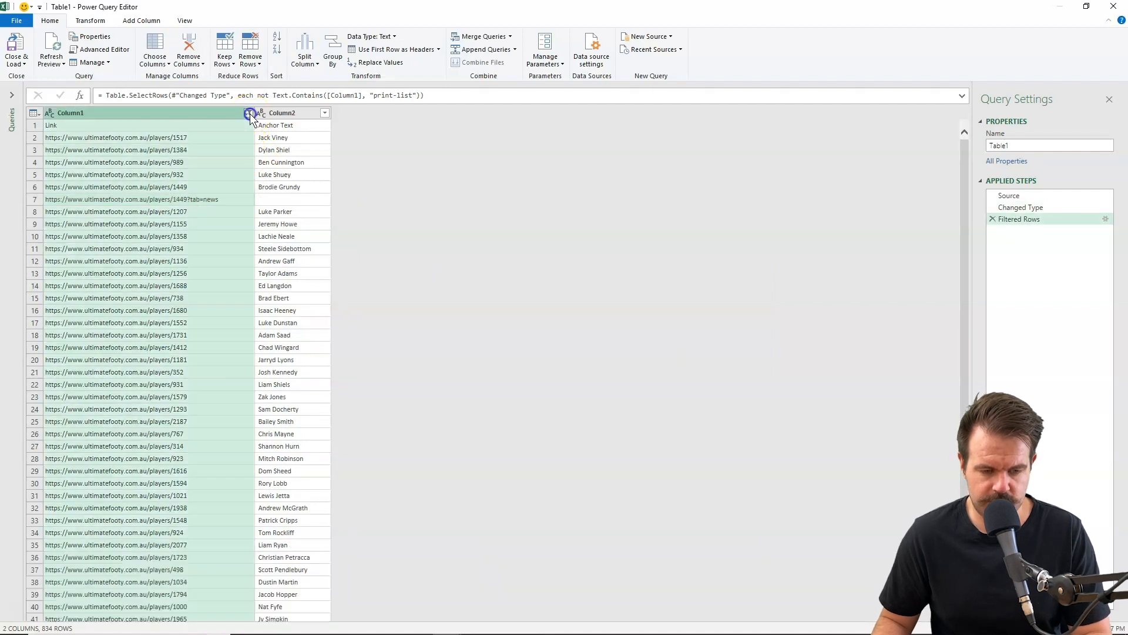
left_click(249, 112)
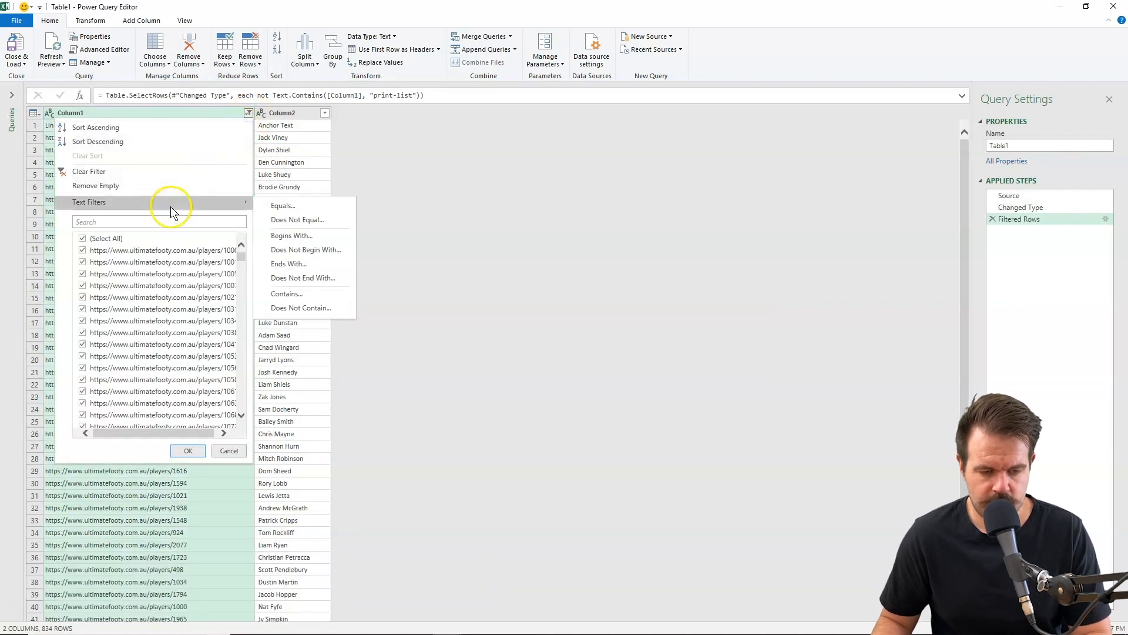
mouse_move(304, 308)
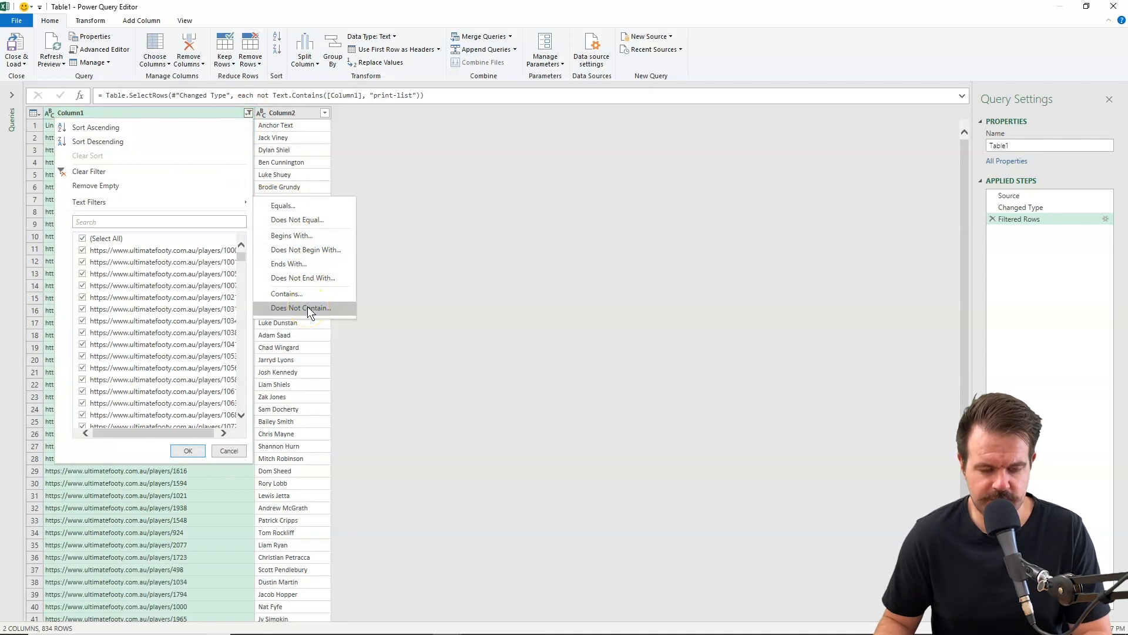
left_click(301, 308)
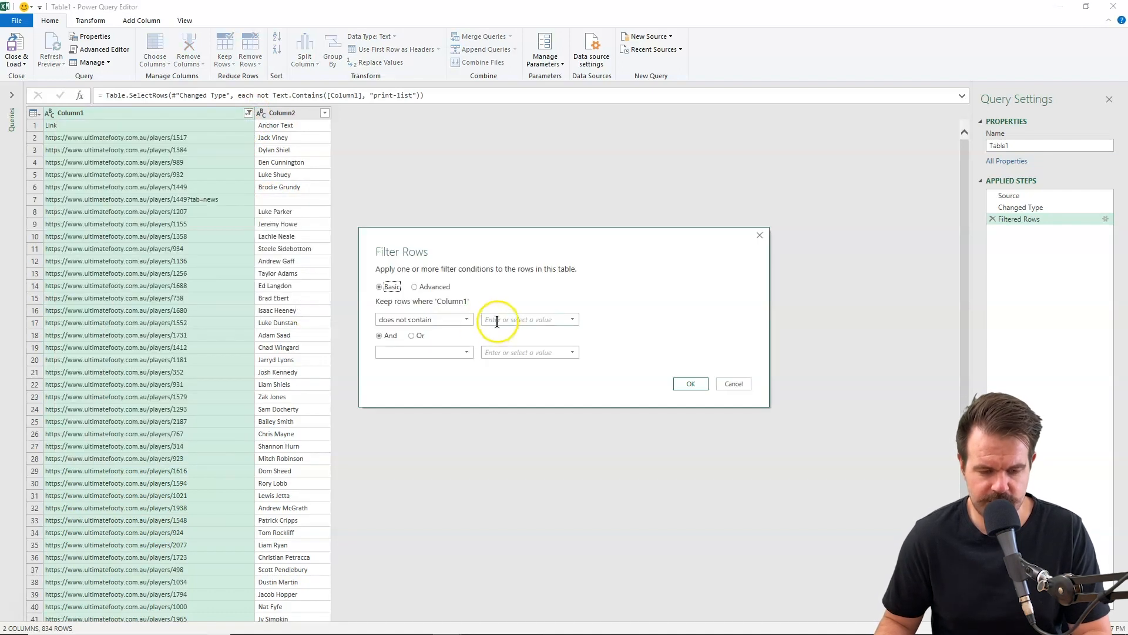
type("news")
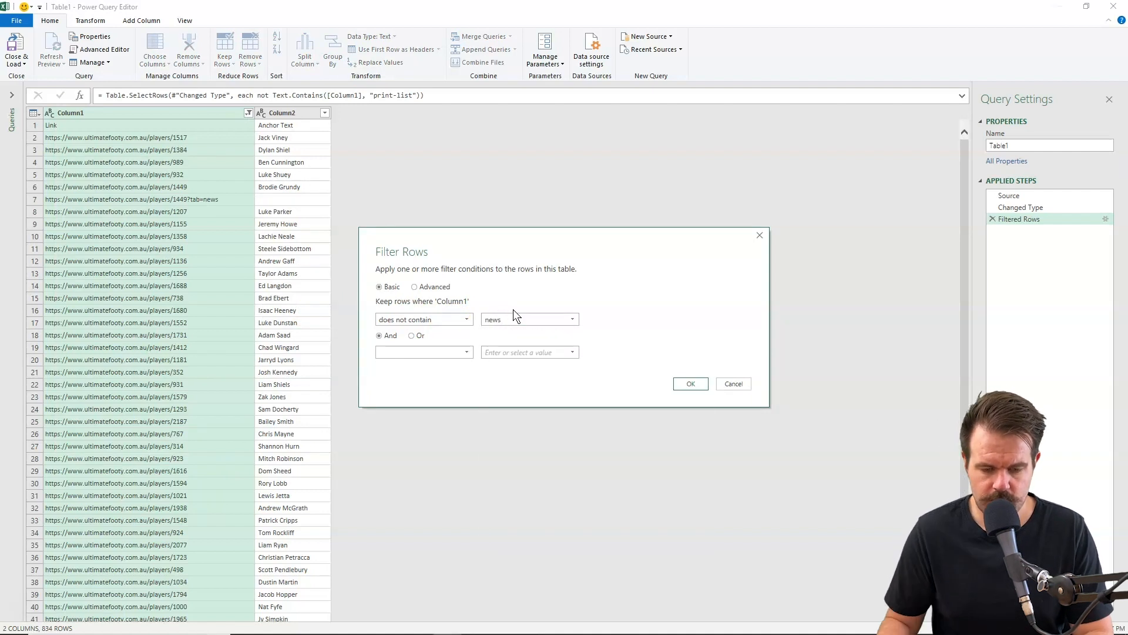
left_click(691, 383)
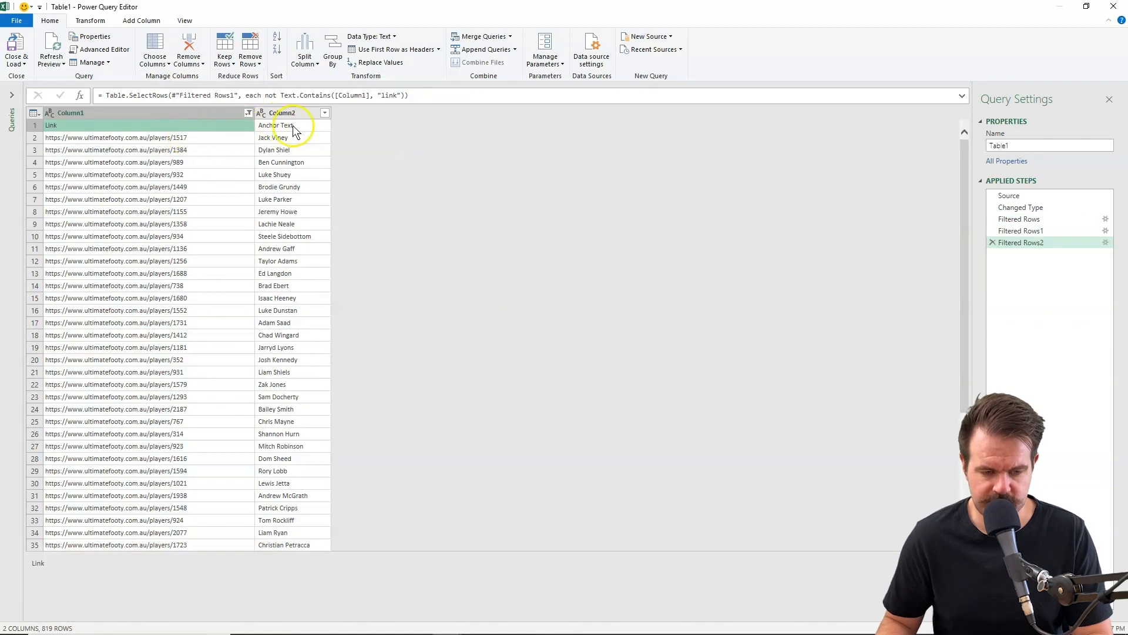
Step: Remove the top 1 row holding the Link header
left_click(249, 49)
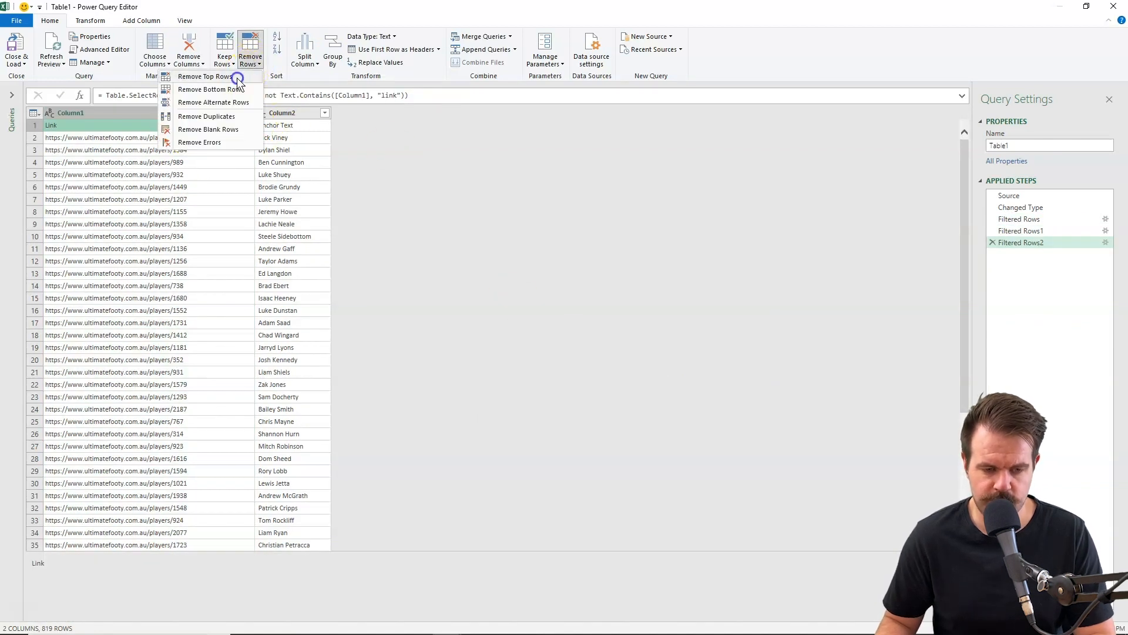
left_click(200, 75)
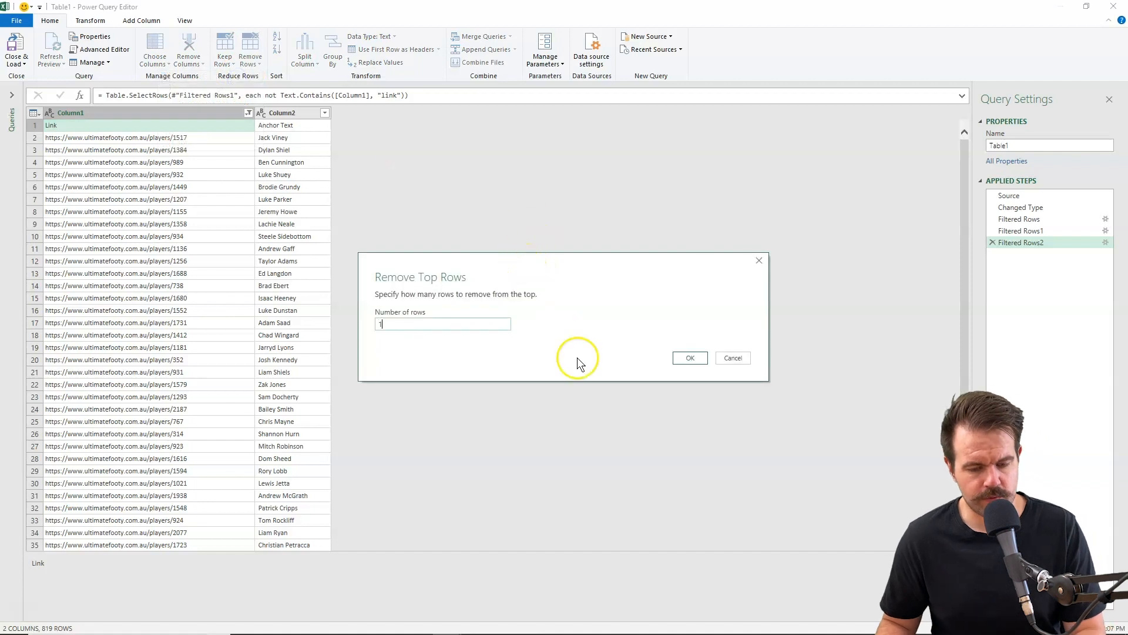
left_click(690, 357)
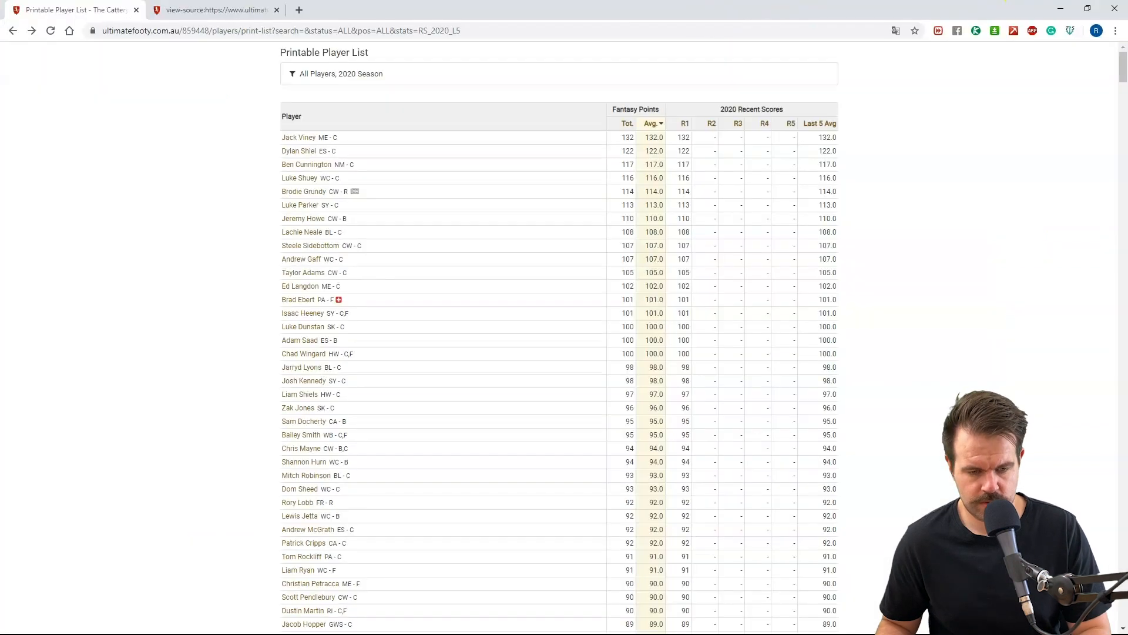
left_click(438, 10)
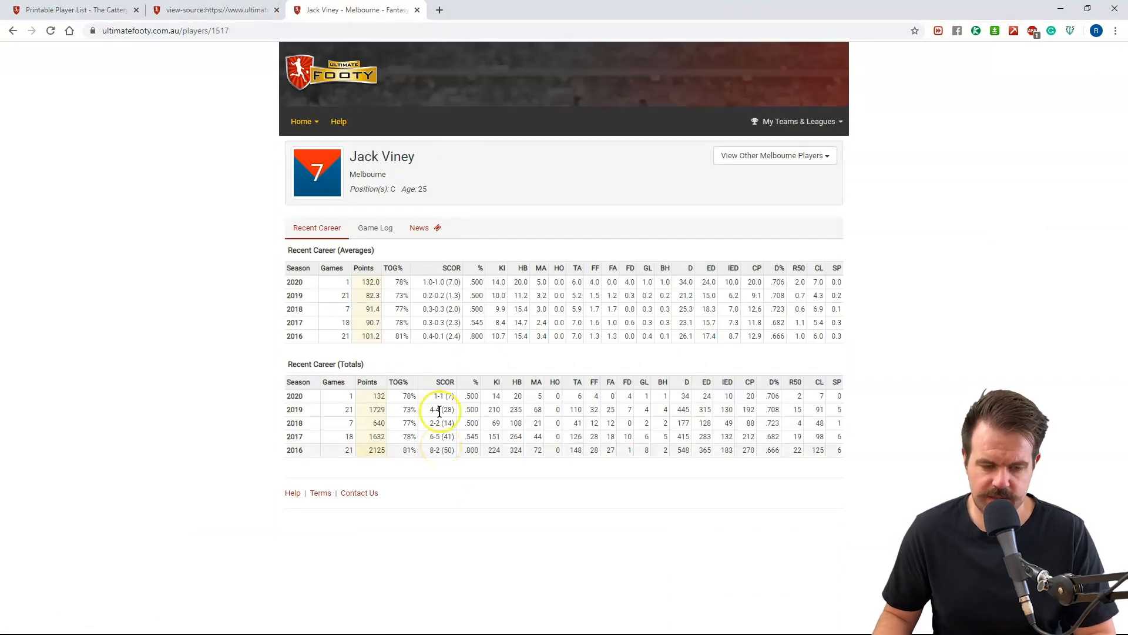
mouse_move(164, 143)
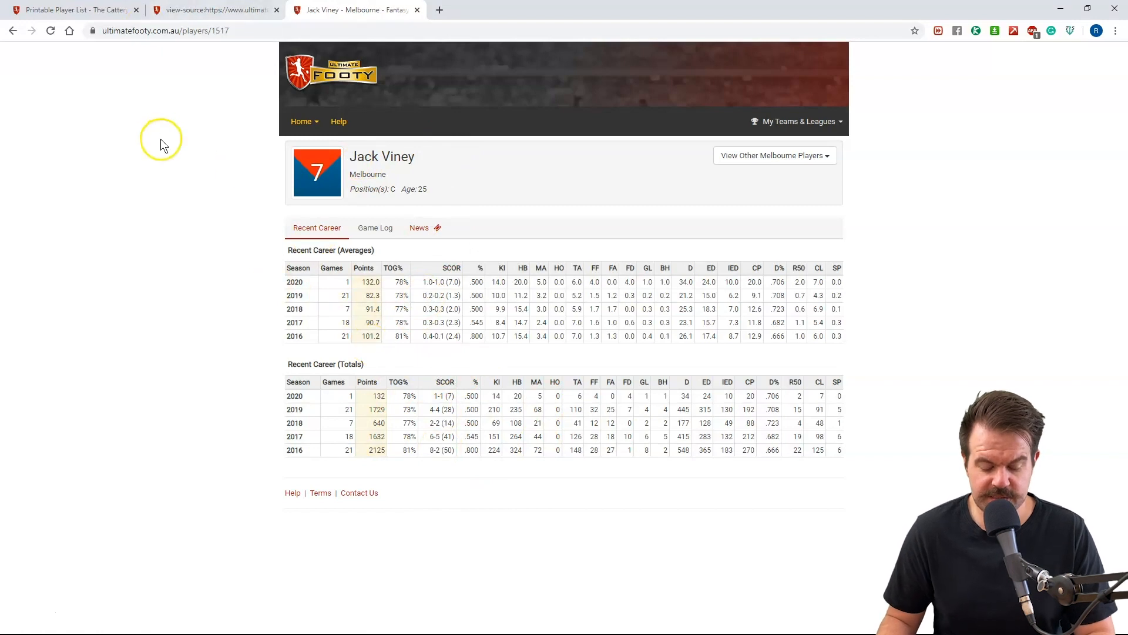
mouse_move(182, 78)
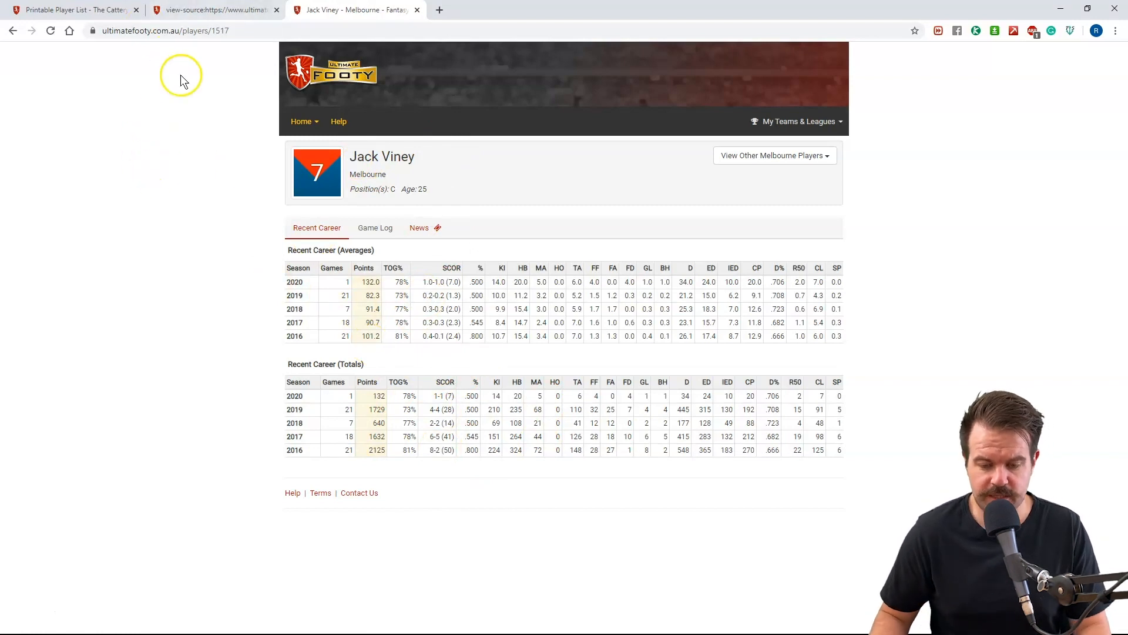
mouse_move(234, 10)
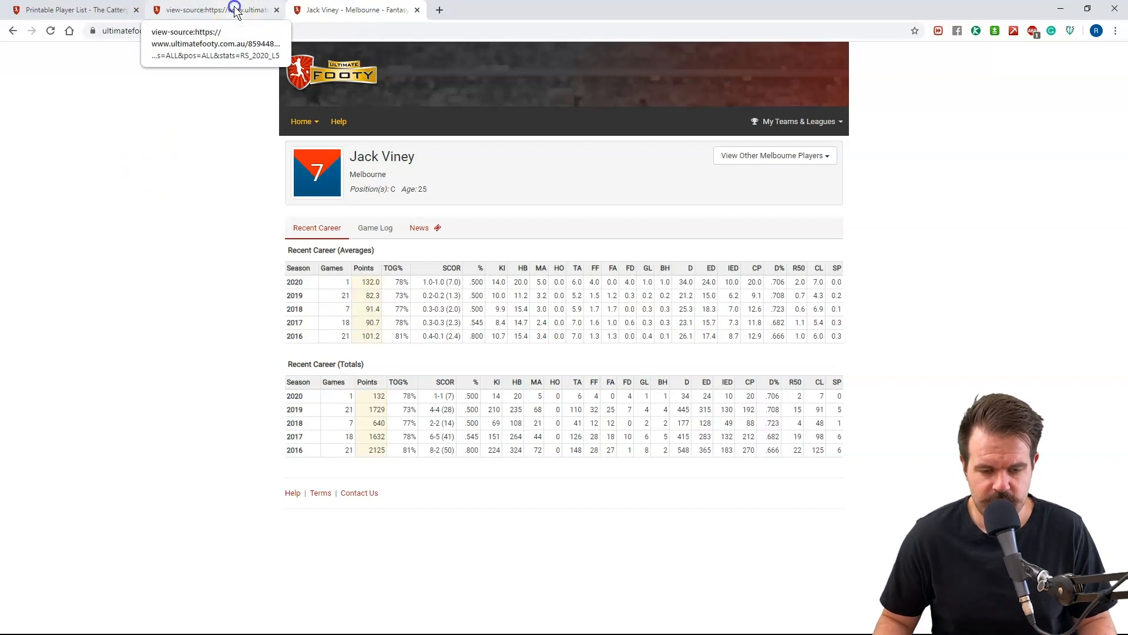
left_click(226, 10)
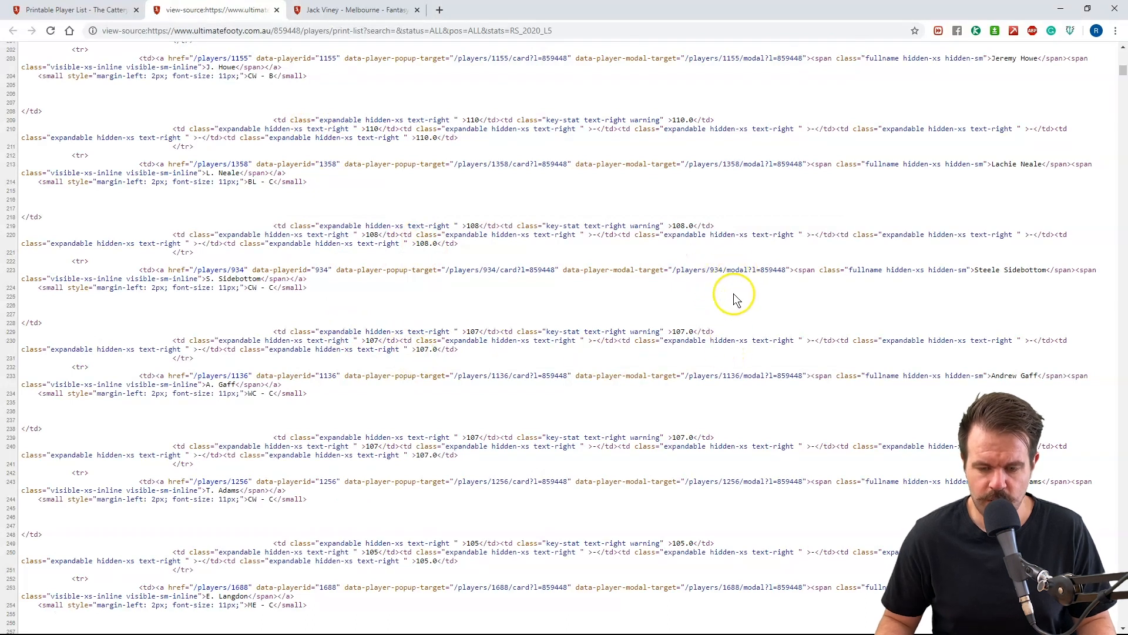
mouse_move(683, 280)
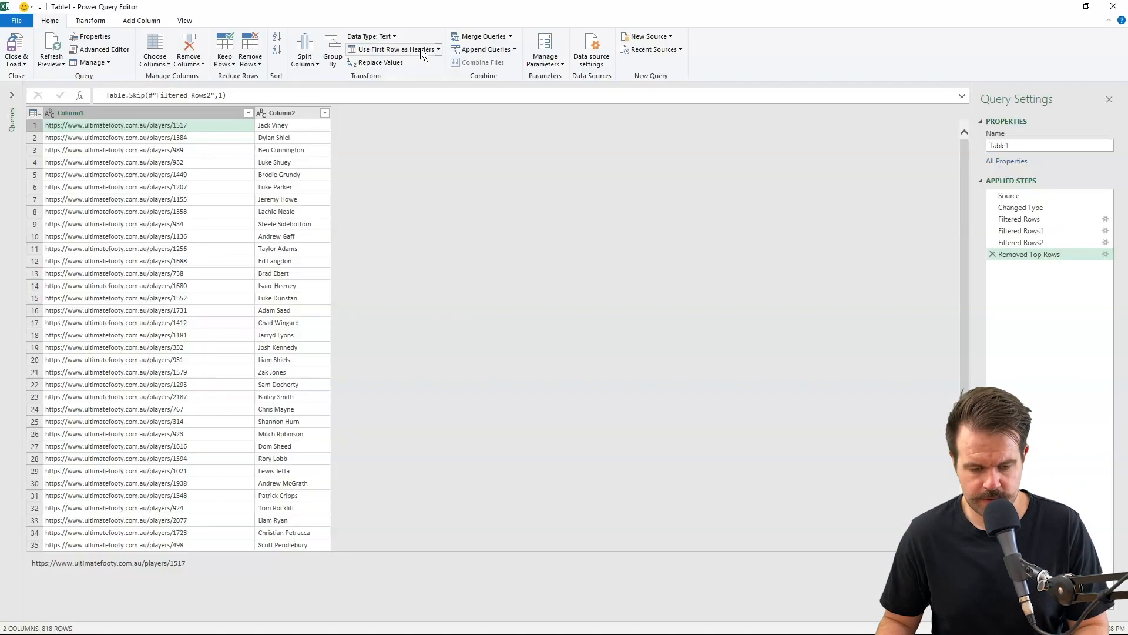
Step: Add a Custom column with formula [Column1]&"/modal?l=859448"
left_click(141, 22)
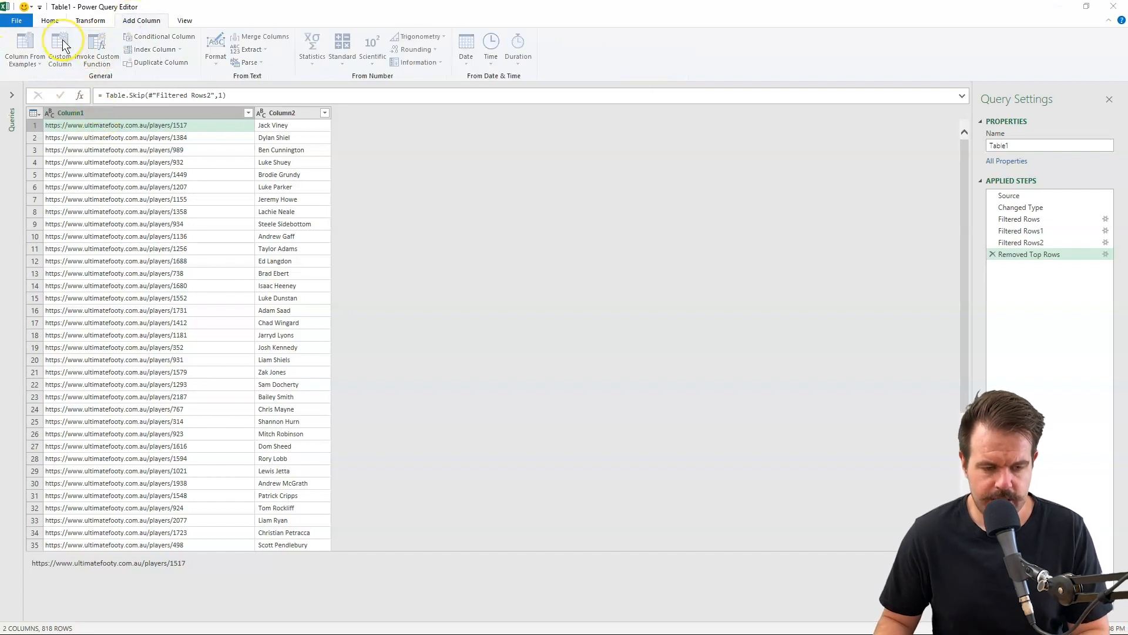
left_click(57, 49)
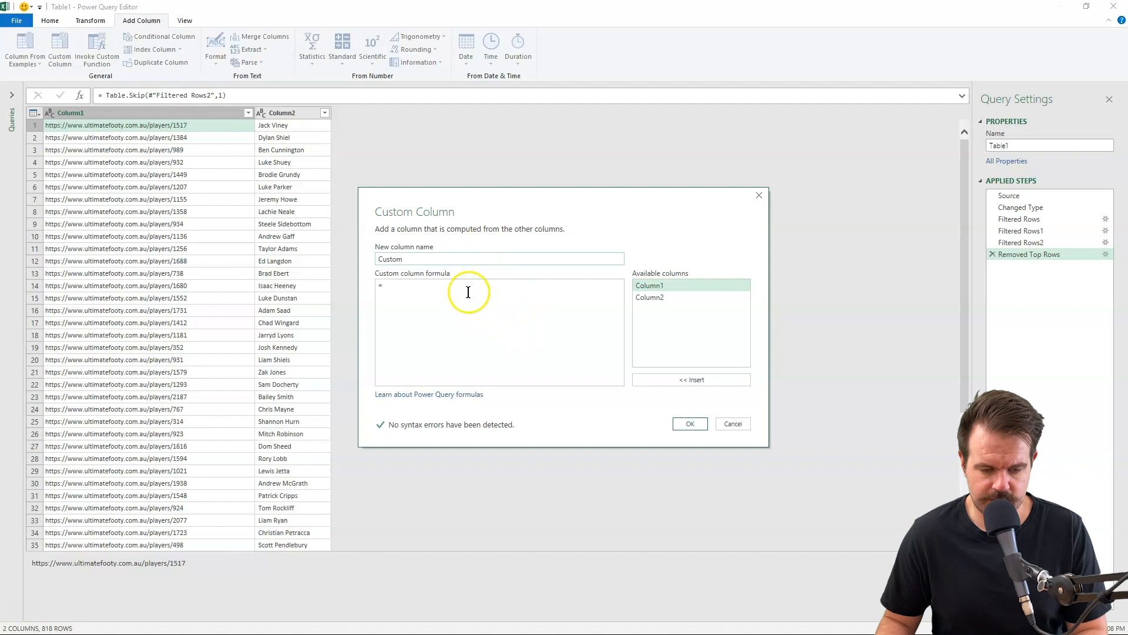
double_click(658, 286)
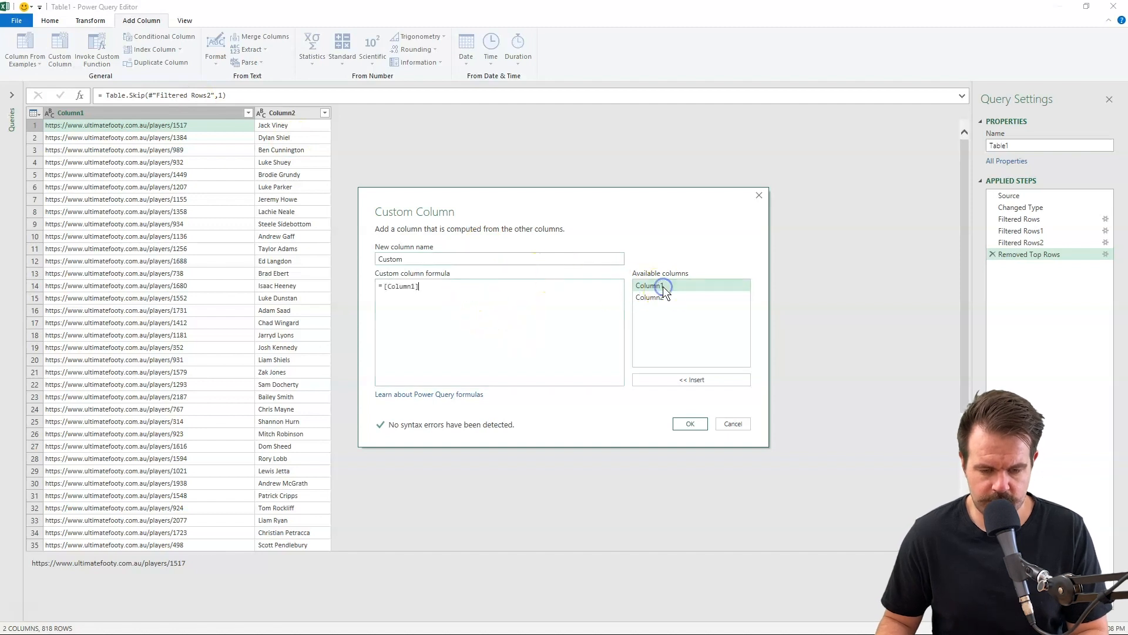
type("&")
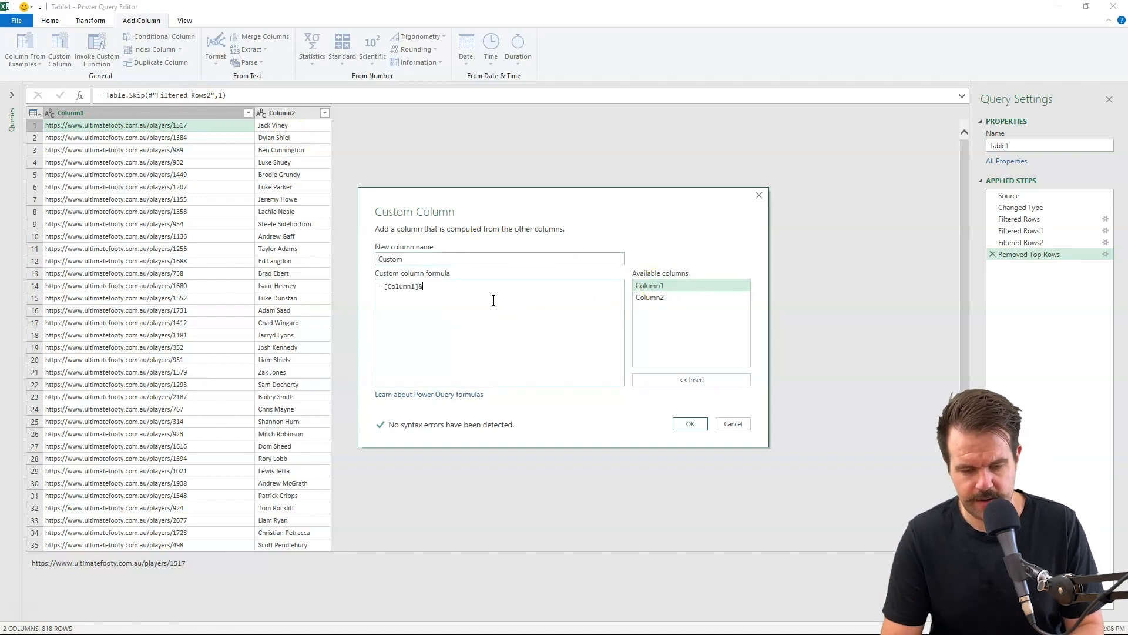
type("\"/modal?1=859448\"")
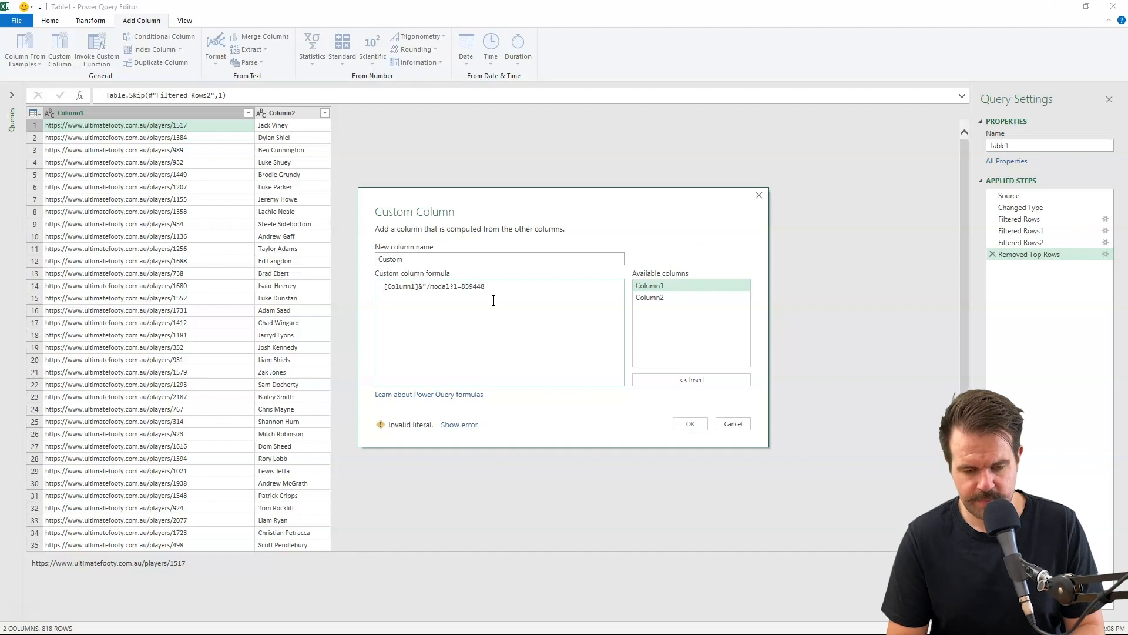
type("\"")
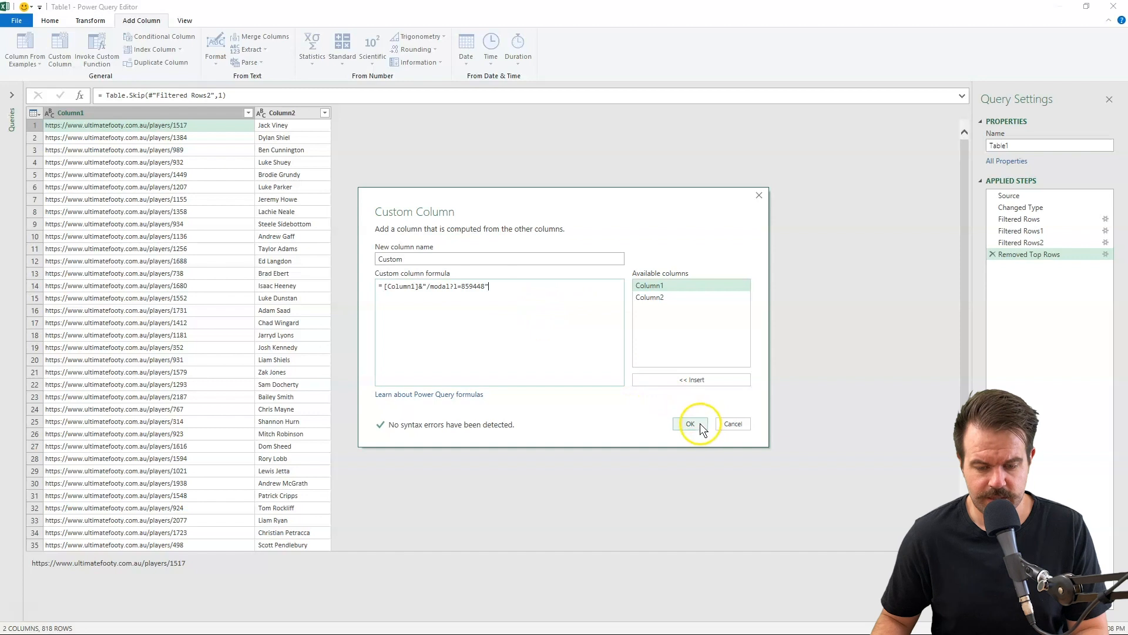
left_click(690, 423)
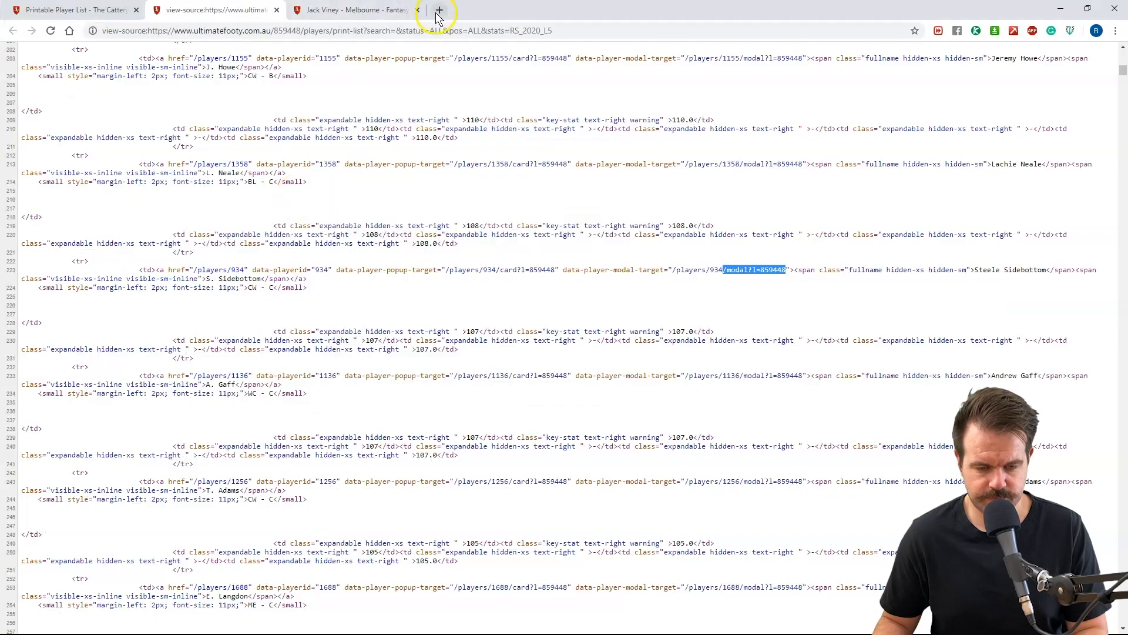
Step: Rename the query to Player List and bring up the new-query options
left_click(439, 9)
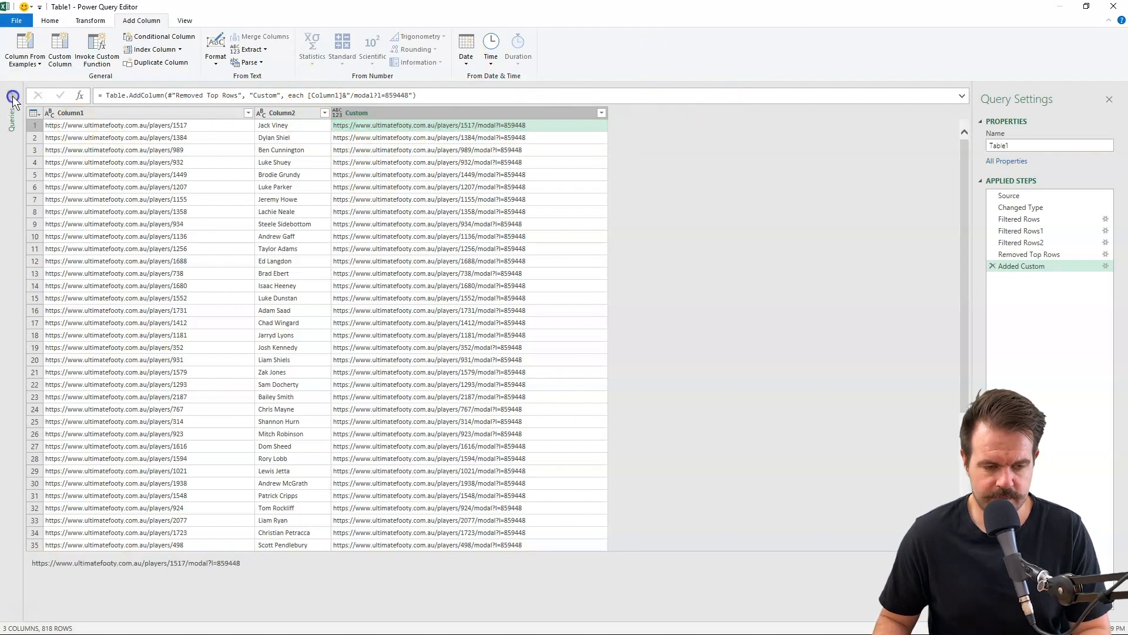
right_click(14, 106)
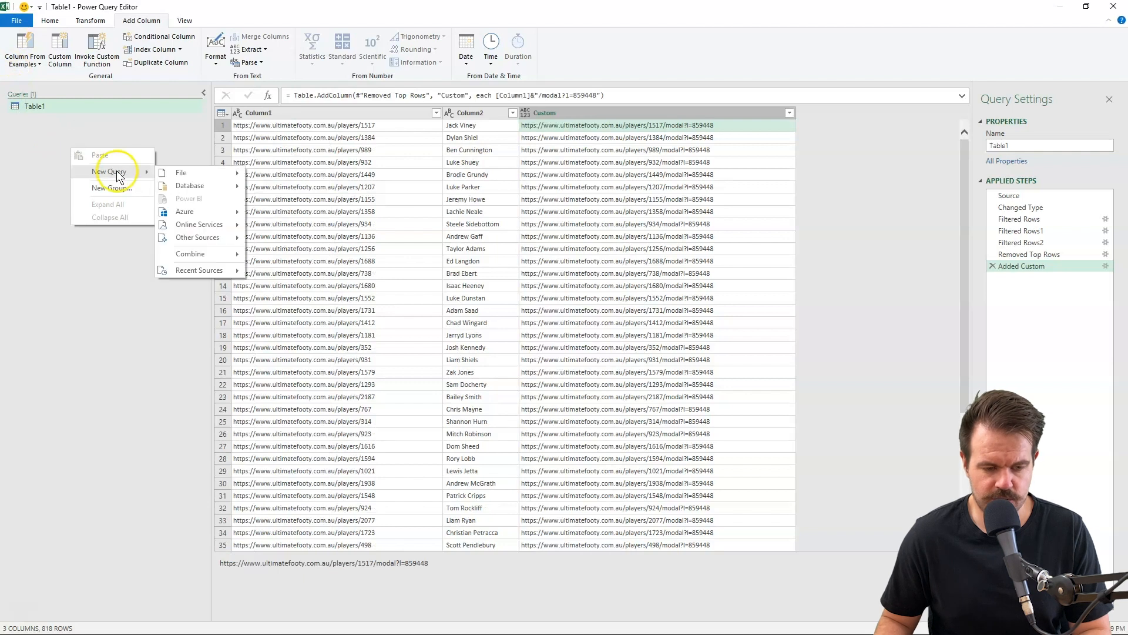
left_click(105, 136)
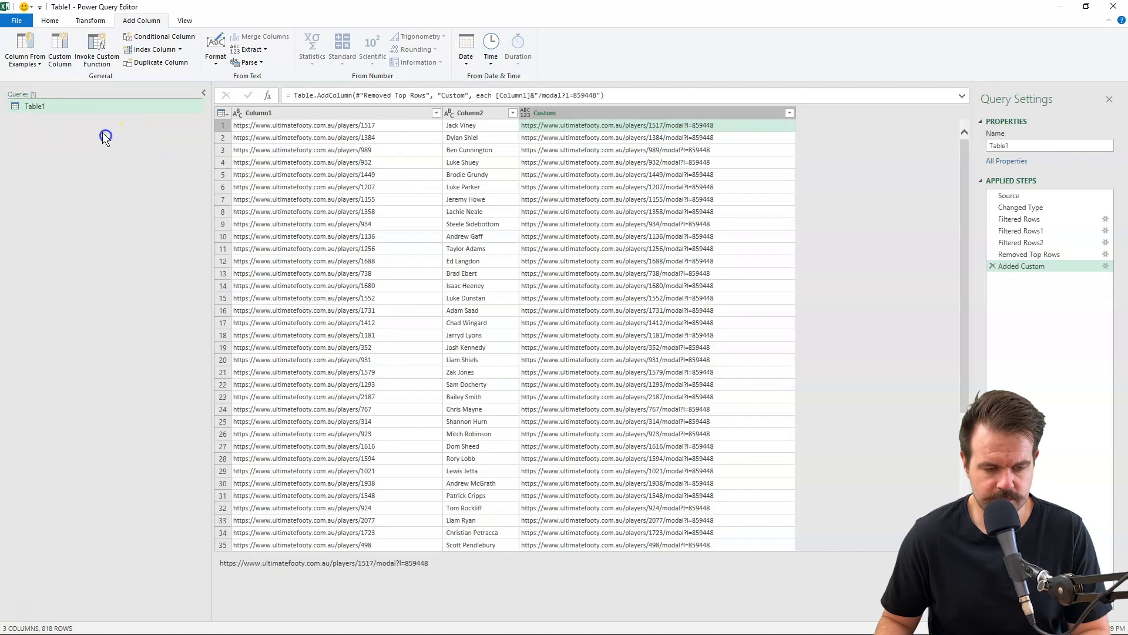
right_click(35, 106)
type("Player List")
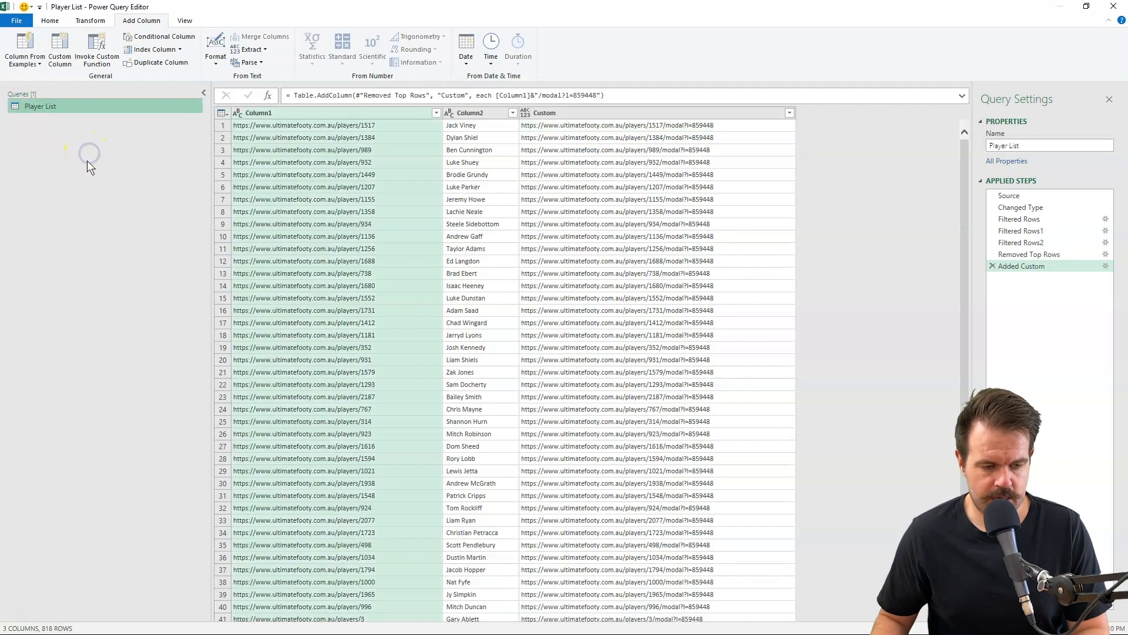
Step: Add a From Web query for player 1517's modal URL, opened as a Text File of HTML lines
right_click(88, 167)
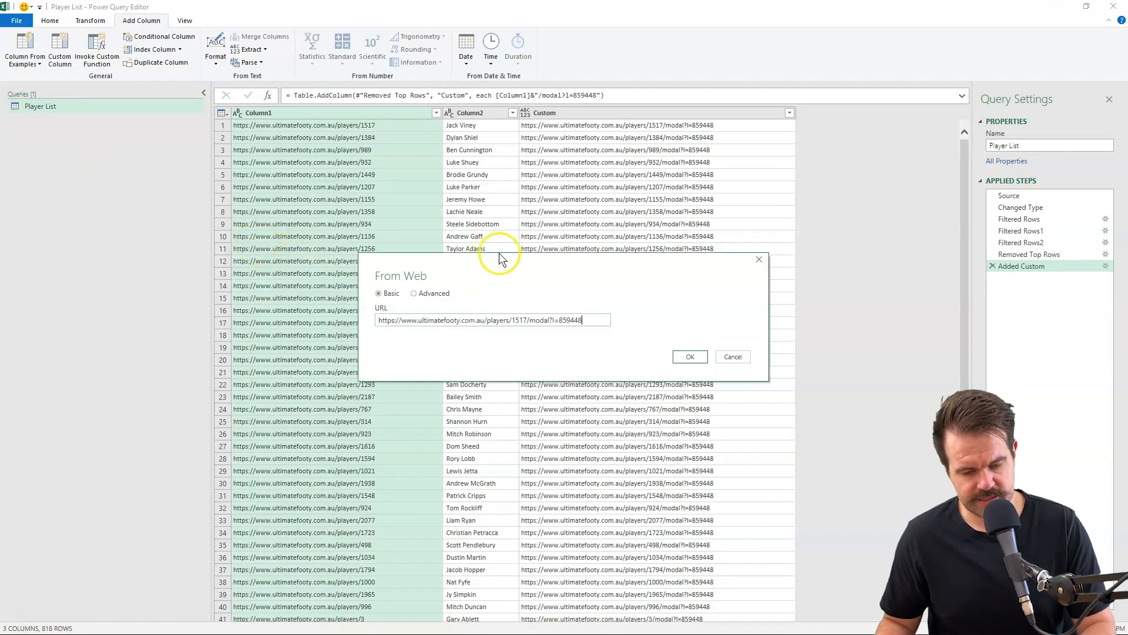
left_click(690, 357)
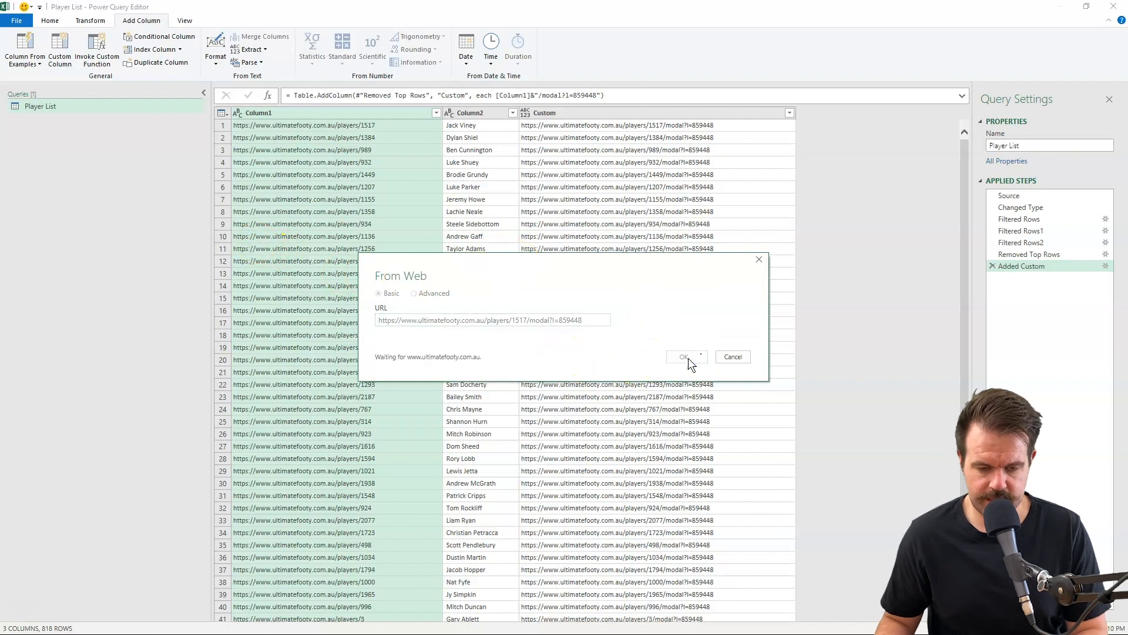
left_click(684, 357)
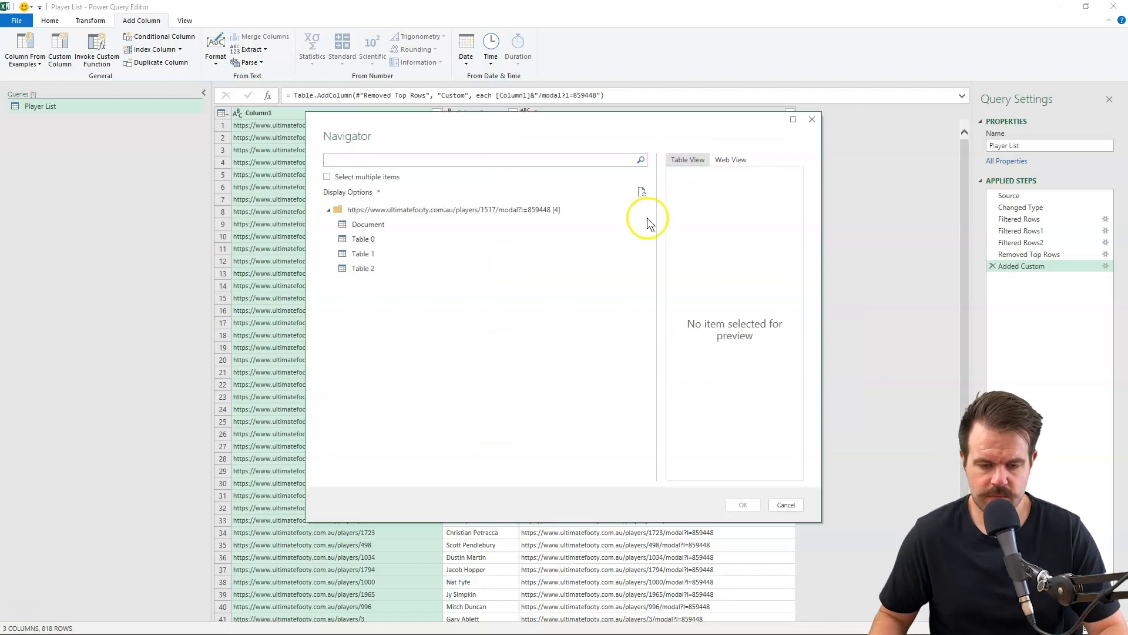
mouse_move(378, 199)
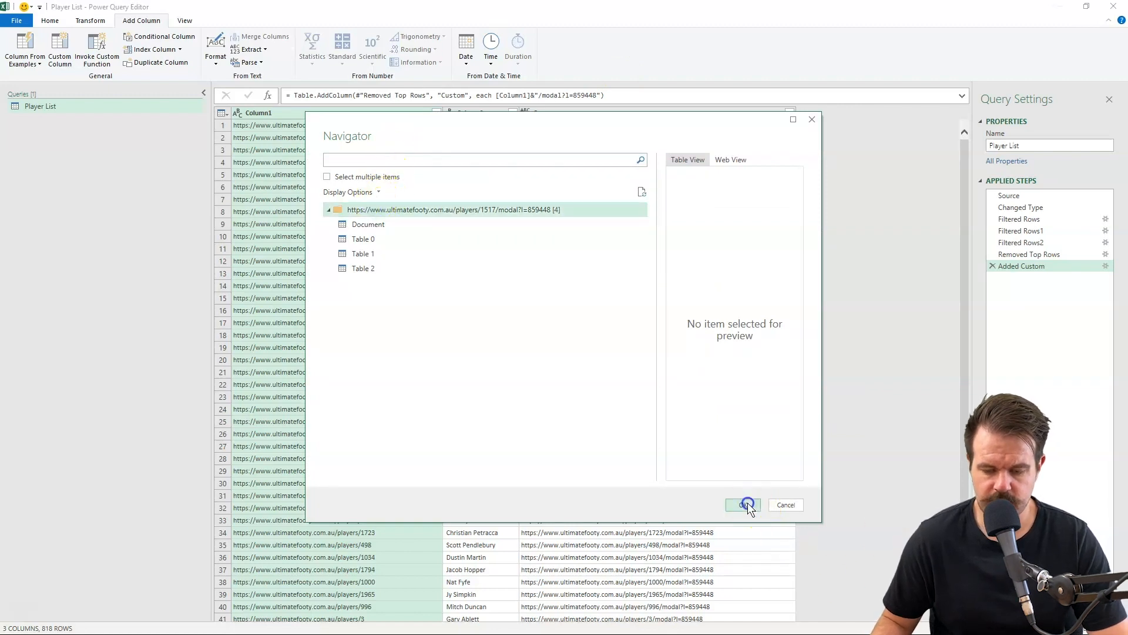
left_click(743, 504)
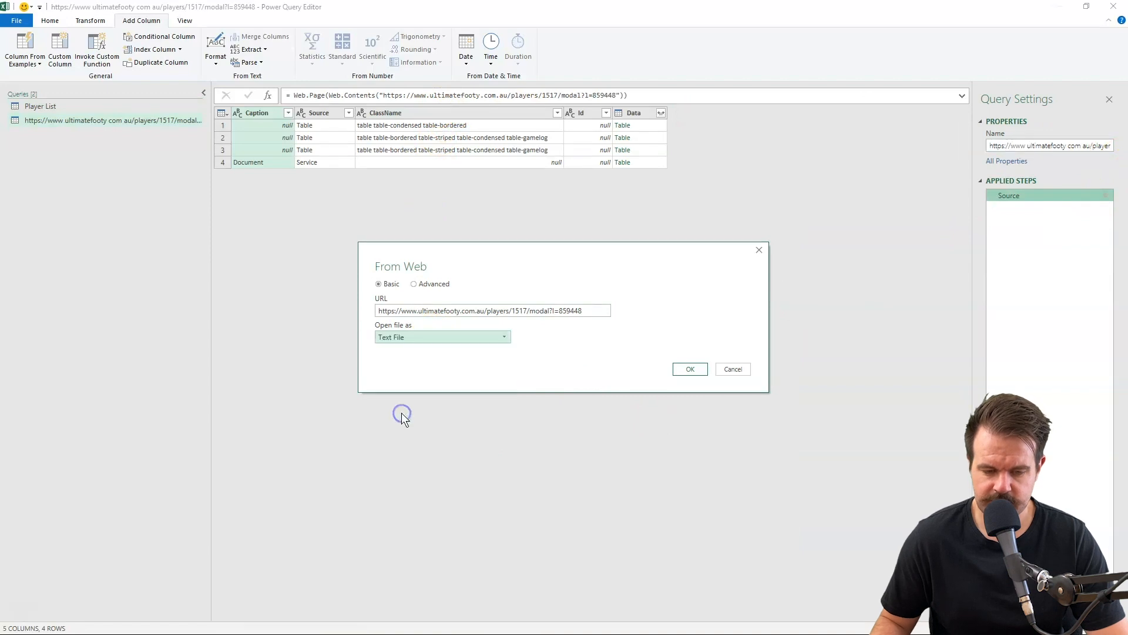
left_click(690, 369)
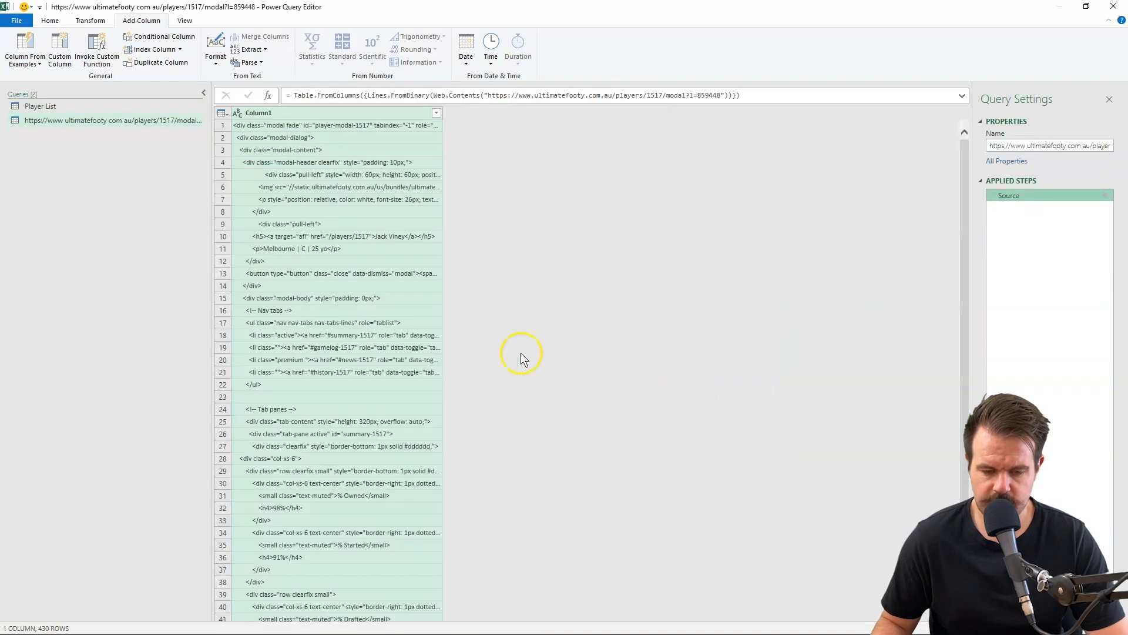
mouse_move(403, 320)
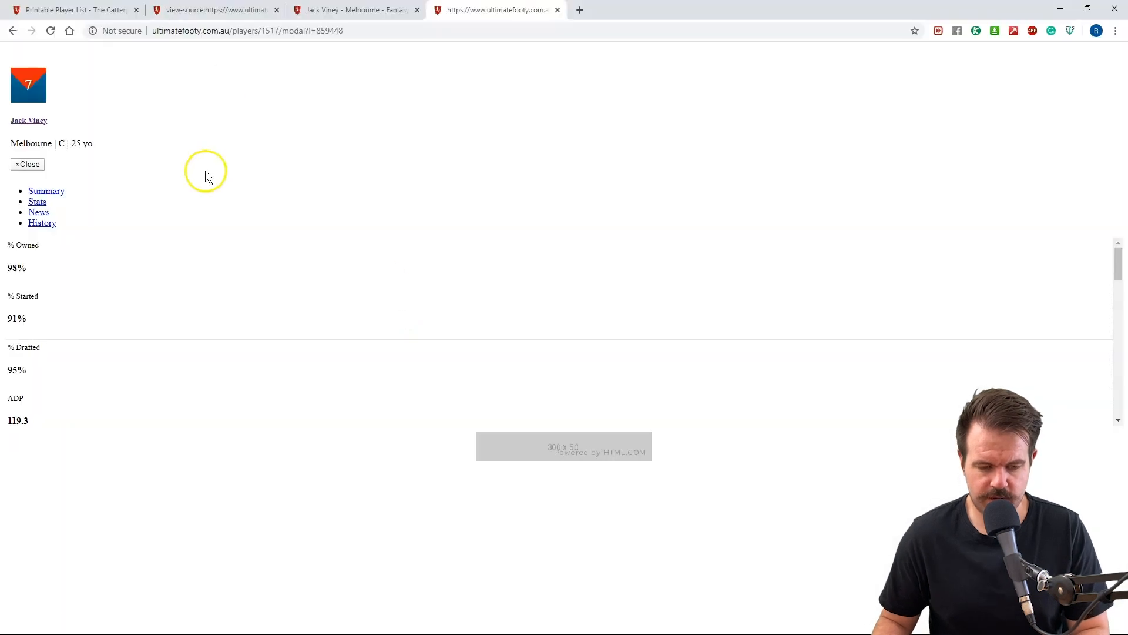
Step: Check the player page source in Chrome for the 98% value, then return to Power Query
right_click(207, 173)
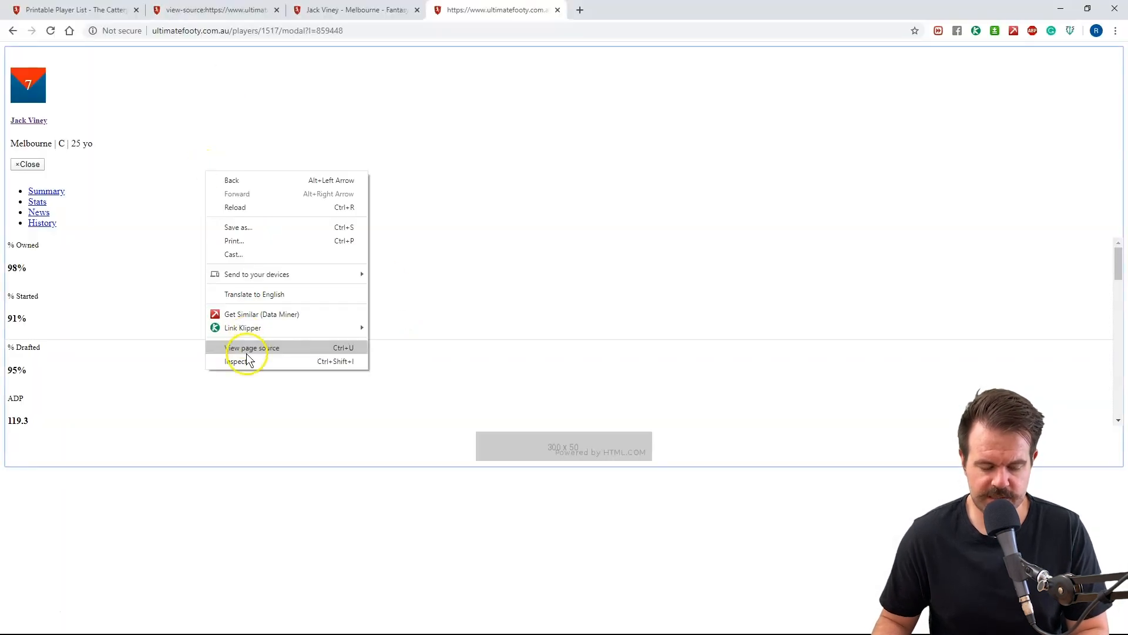
left_click(253, 347)
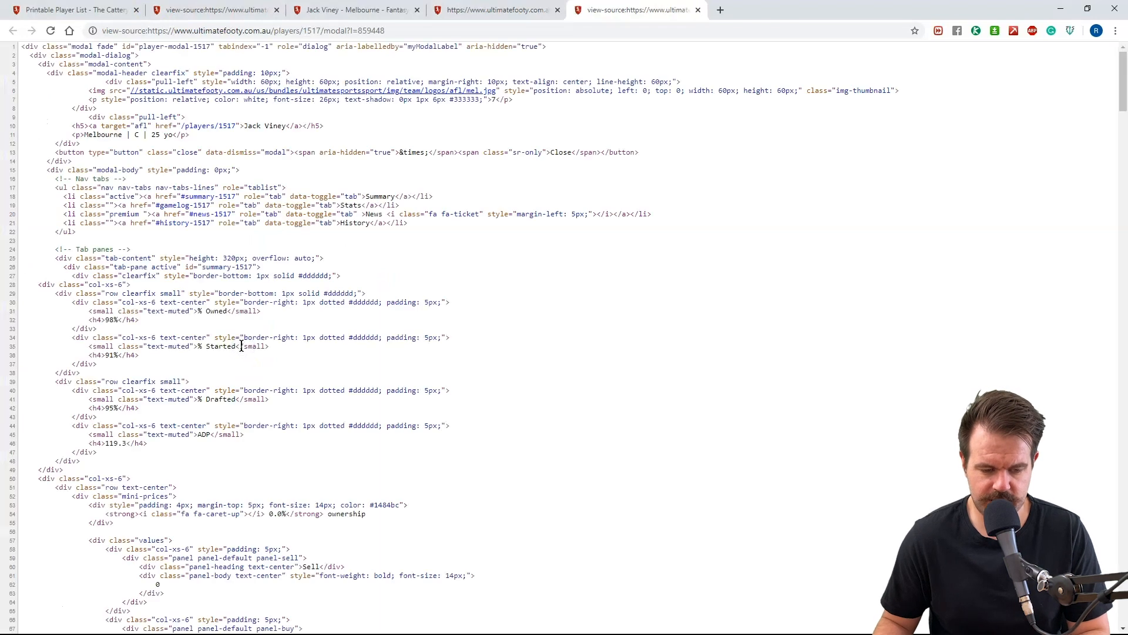
key("ctrl+f")
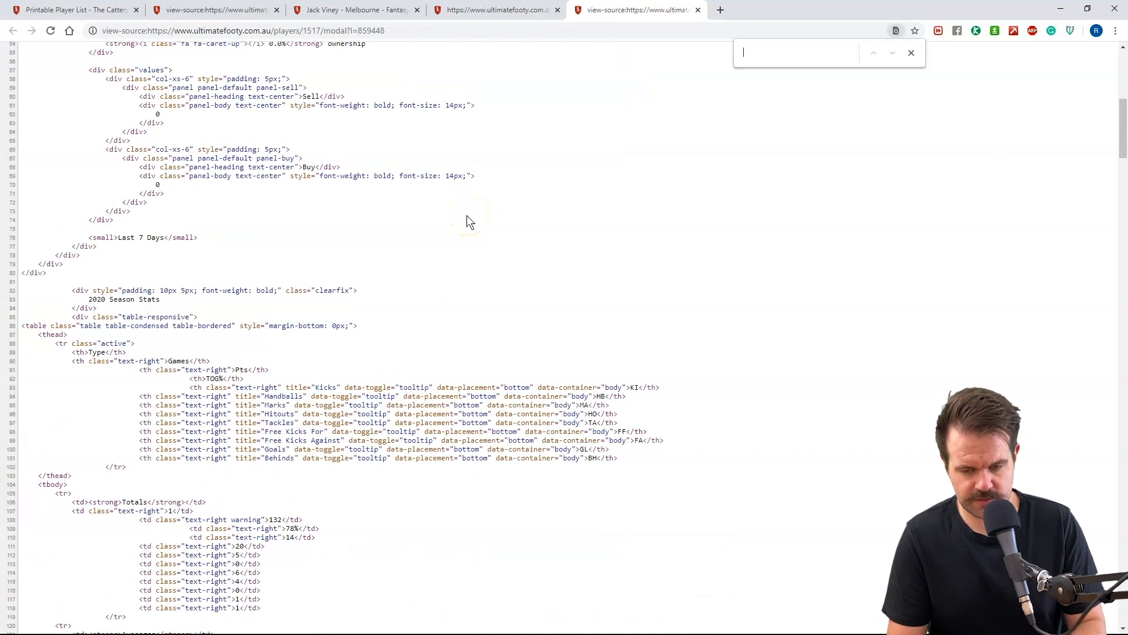
type("98%")
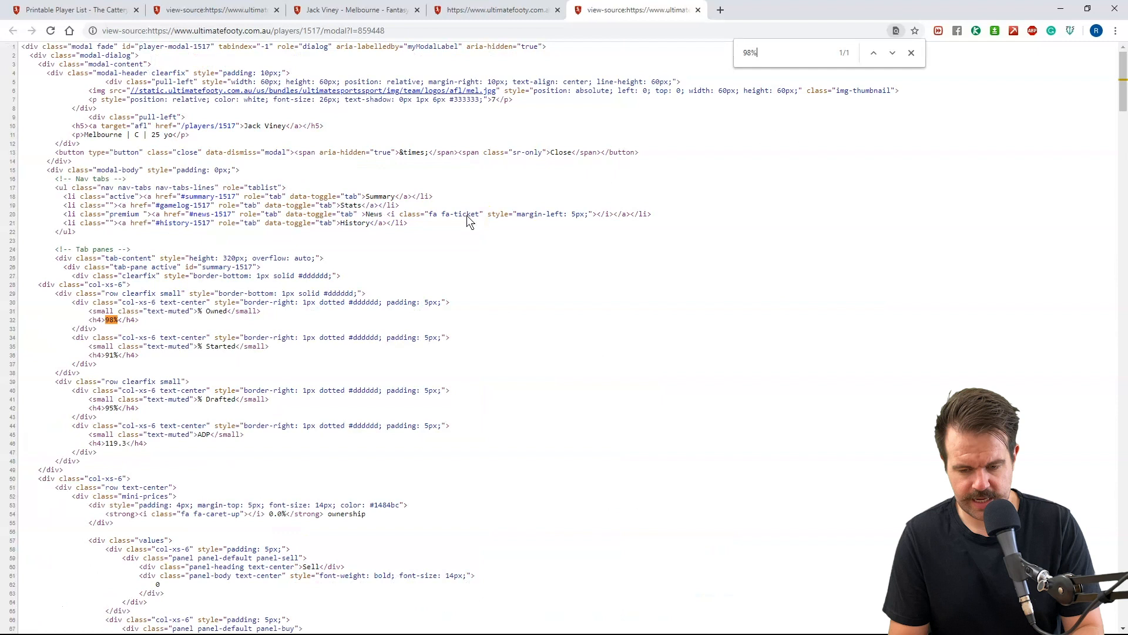
left_click(488, 10)
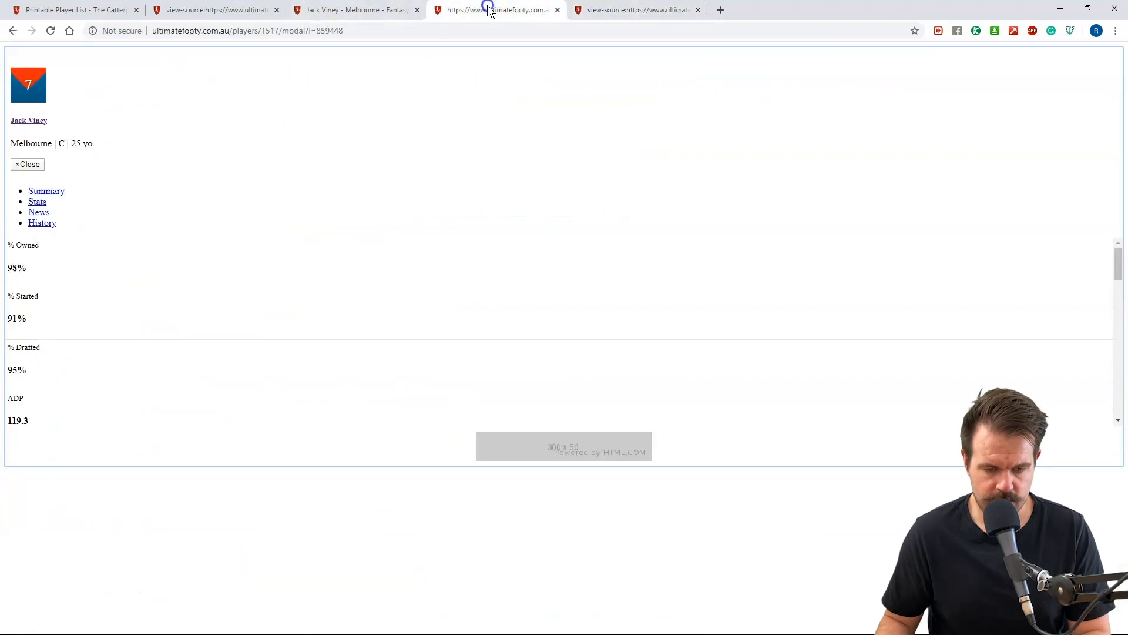
left_click(638, 9)
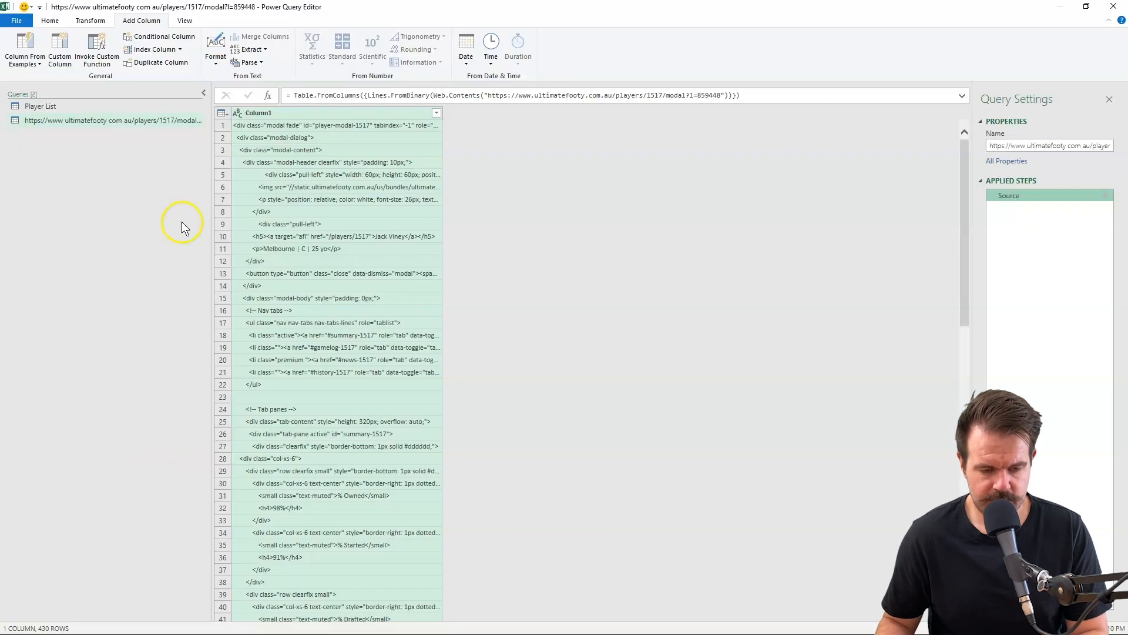
Step: Filter Column1 to rows containing <h4 or <p, leaving the five stat-value lines
left_click(436, 113)
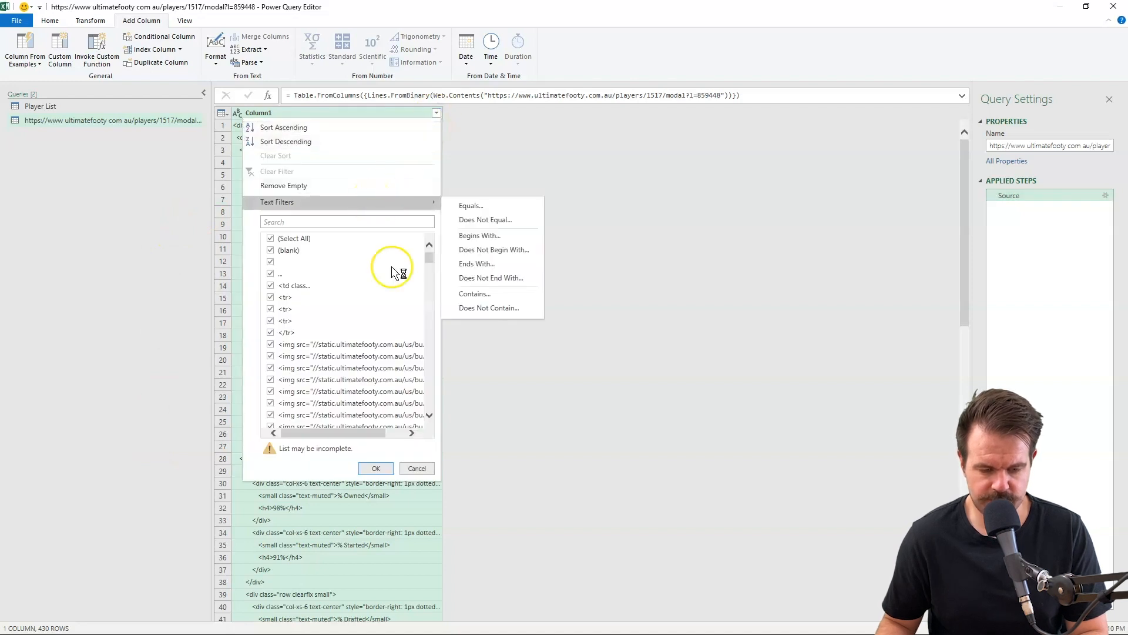
key("alt+tab")
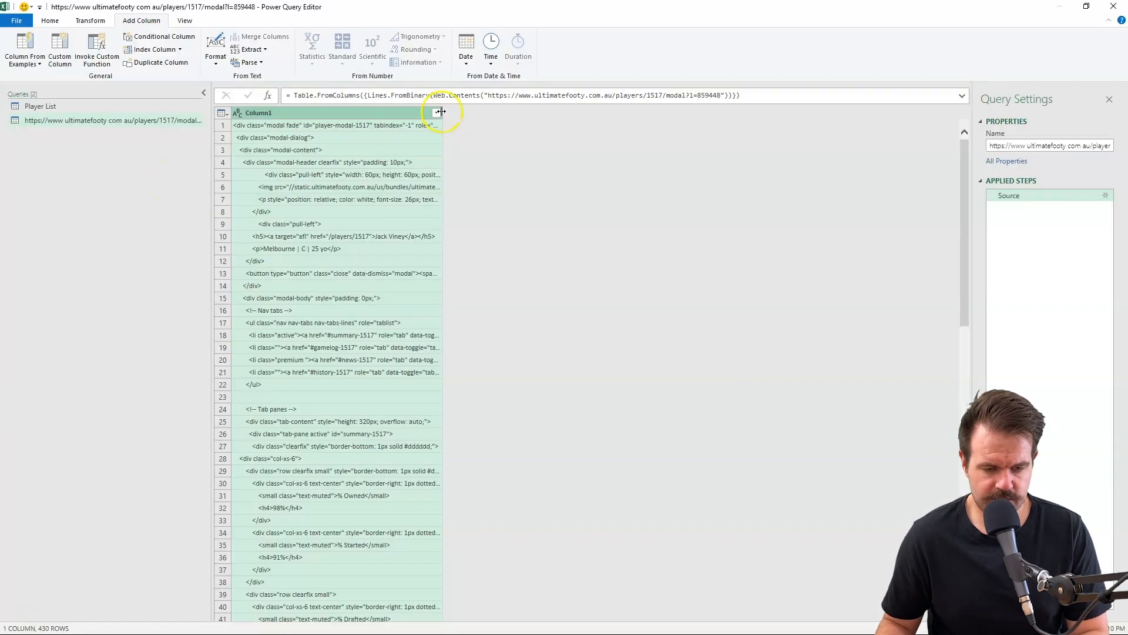
left_click(435, 113)
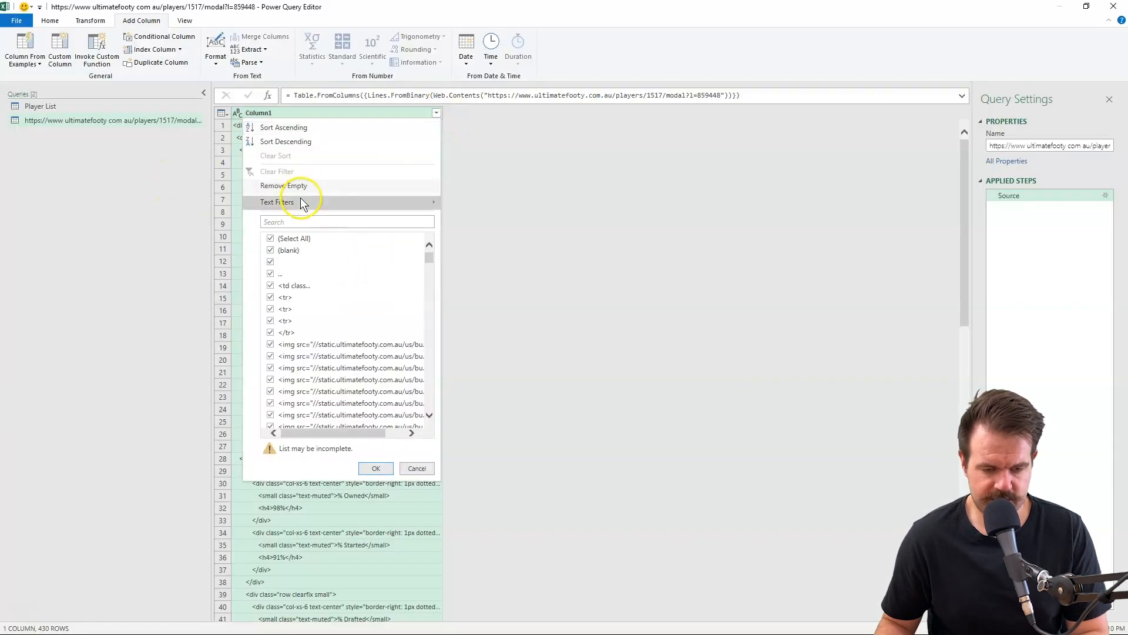
left_click(276, 202)
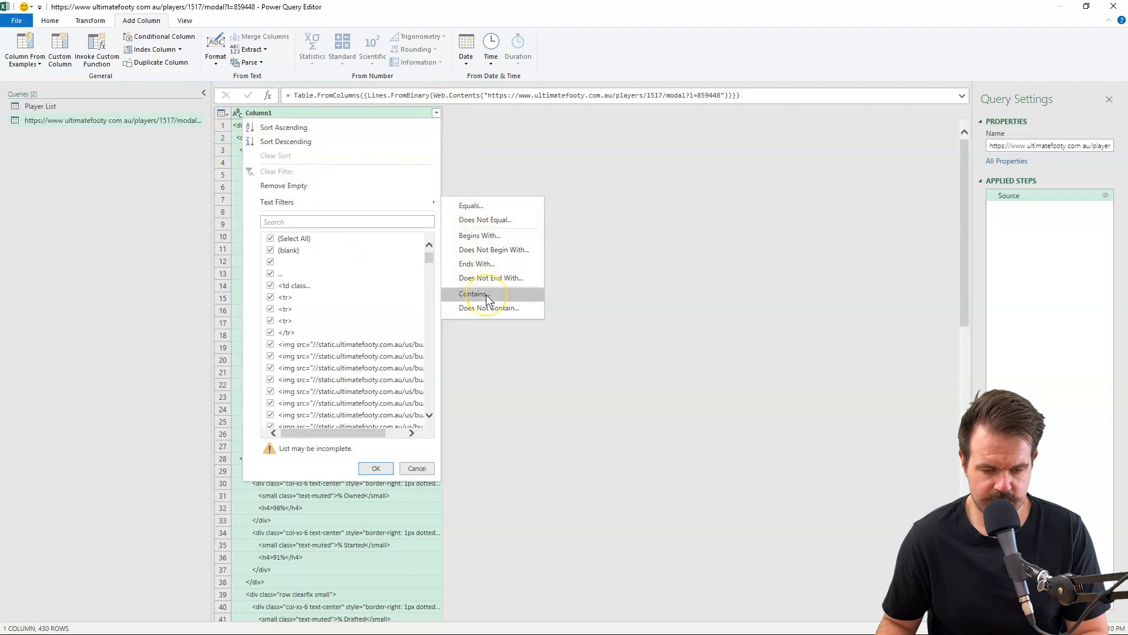
left_click(474, 294)
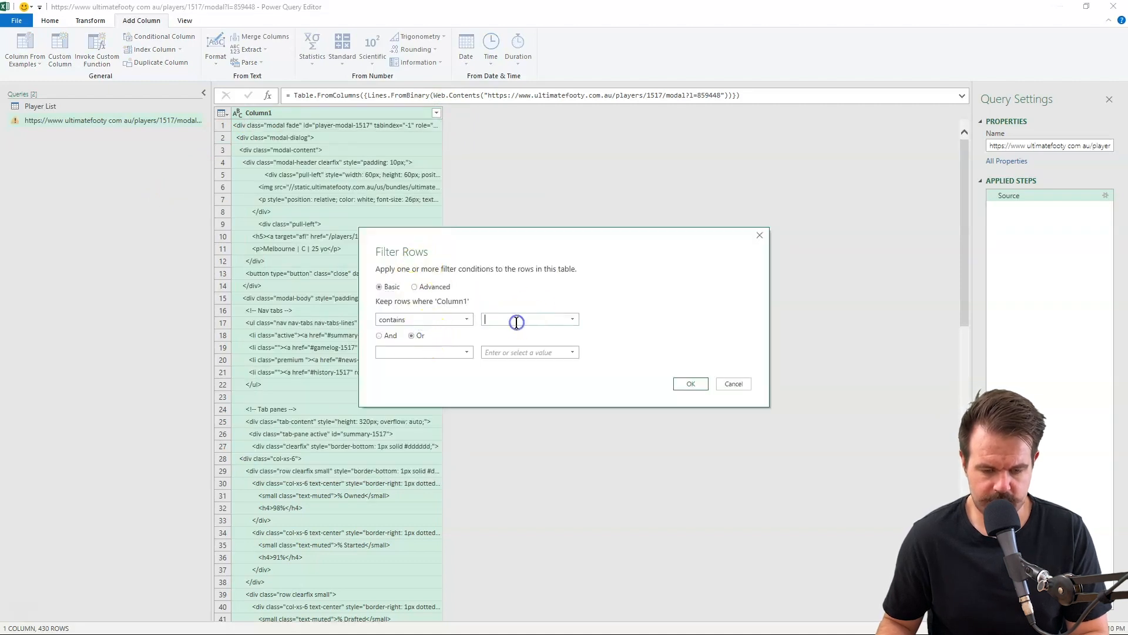
type("<h4>")
left_click(530, 351)
type("<p>")
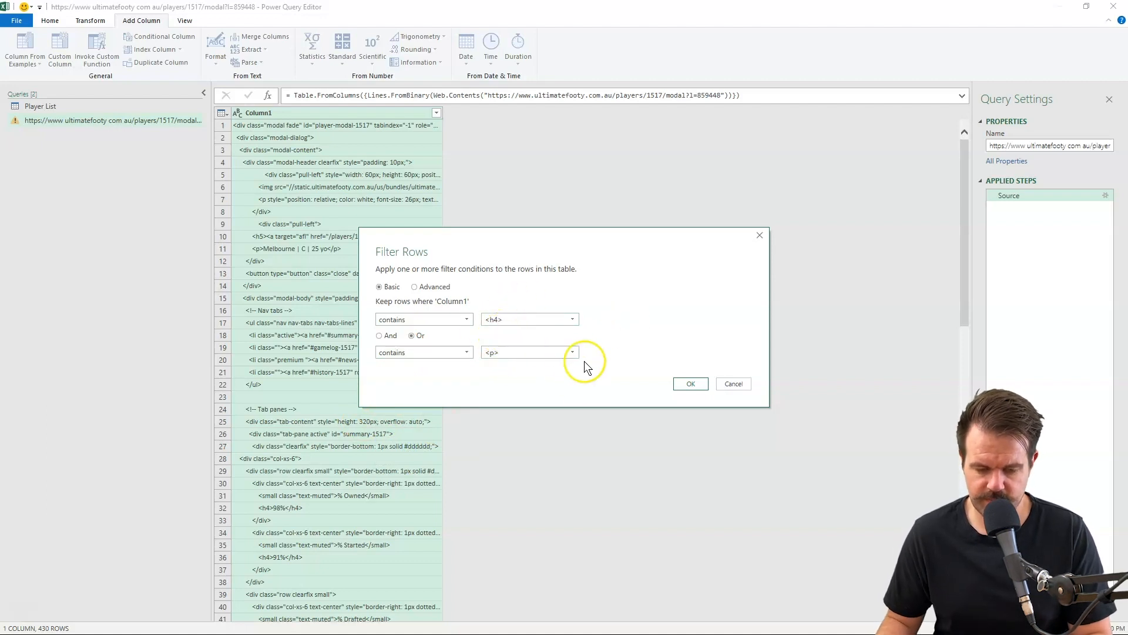
left_click(691, 383)
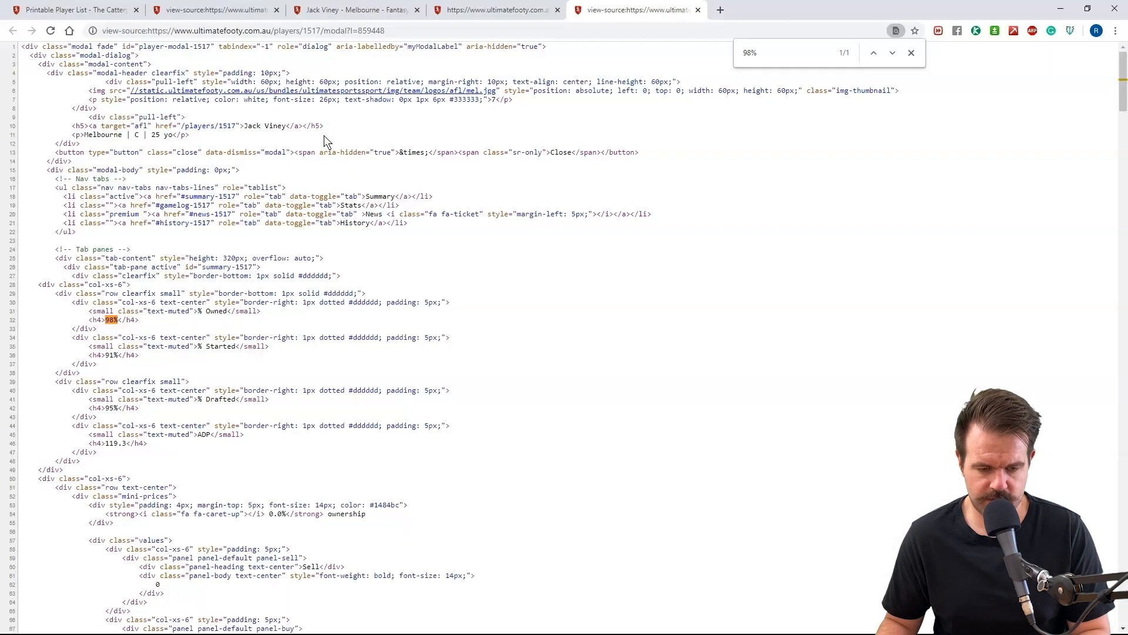
left_click(498, 10)
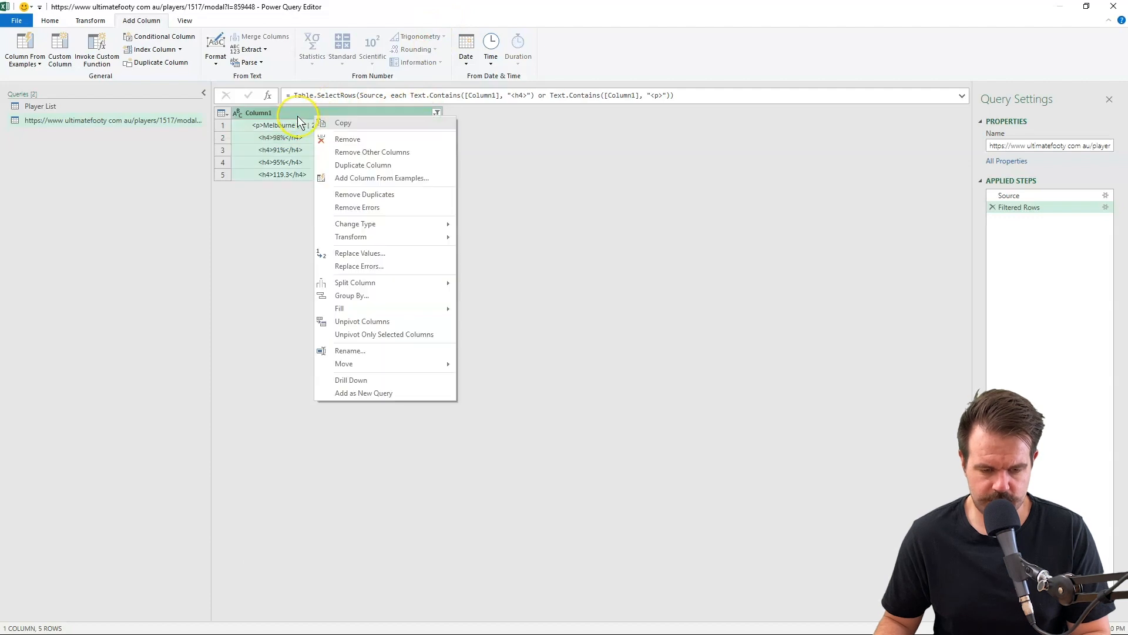
mouse_move(293, 122)
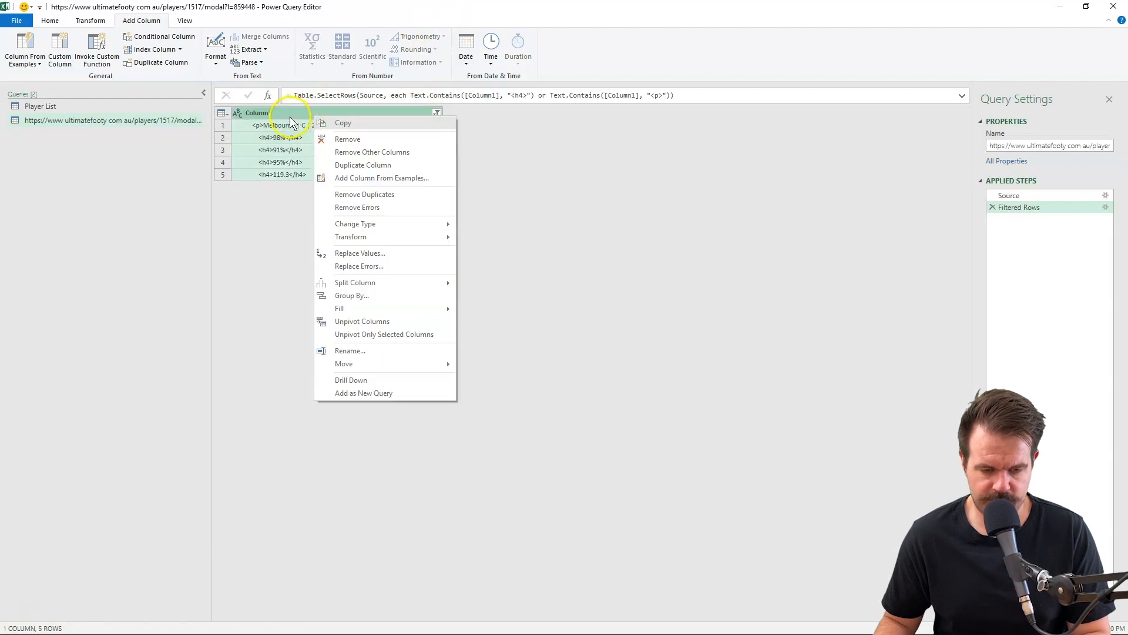
Step: Extract the text between > and < delimiters, leaving clean values like 98%, 91%, 95% and 119.3
left_click(278, 174)
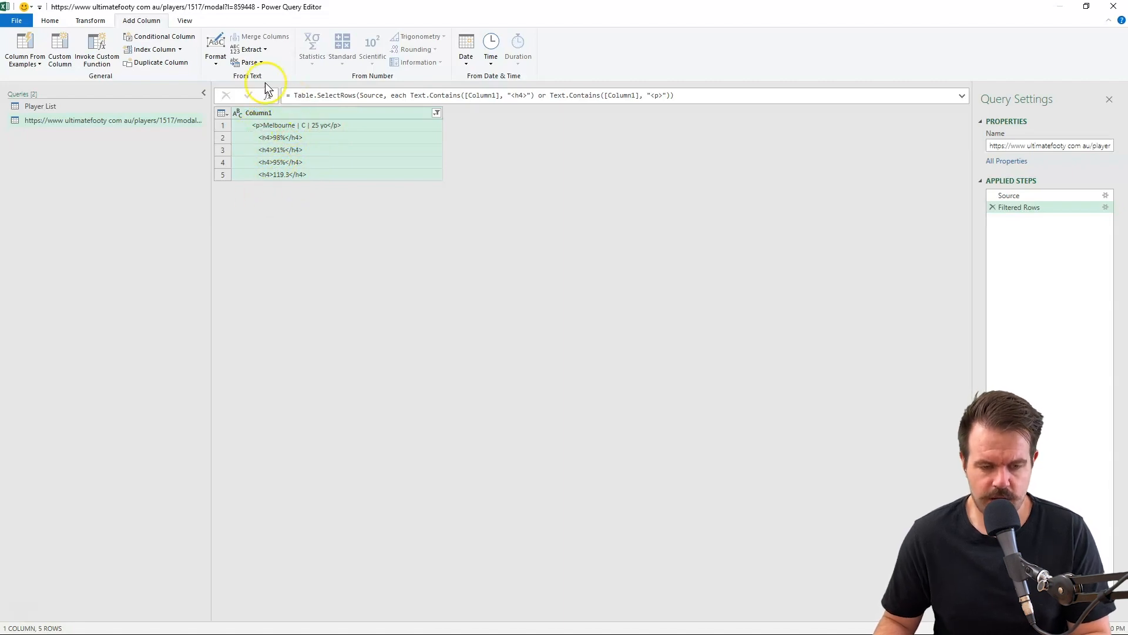
left_click(88, 21)
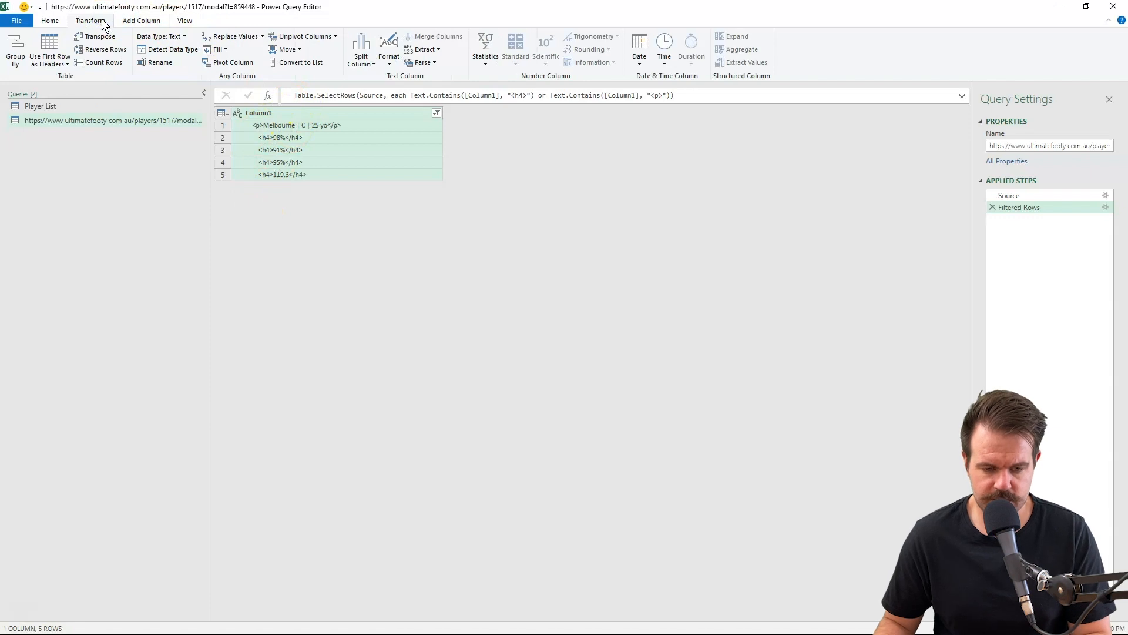
mouse_move(210, 50)
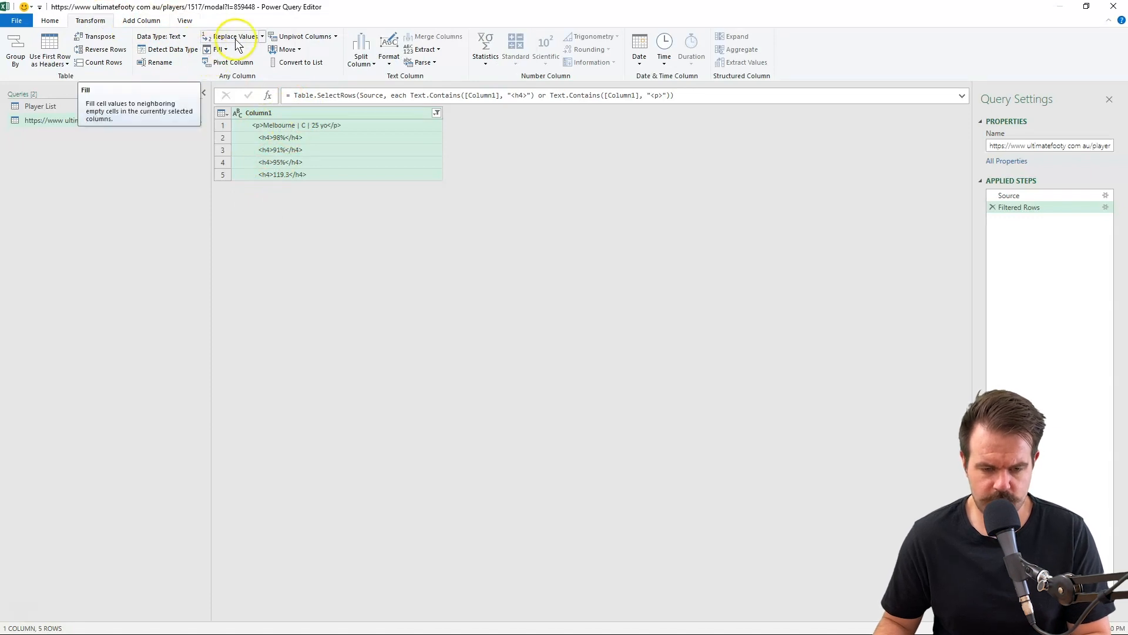
left_click(435, 49)
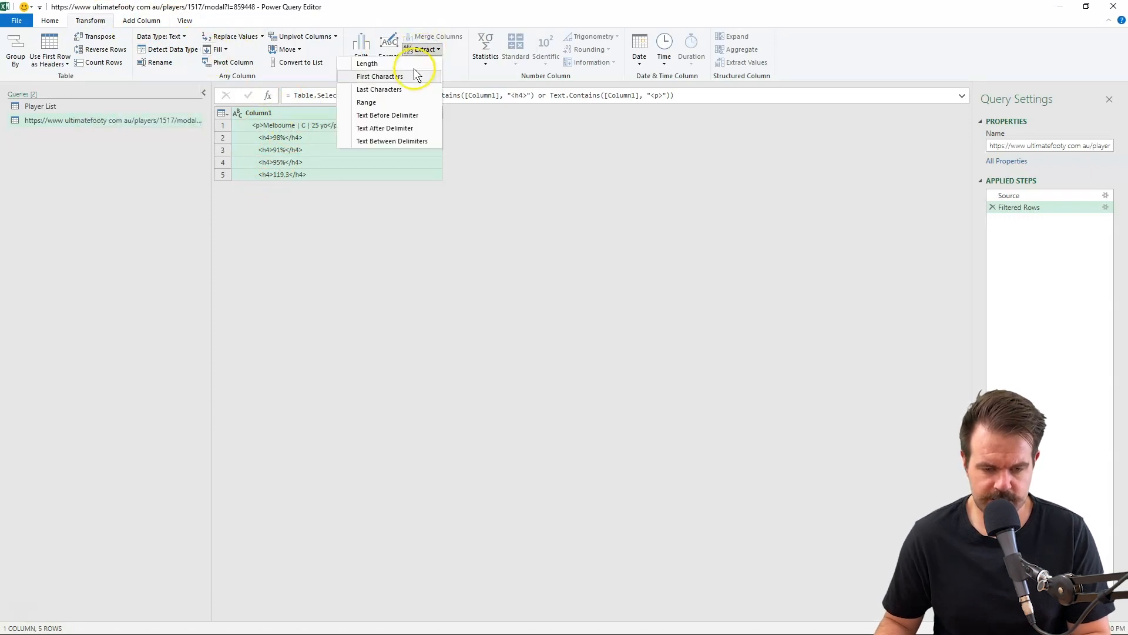
left_click(405, 142)
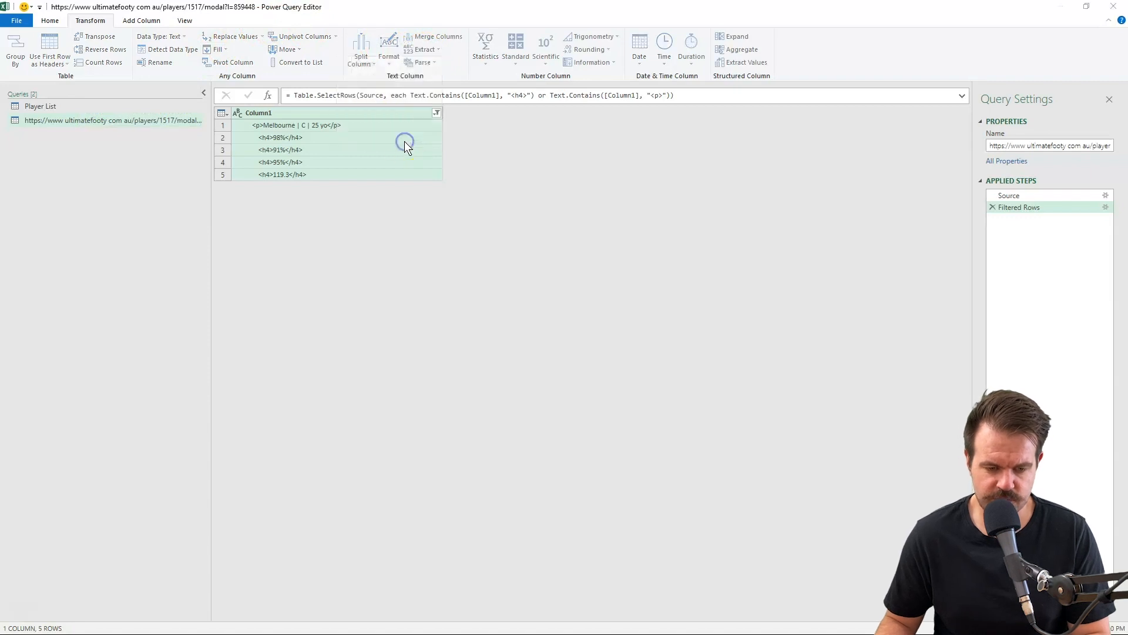
left_click(424, 49)
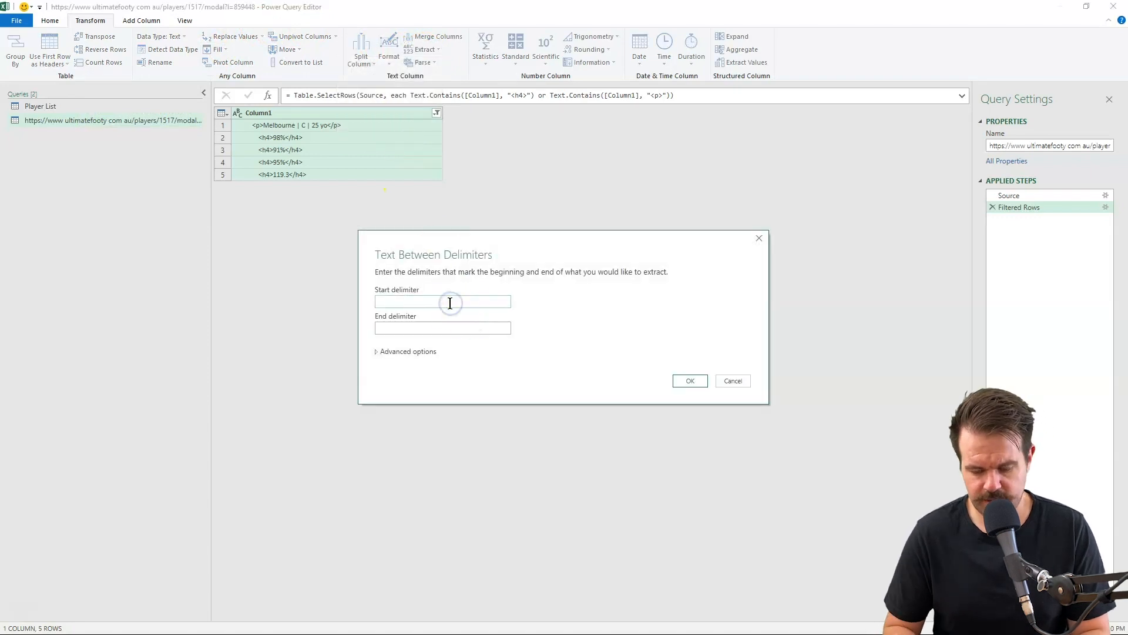
type(">")
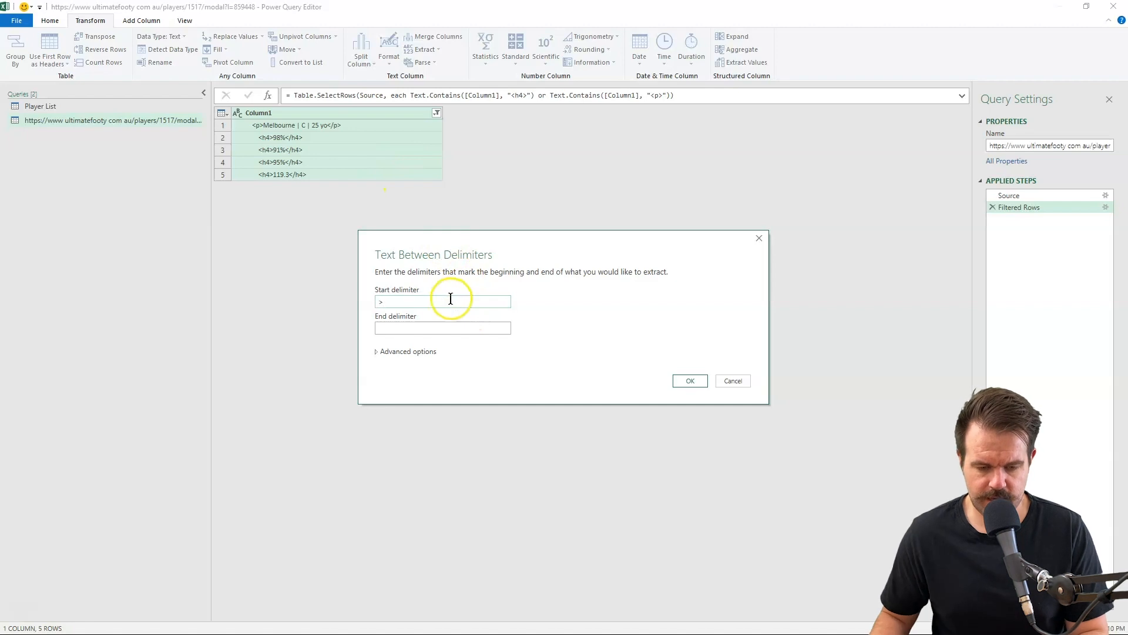
left_click(442, 326)
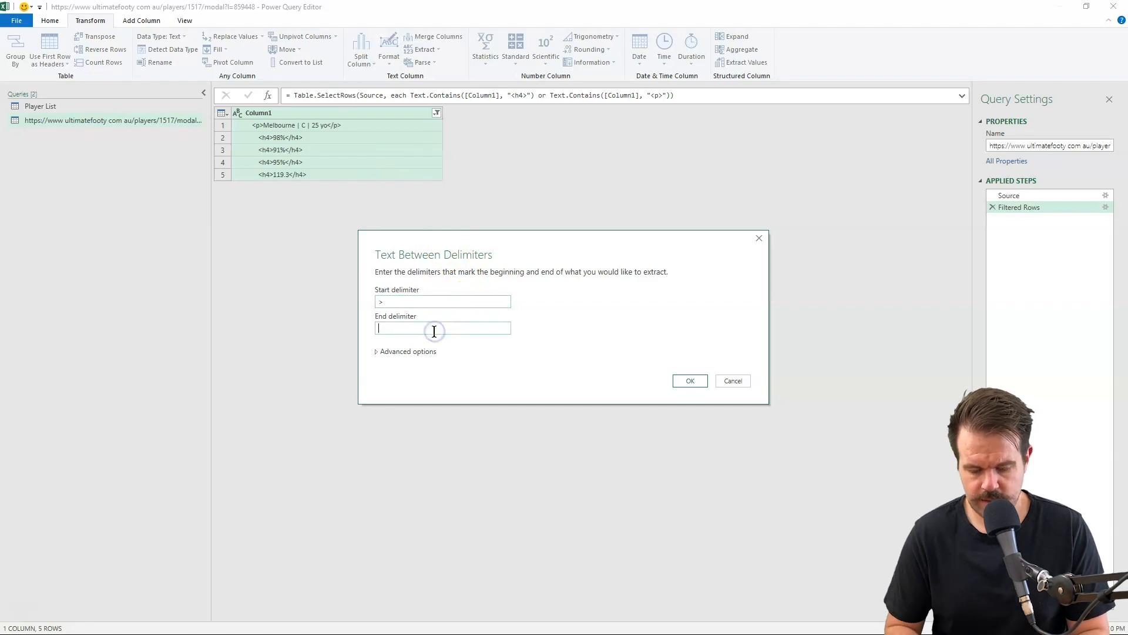
left_click(690, 380)
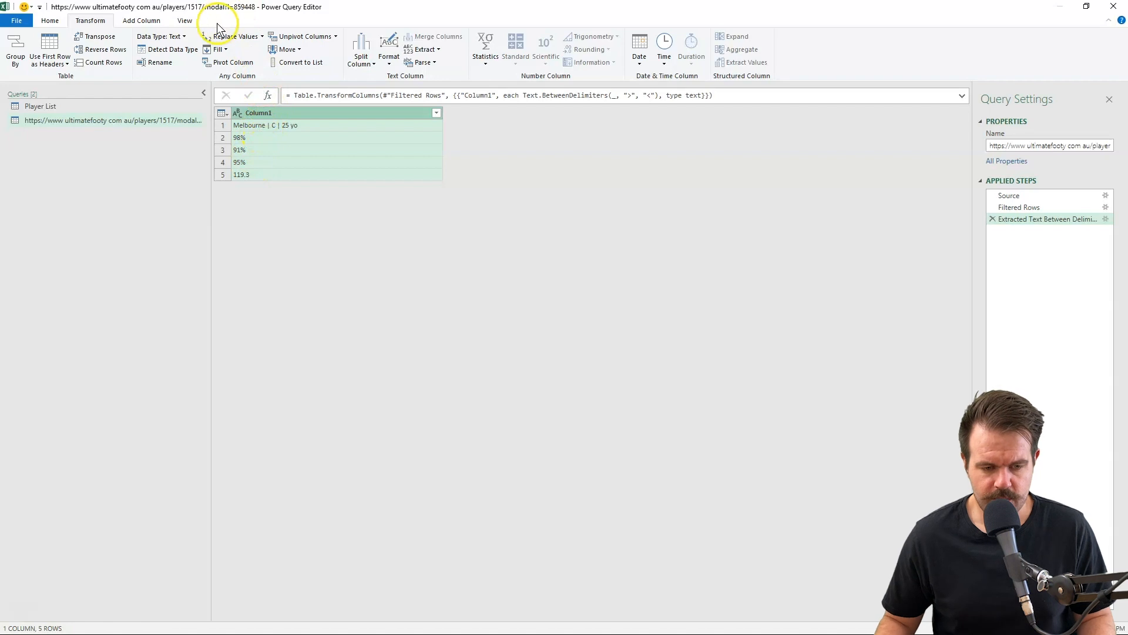
Step: Transpose the five values into one row and rename columns to Info, % Owned, % Started, % Drafted, ADP
left_click(99, 36)
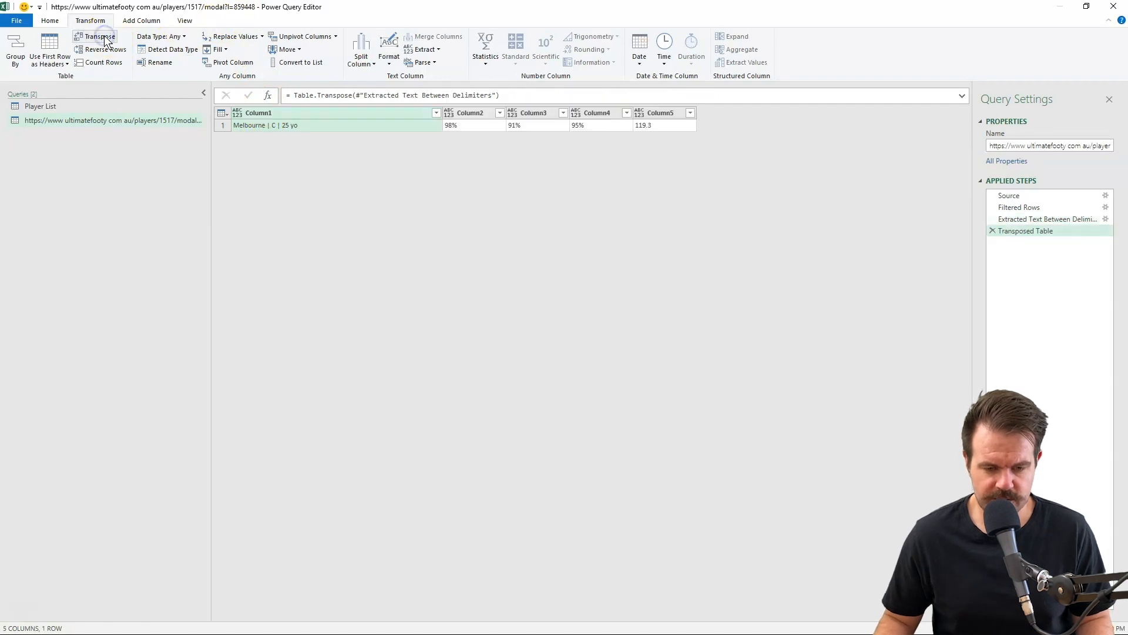
right_click(257, 113)
type("Info")
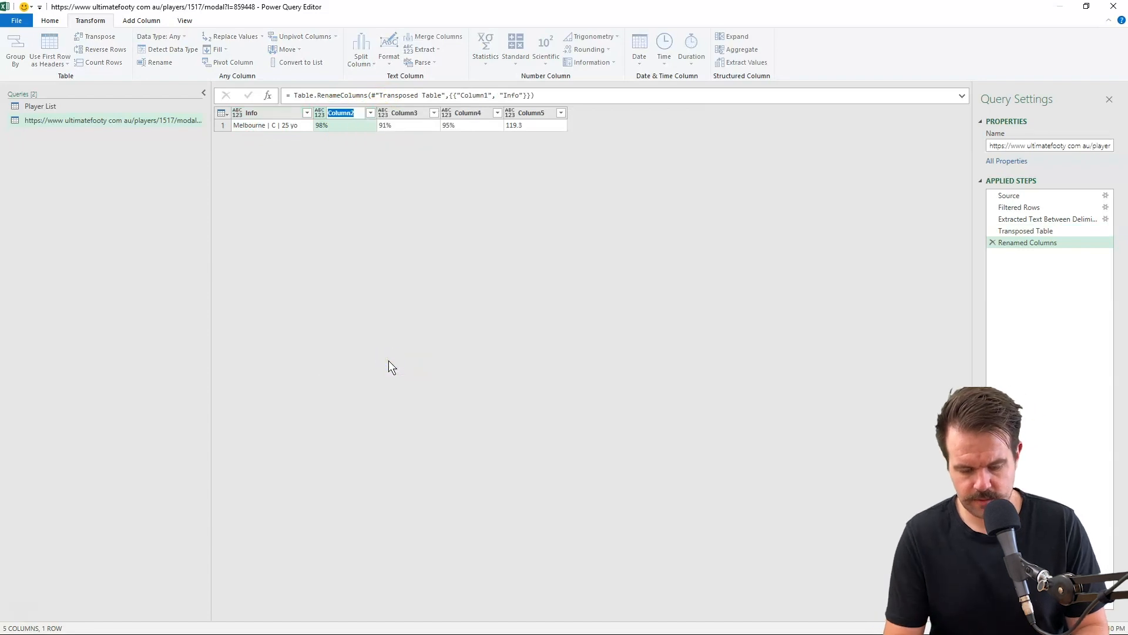
type("% Owned")
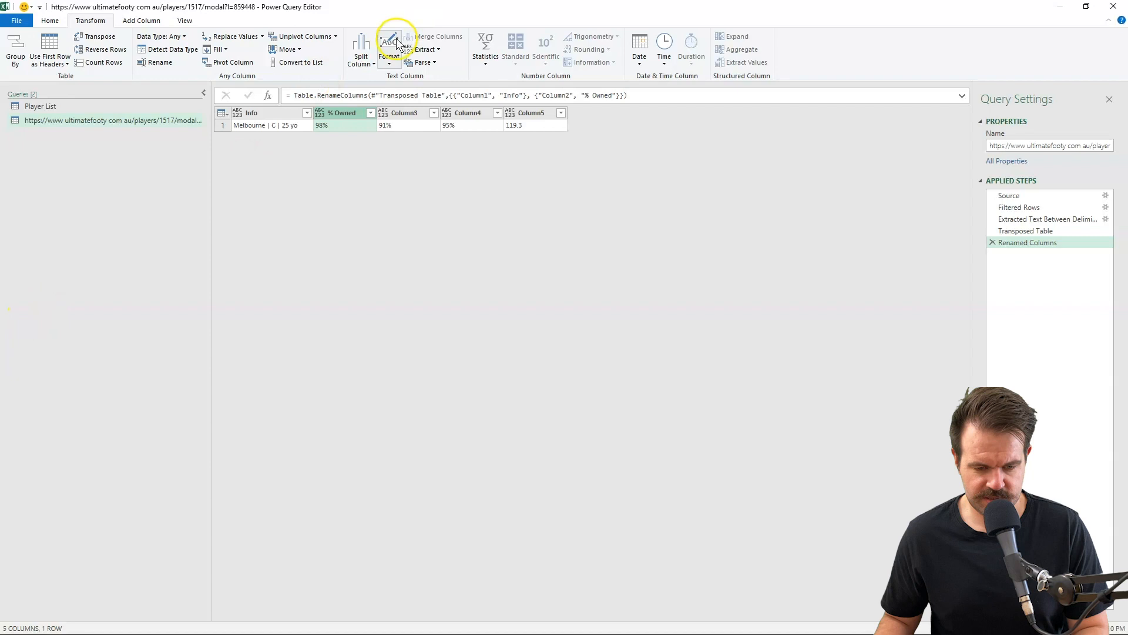
right_click(400, 113)
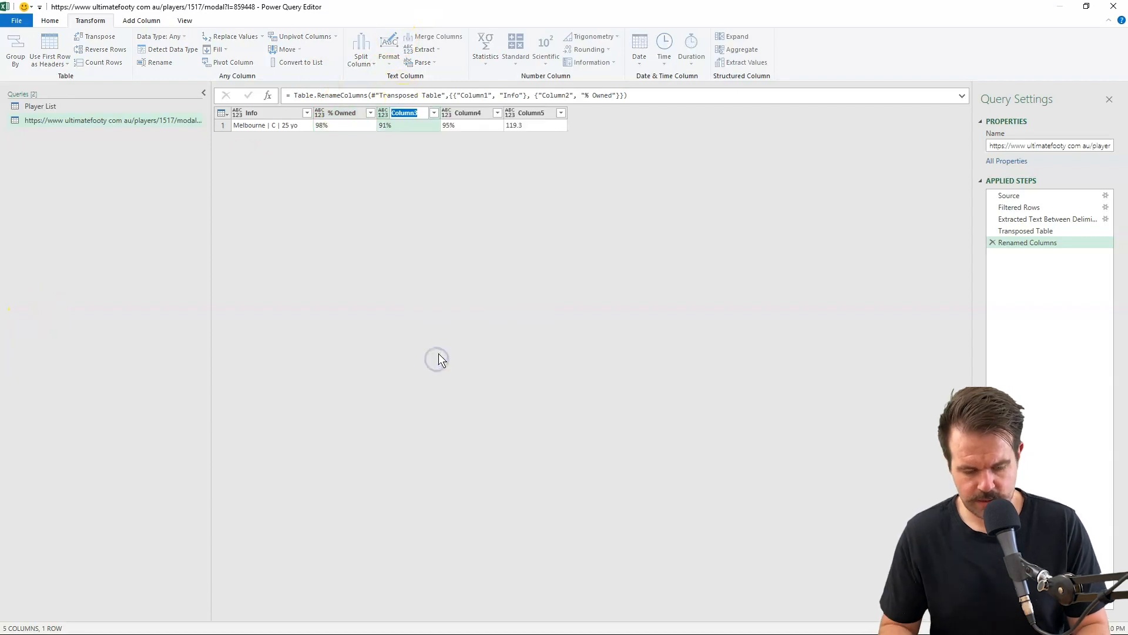
type("% Started")
left_click(539, 113)
type("ADP")
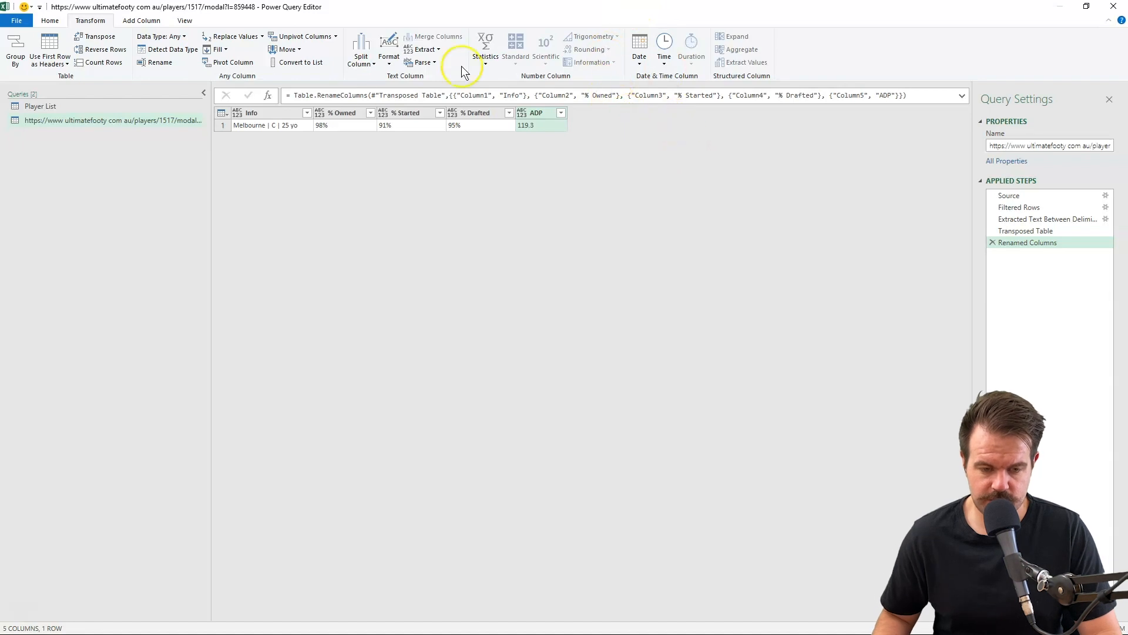
mouse_move(467, 142)
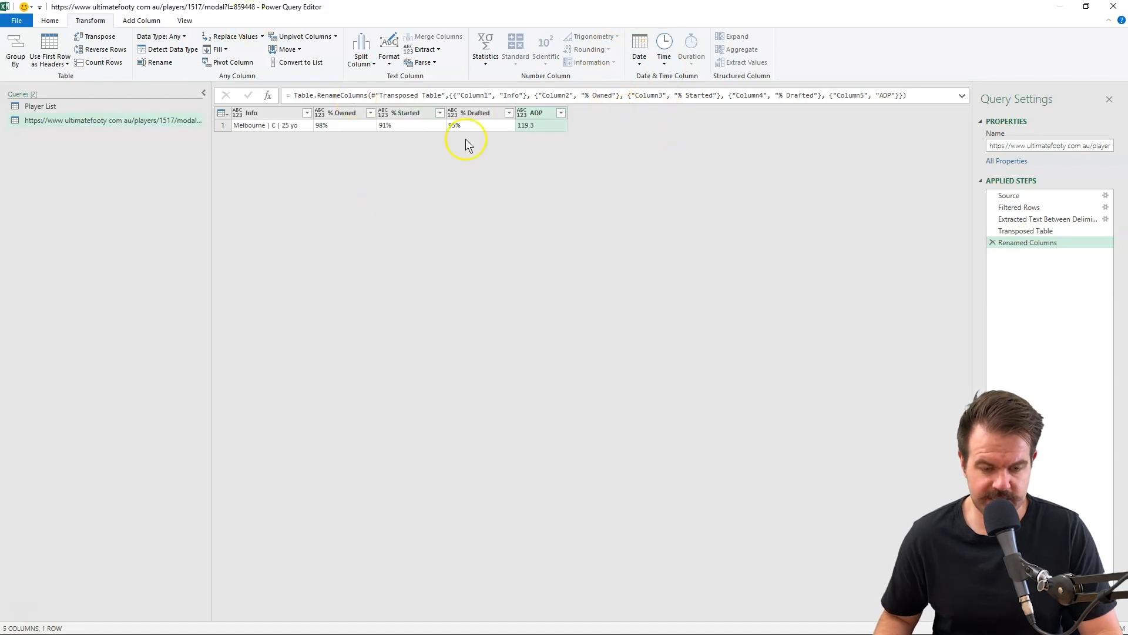
mouse_move(362, 148)
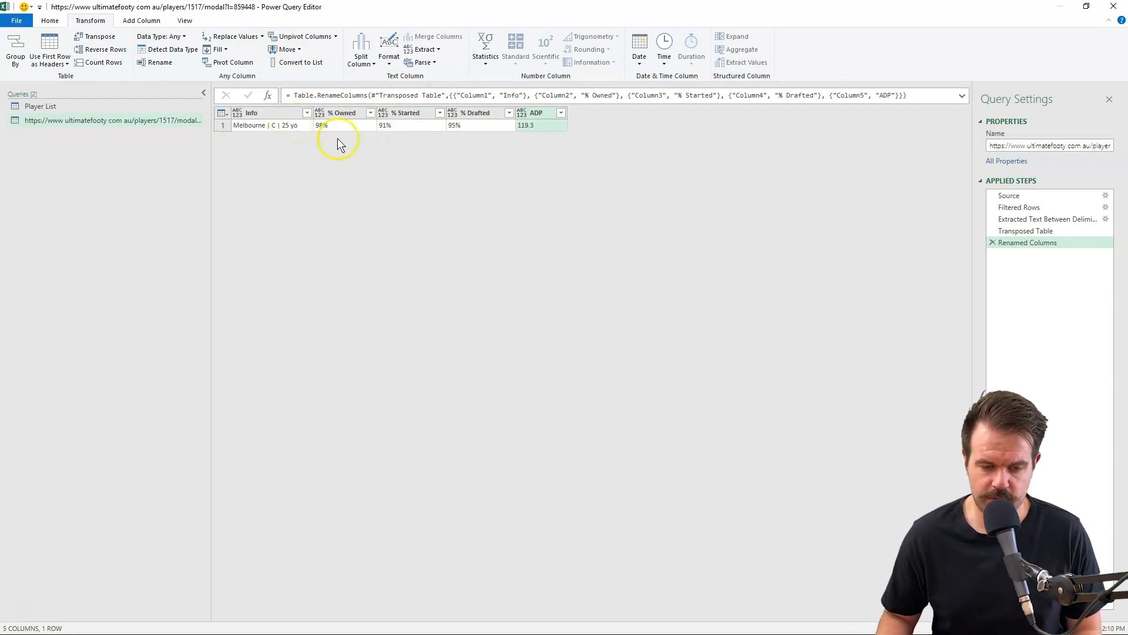
mouse_move(264, 29)
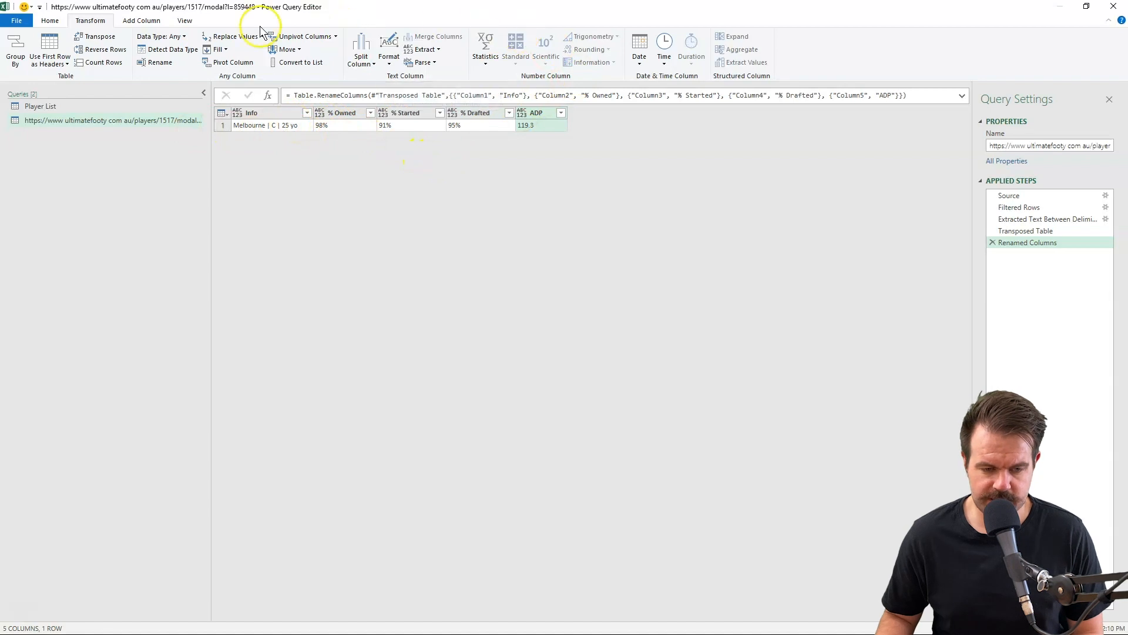
Step: Create a new parameter named URL holding the player page's web address
left_click(49, 21)
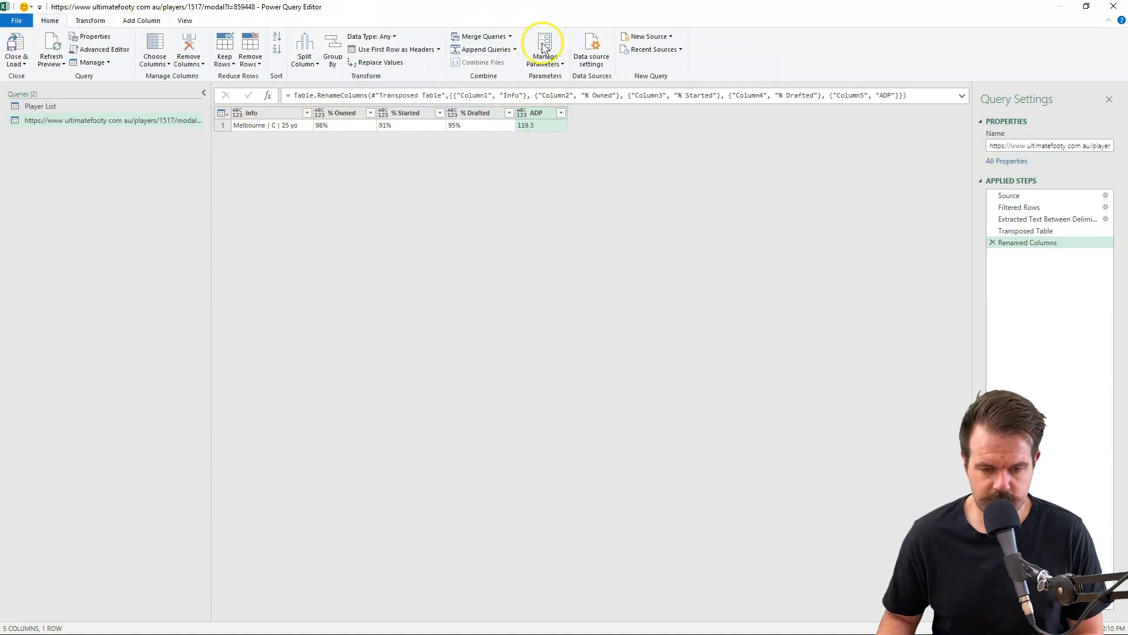
left_click(545, 47)
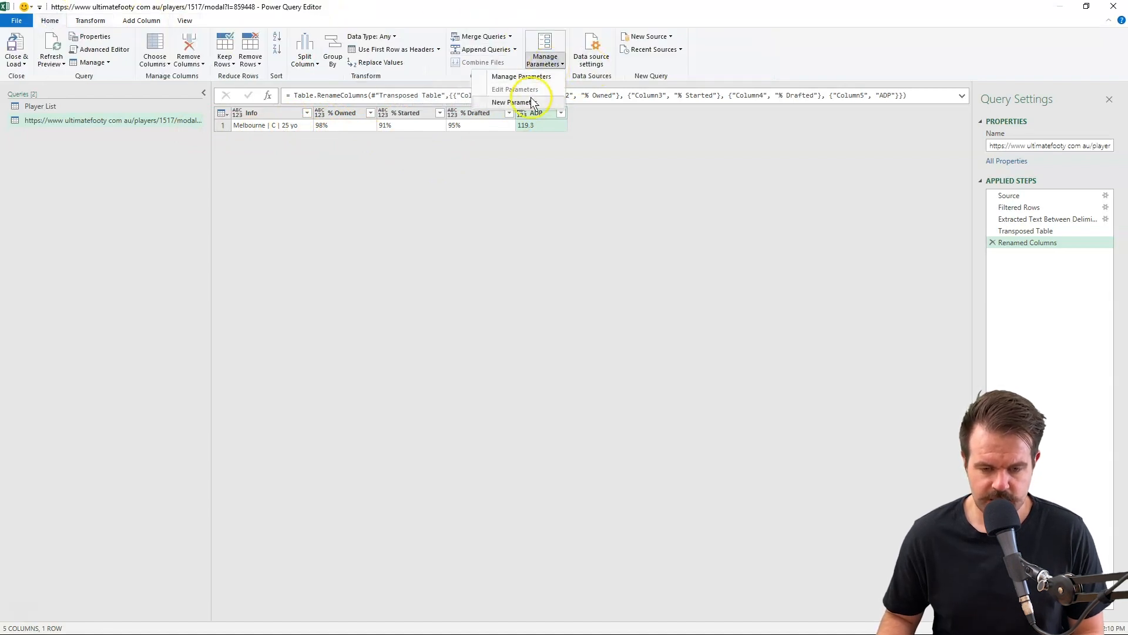
left_click(513, 103)
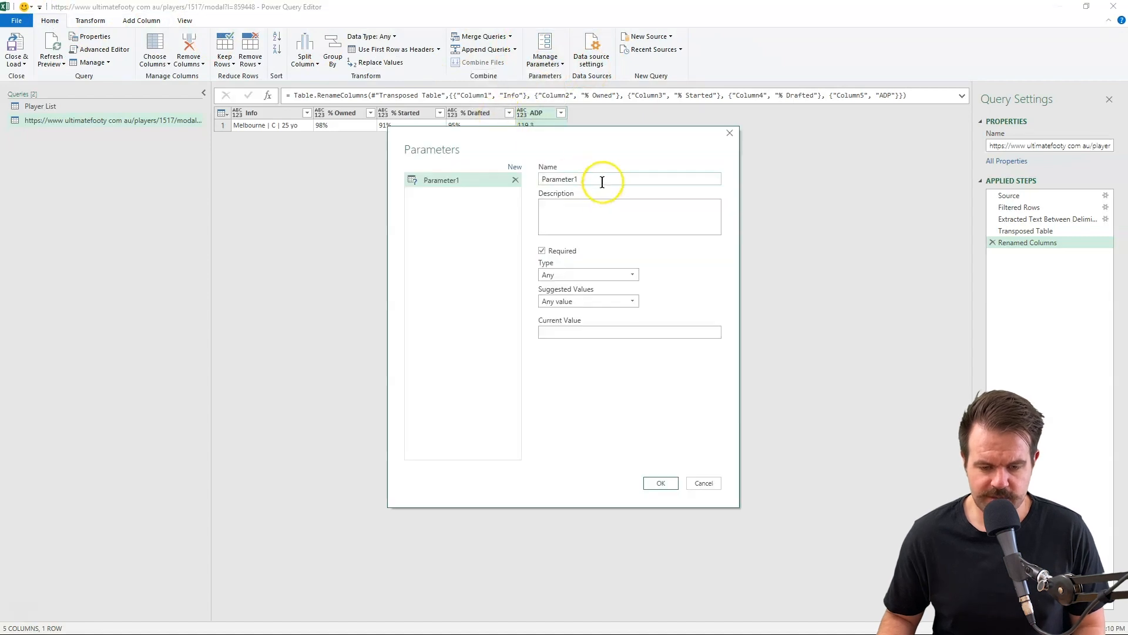
double_click(583, 179)
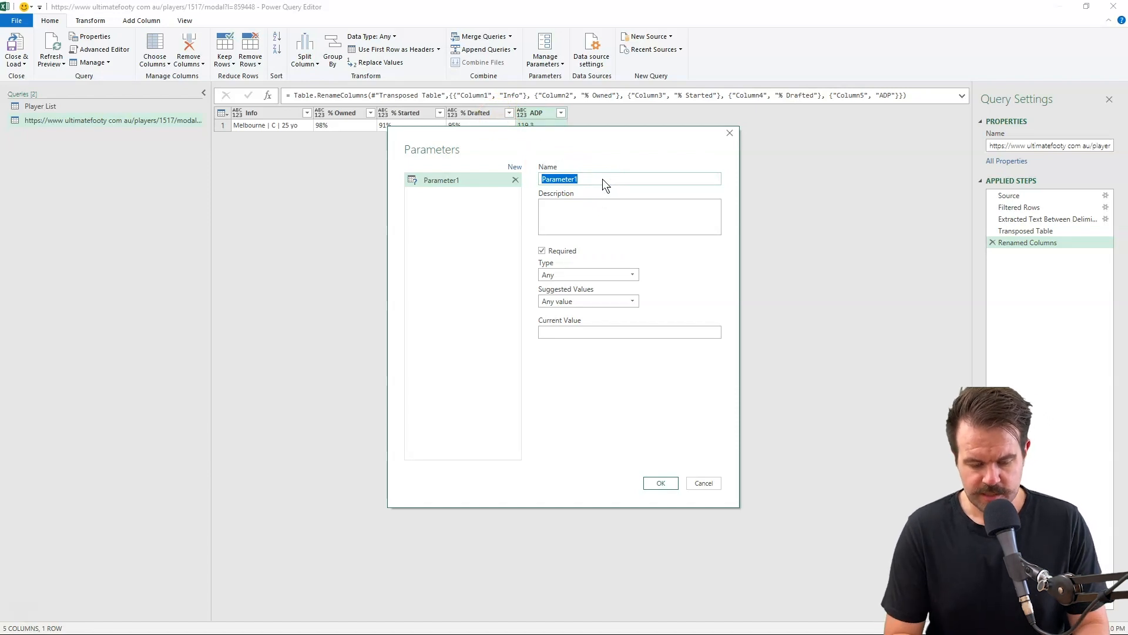
type("URL")
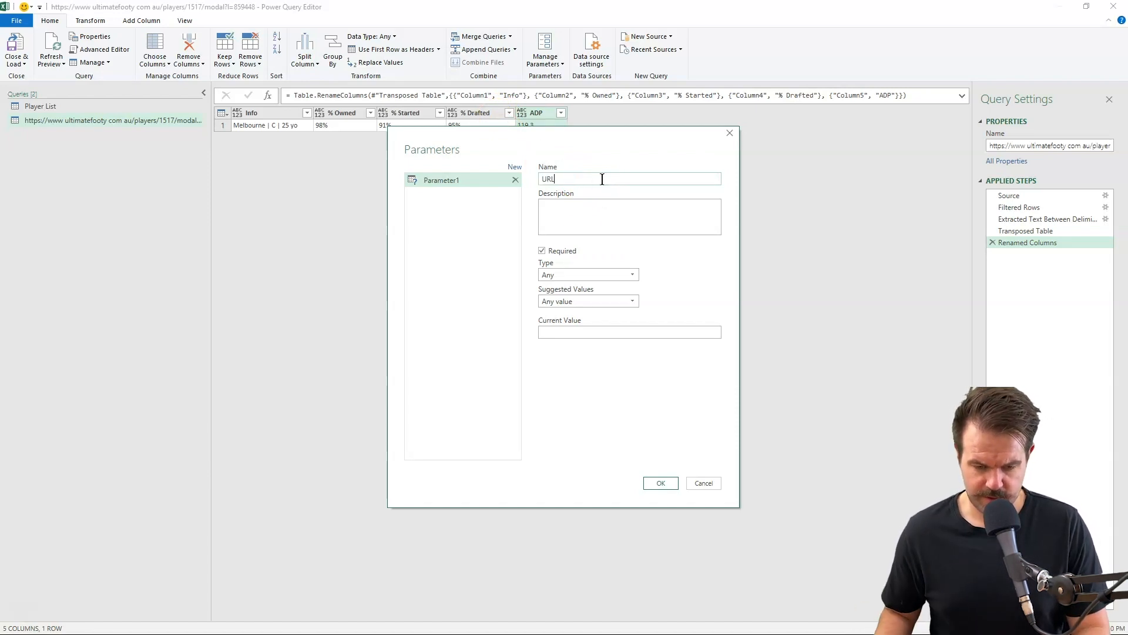
left_click(629, 332)
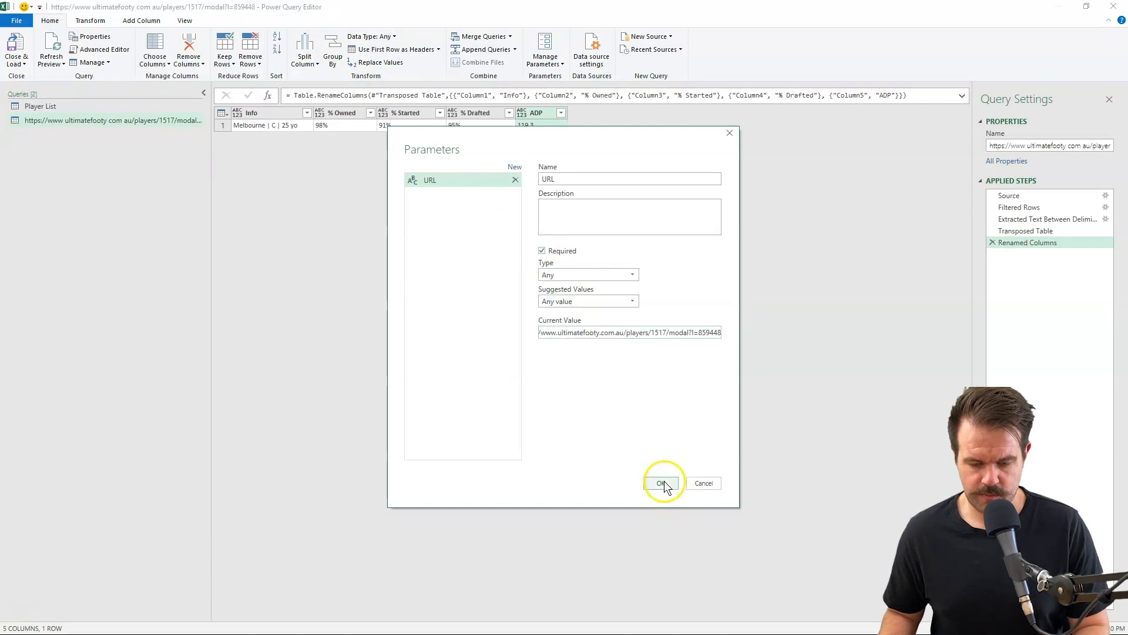
left_click(663, 482)
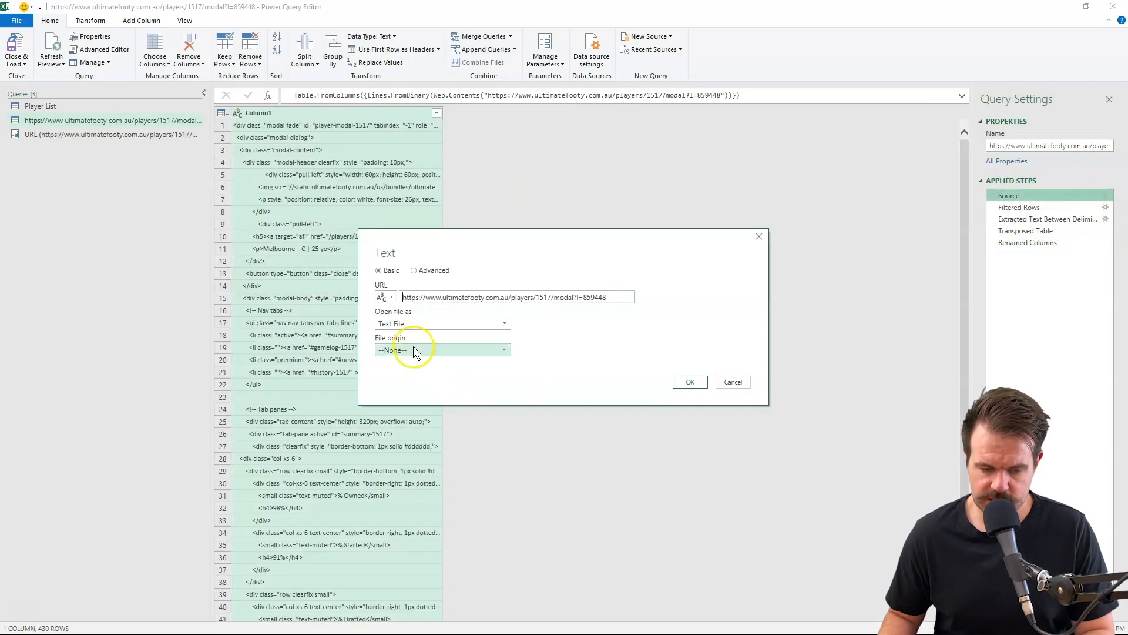
Step: Make the Source step read its web address from the URL parameter
left_click(386, 296)
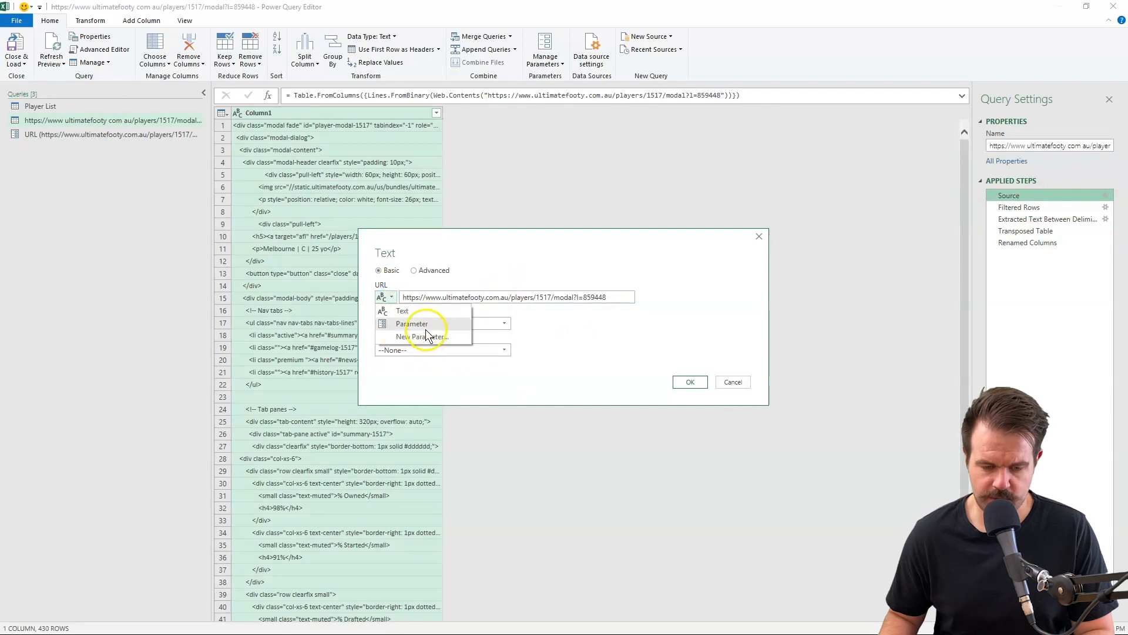
left_click(413, 323)
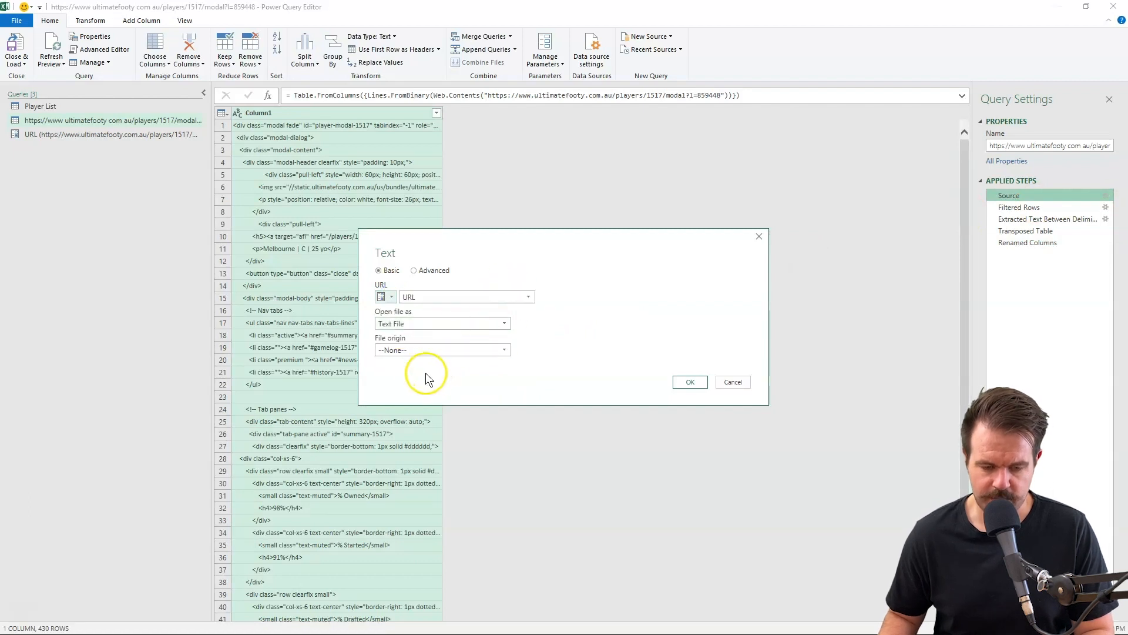
mouse_move(473, 280)
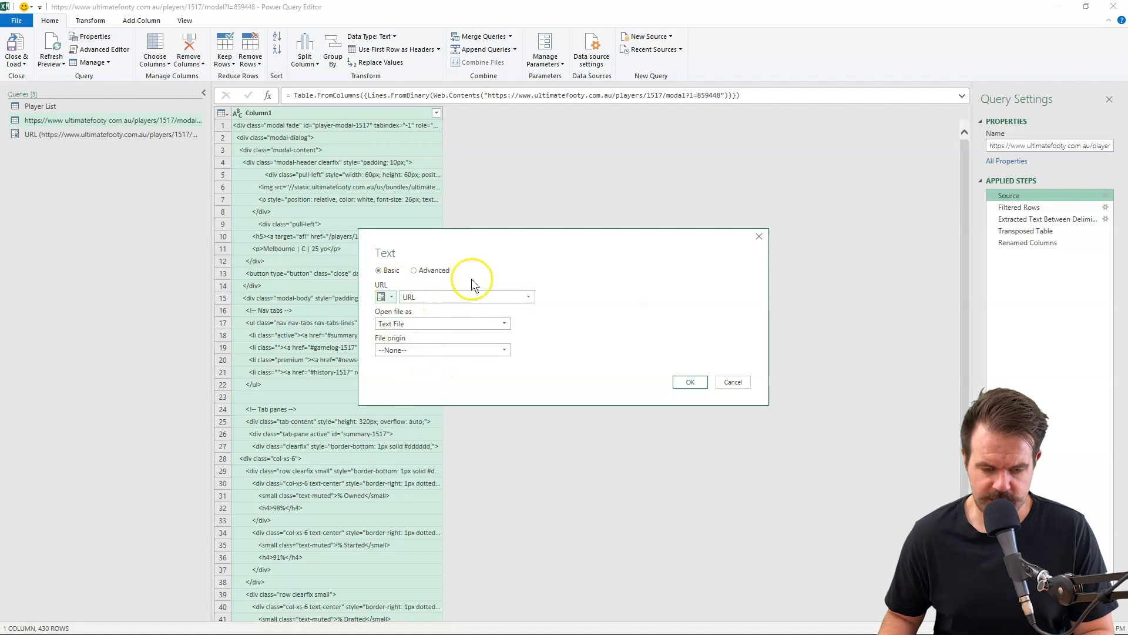
left_click(690, 381)
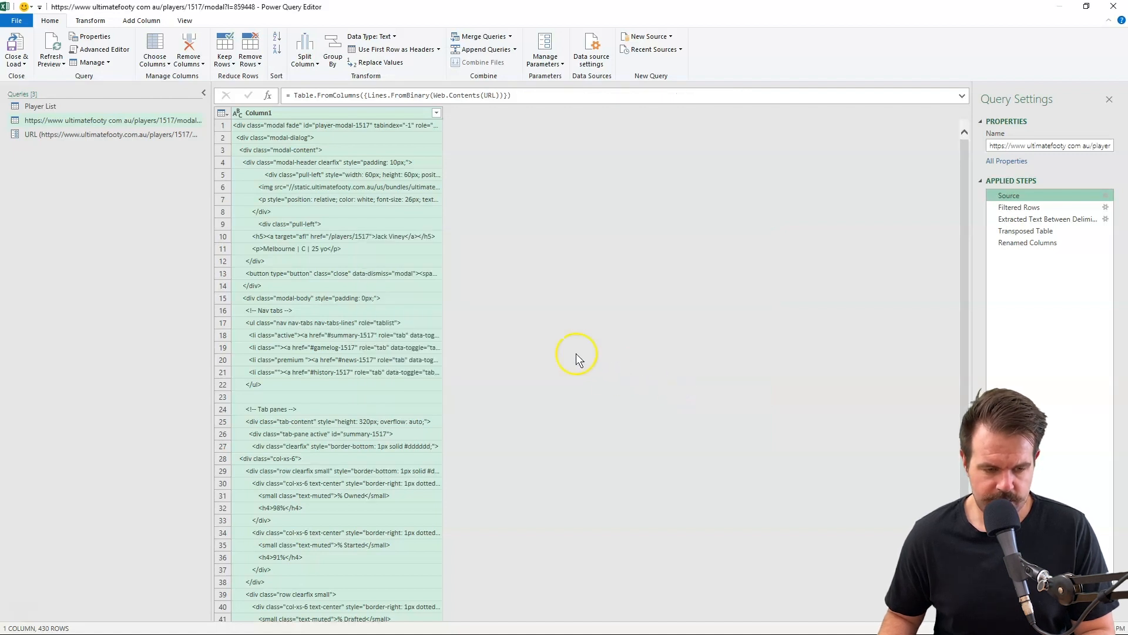
mouse_move(1103, 199)
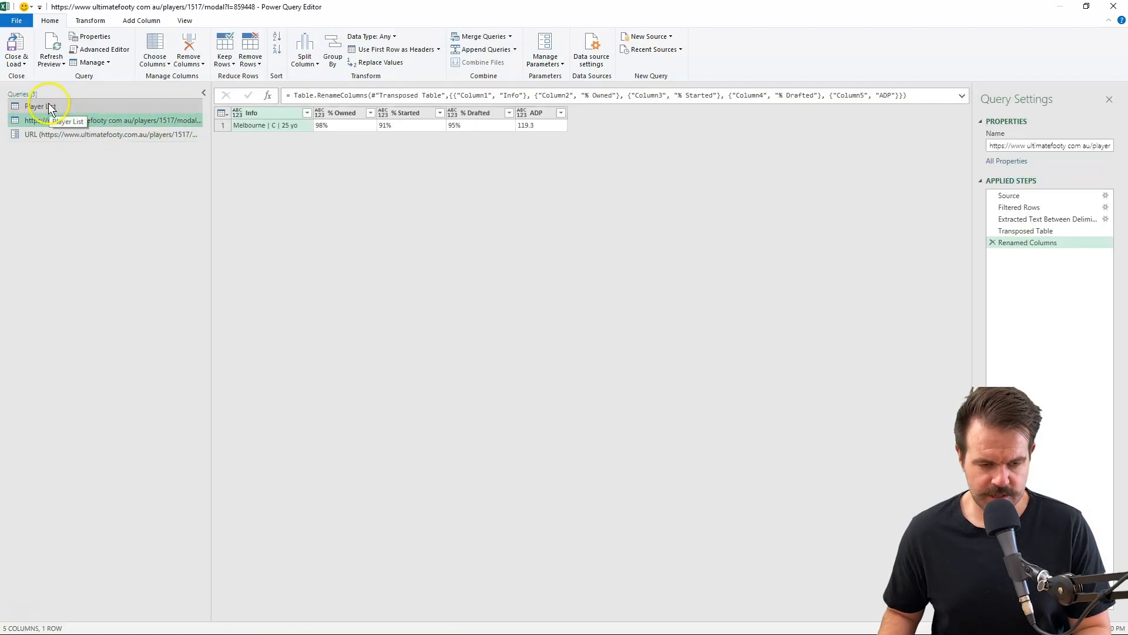
Step: Copy another player's address from the Player List query preview
left_click(35, 106)
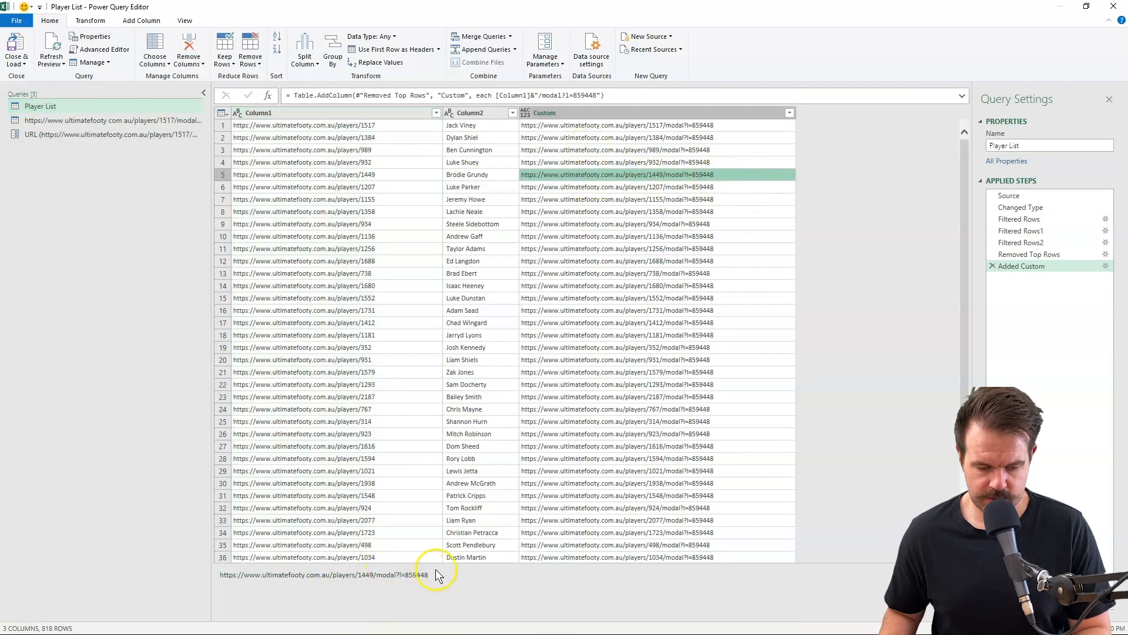
double_click(317, 574)
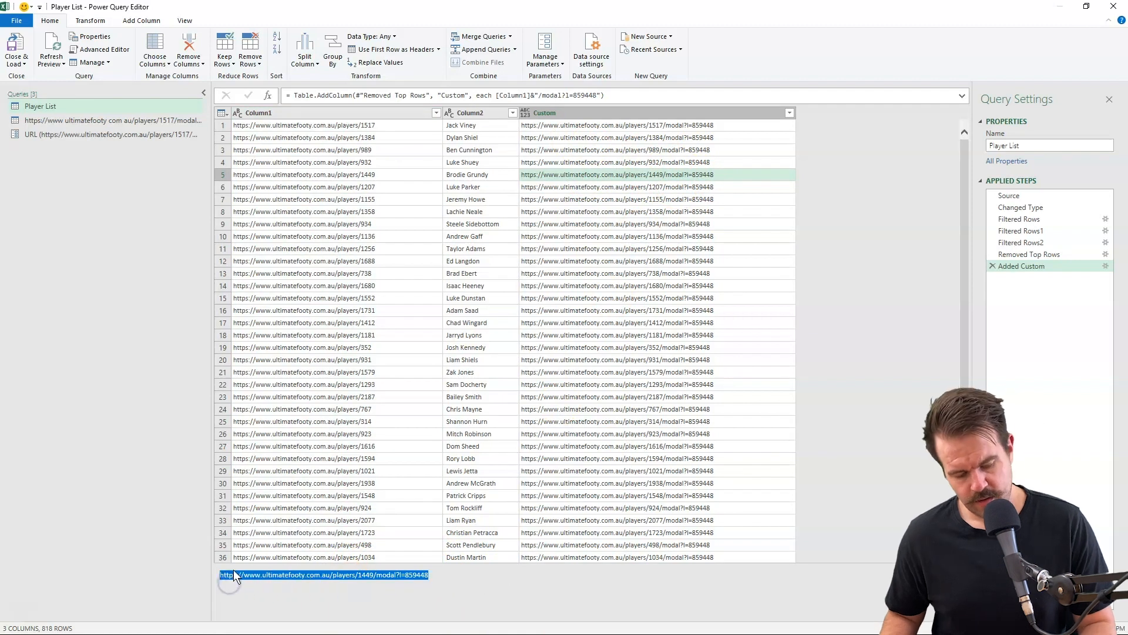
key("alt+tab")
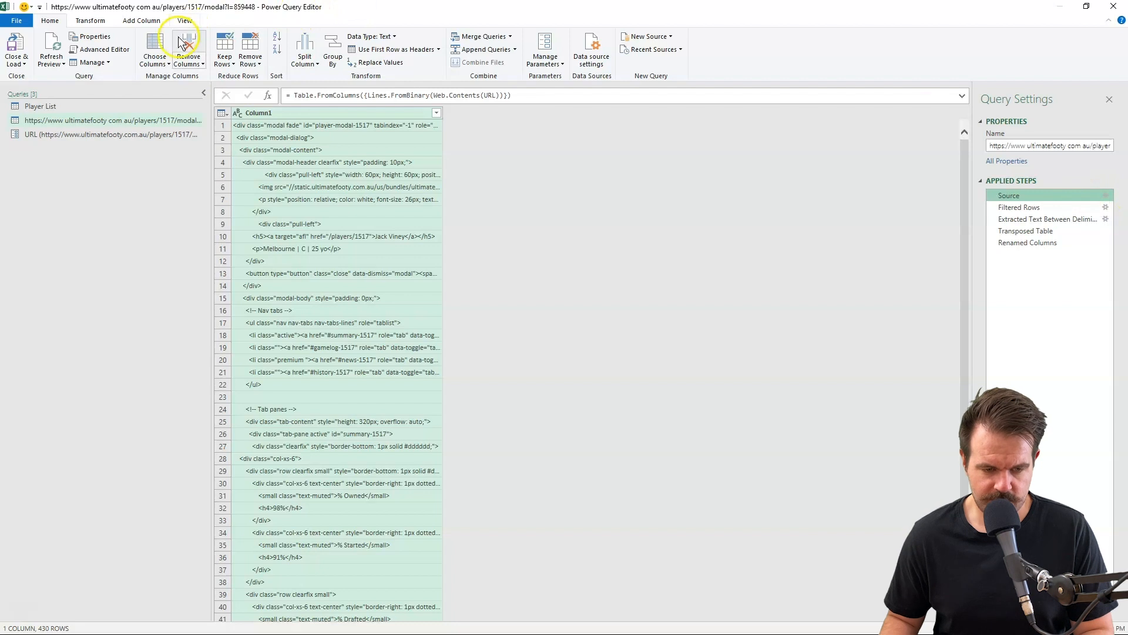
left_click(131, 21)
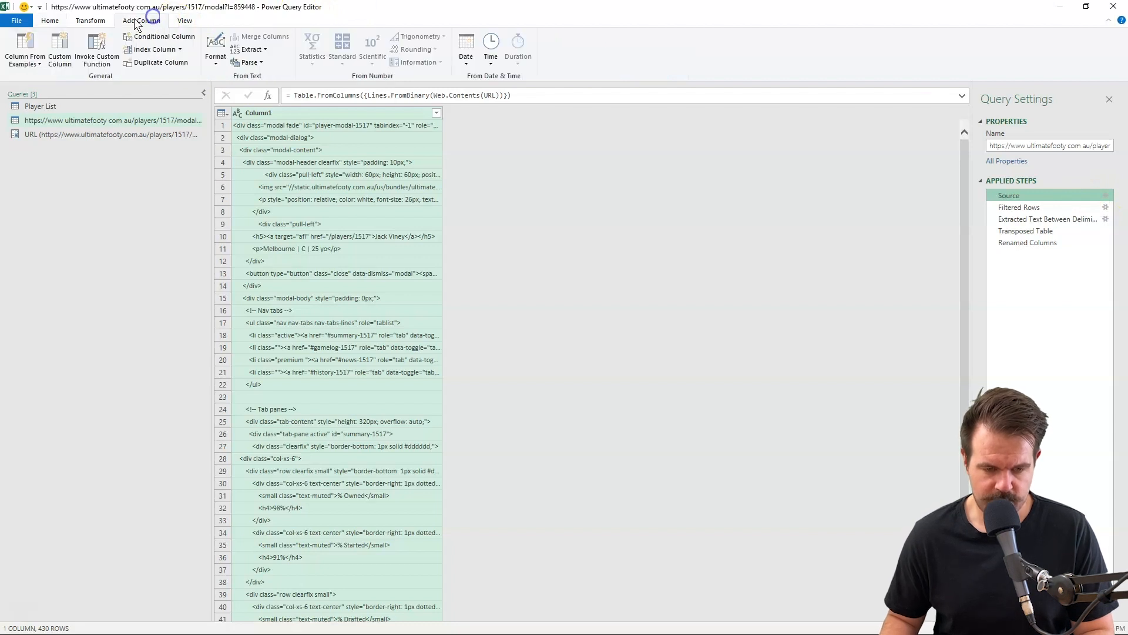
left_click(49, 37)
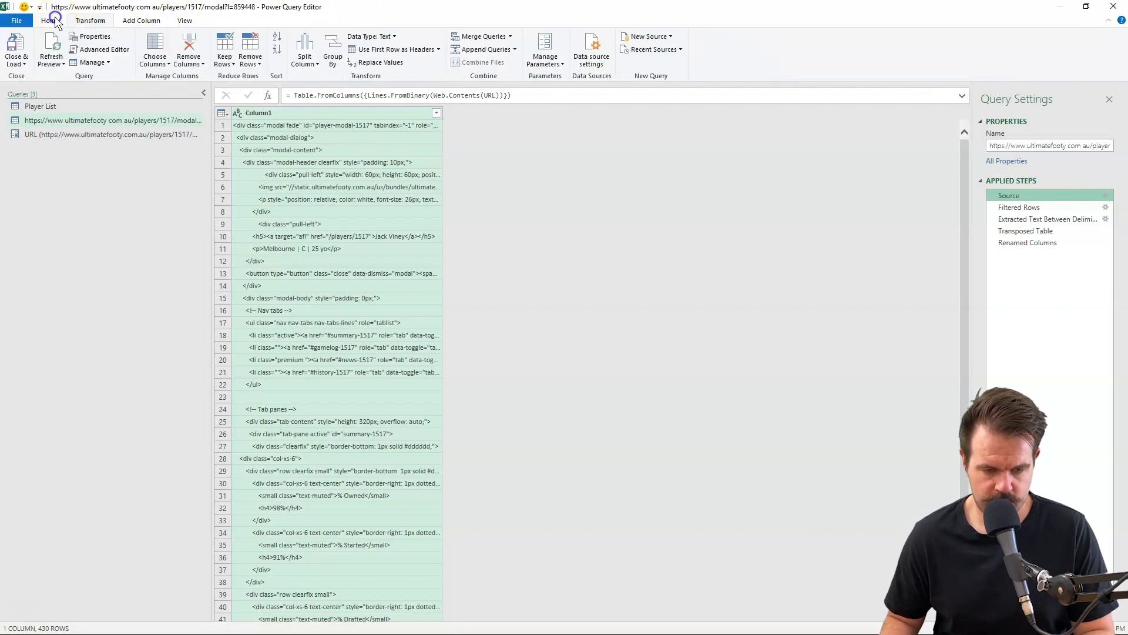
Step: Point the URL parameter at the other player and check the Collingwood row result
left_click(545, 47)
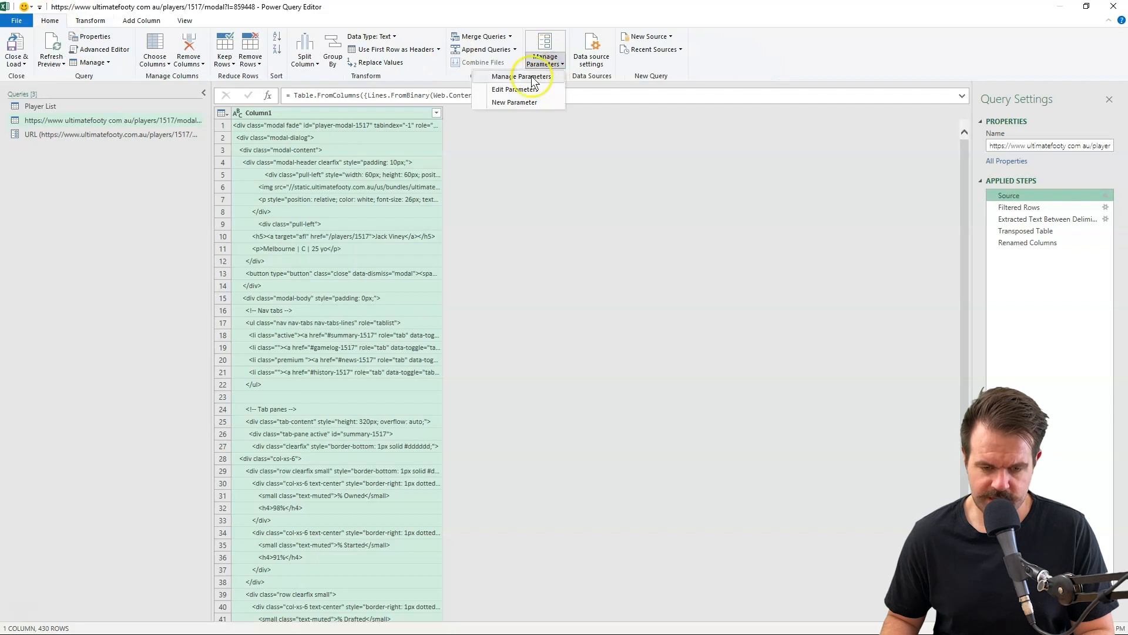
left_click(513, 89)
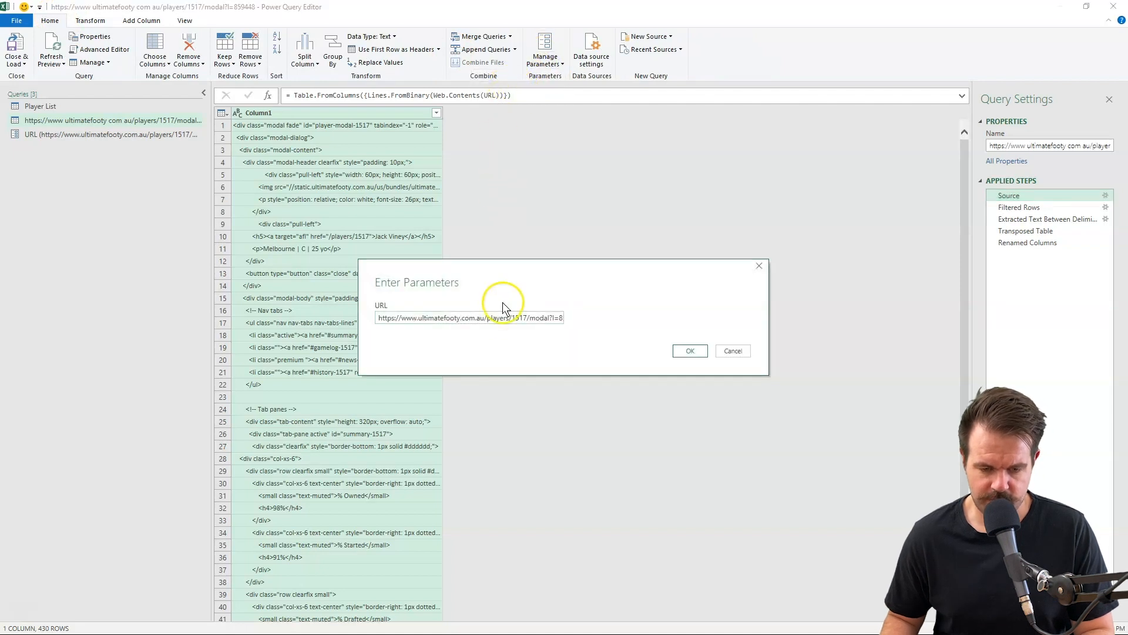
triple_click(491, 317)
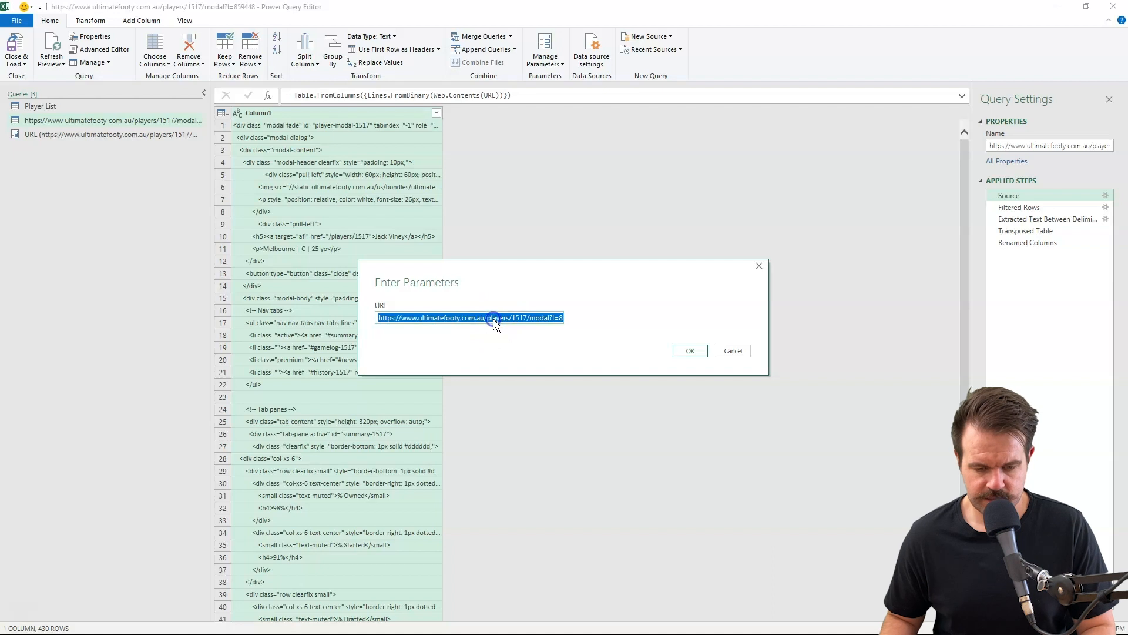
left_click(690, 350)
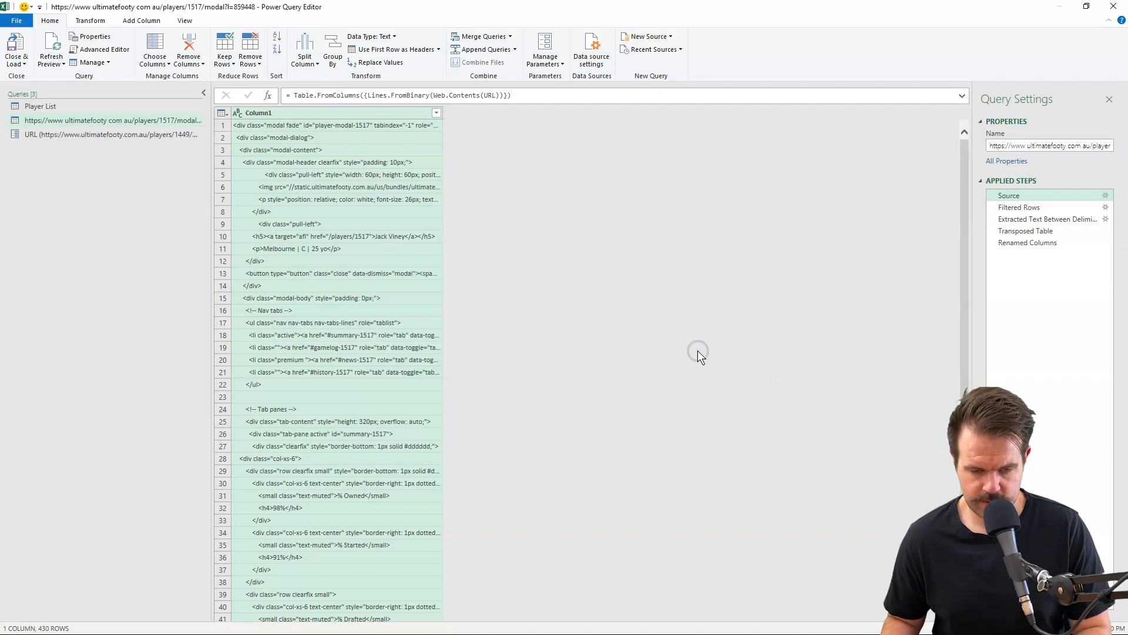
left_click(1027, 242)
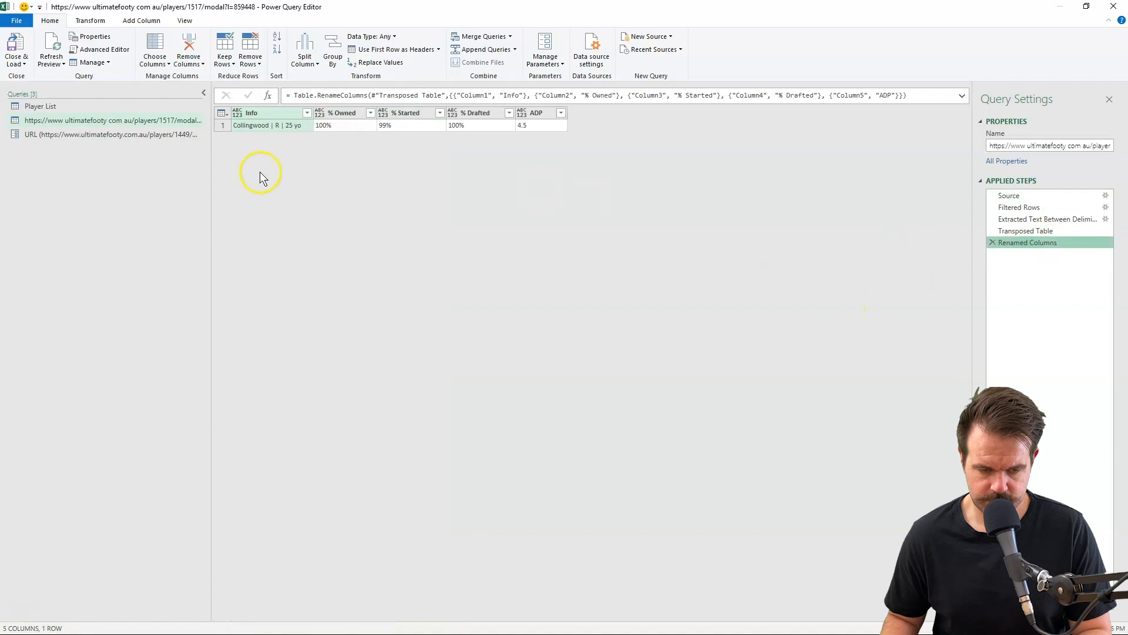
mouse_move(280, 135)
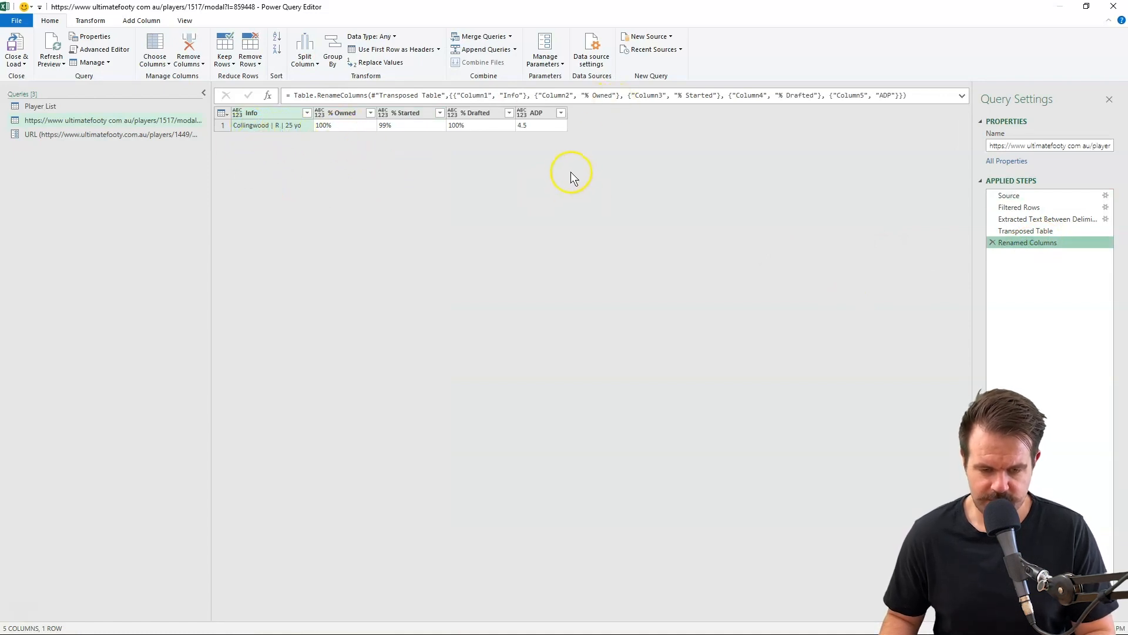
mouse_move(251, 178)
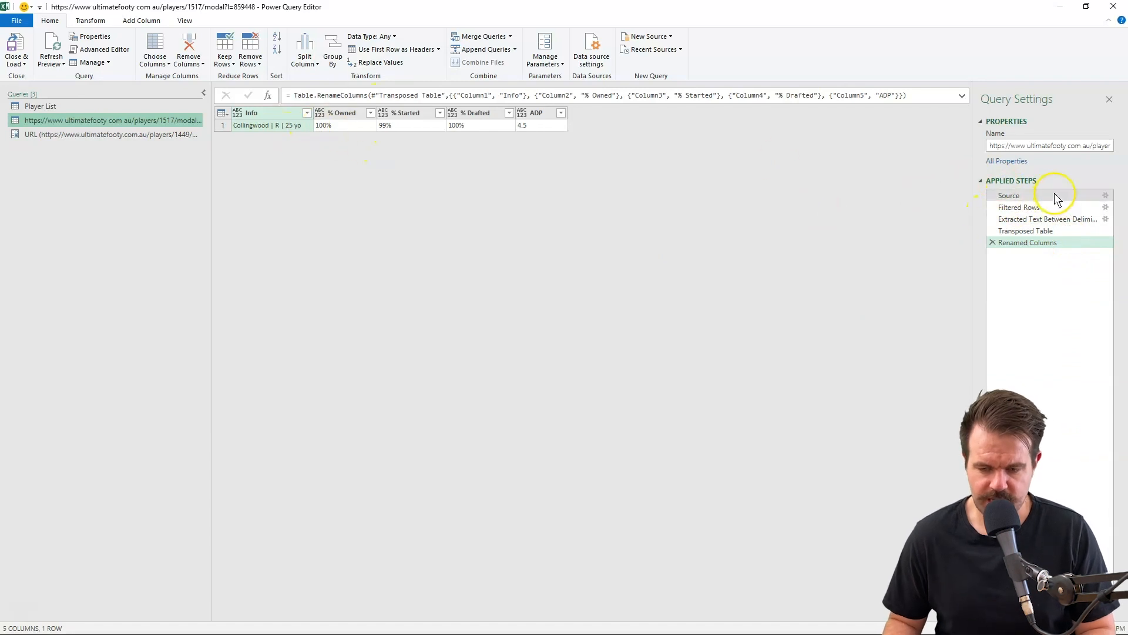
mouse_move(200, 188)
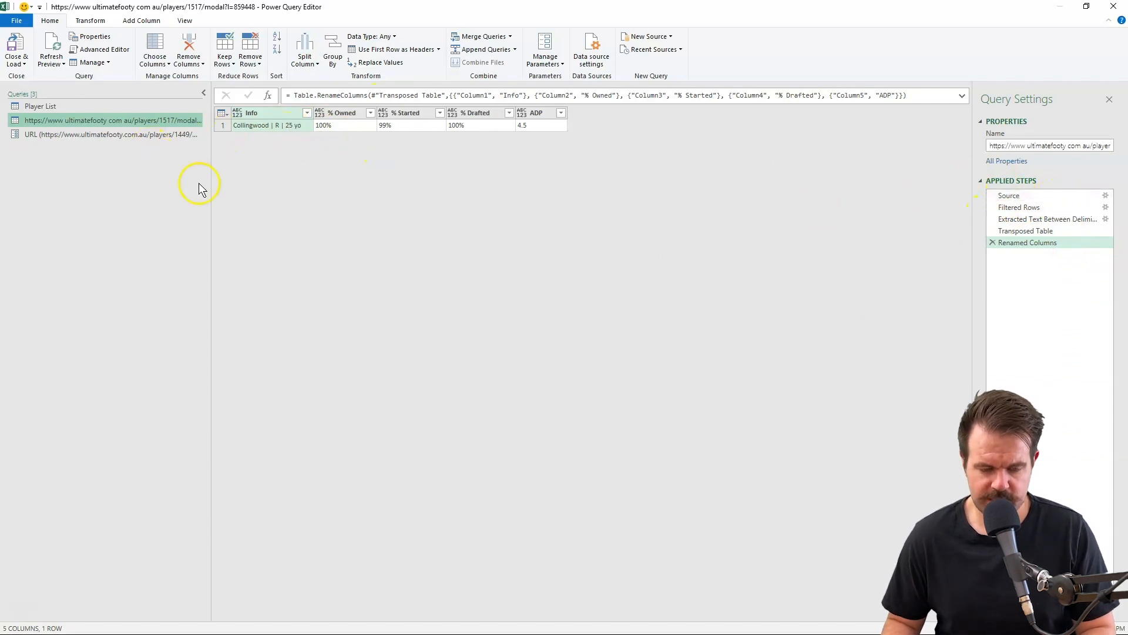
mouse_move(145, 125)
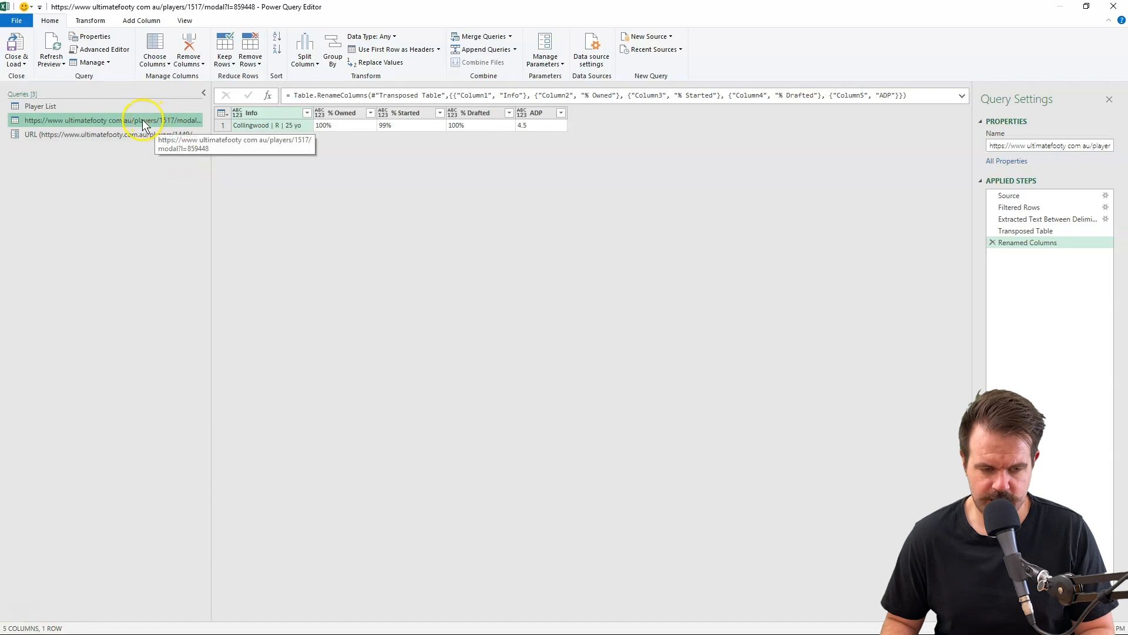
Step: Turn the single-player query into a function named GetStats taking a URL
right_click(88, 120)
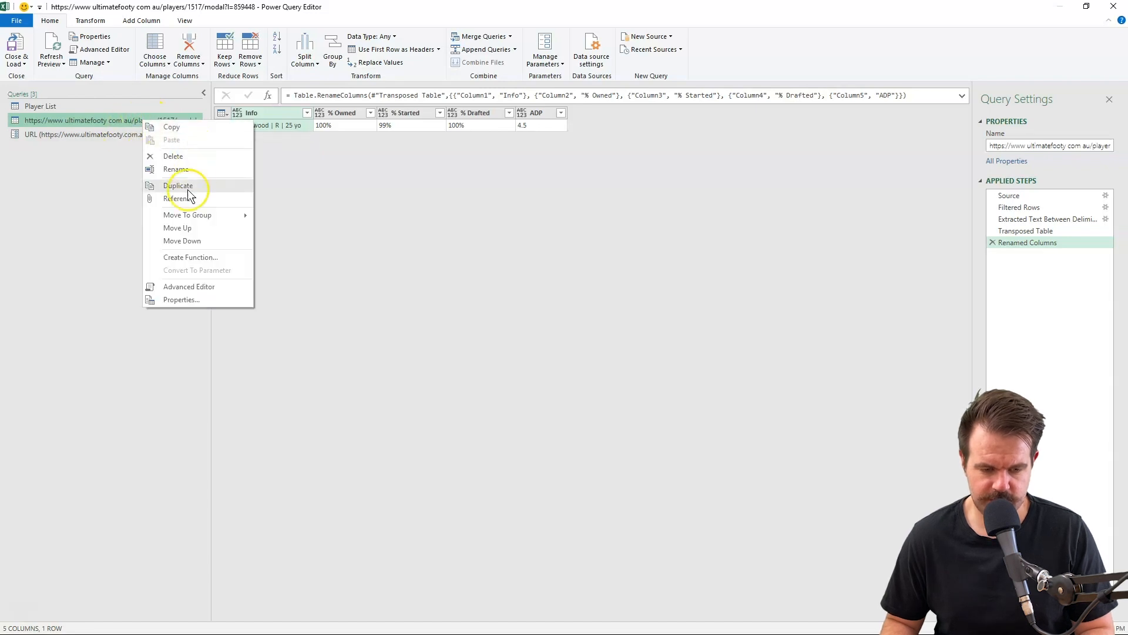
left_click(191, 256)
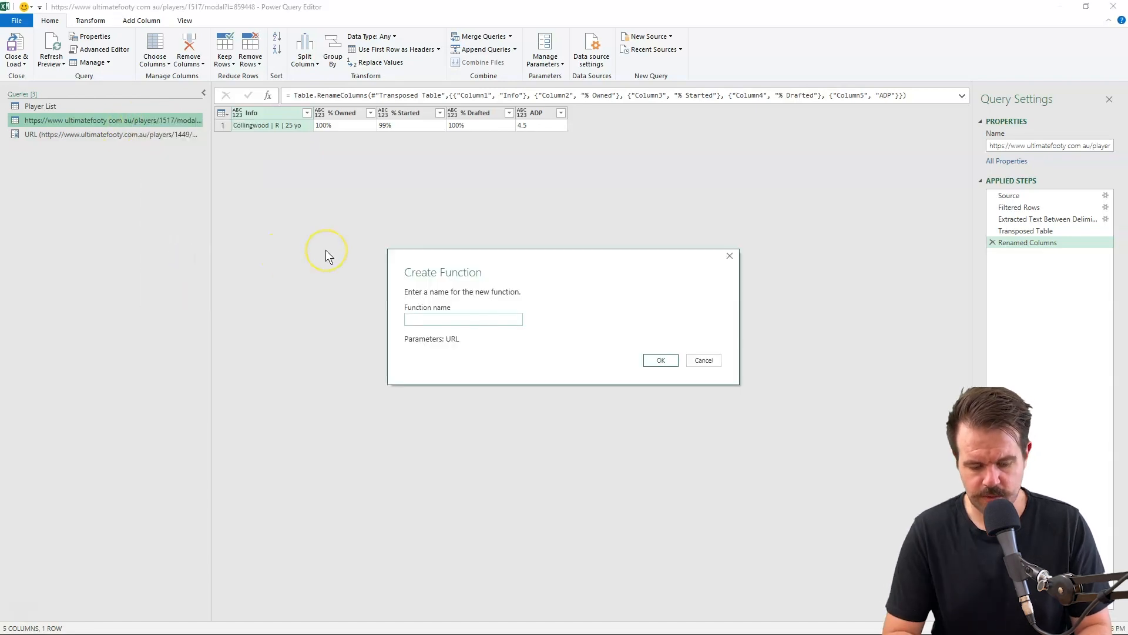
type("GetStats")
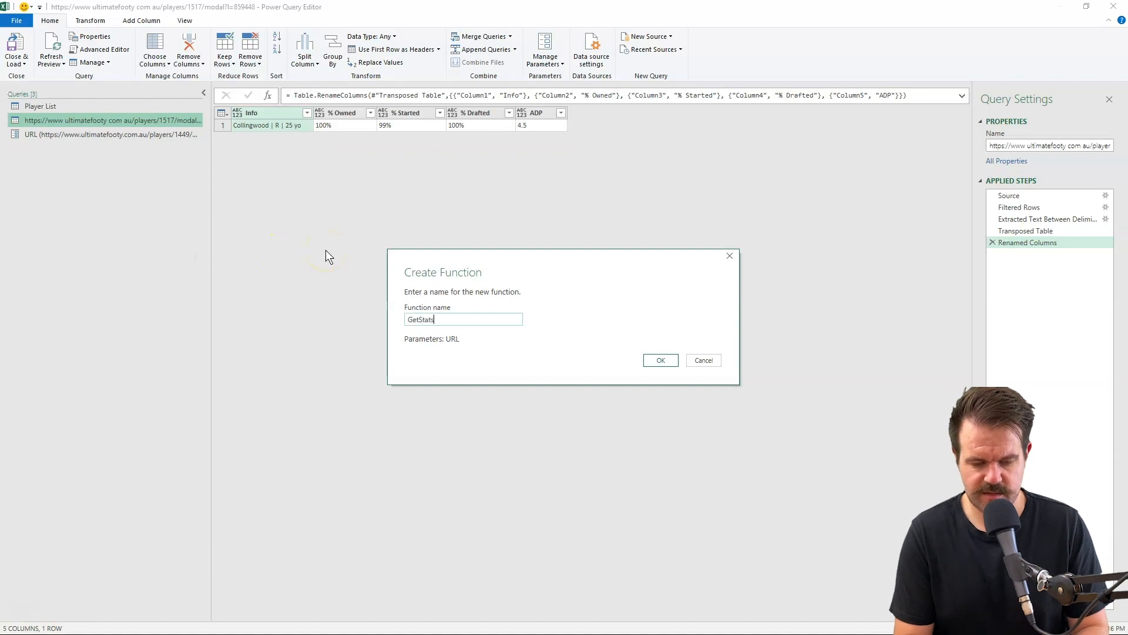
left_click(661, 361)
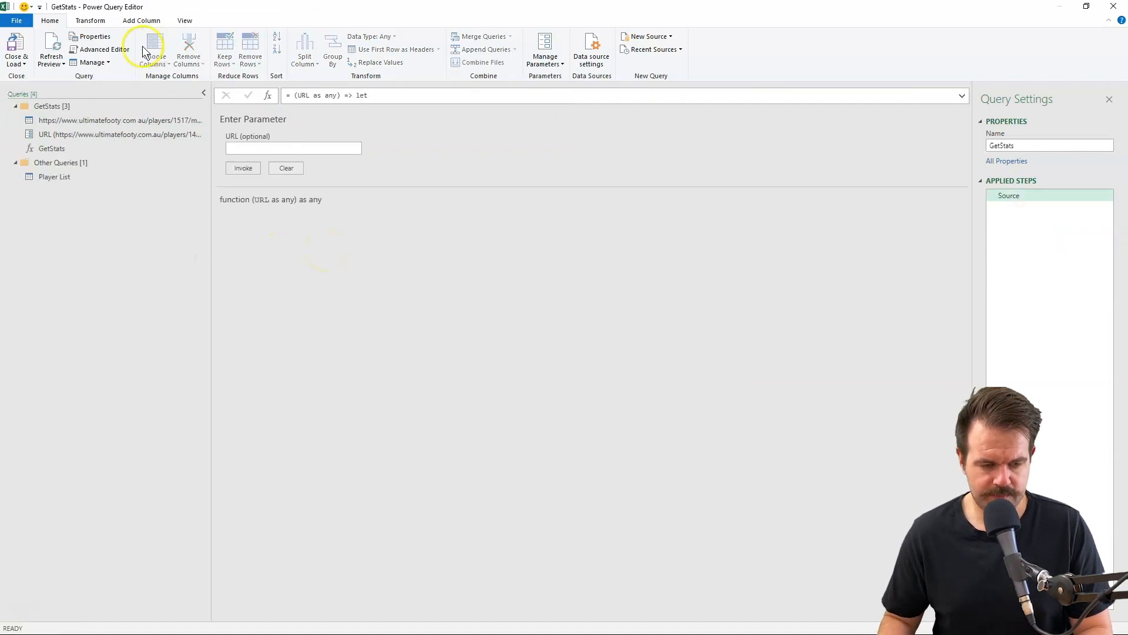
left_click(57, 176)
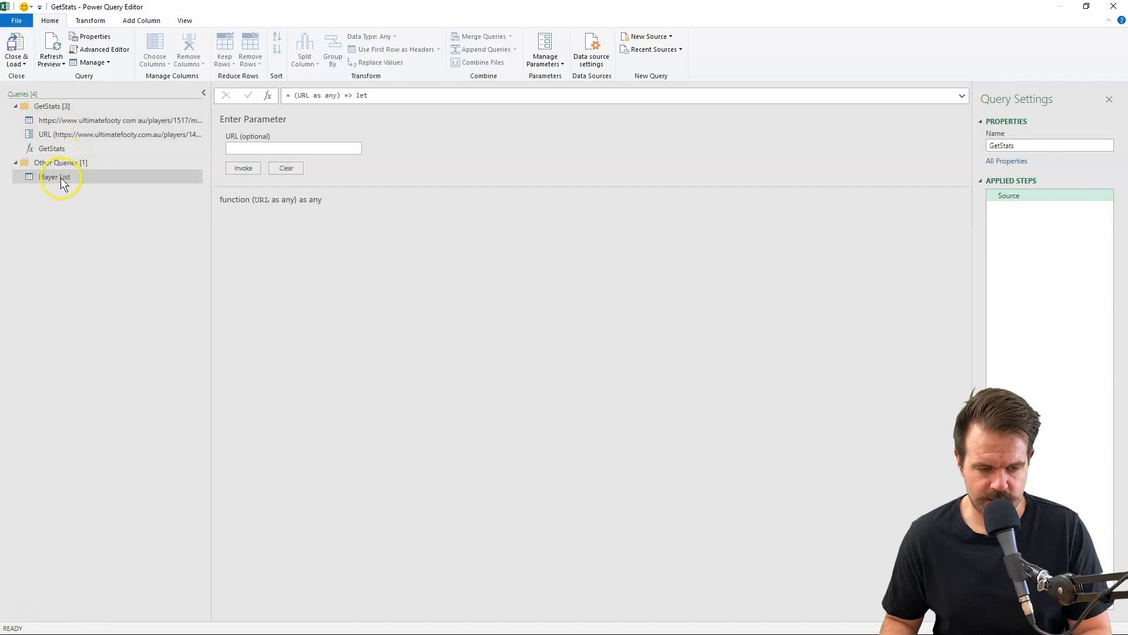
Step: In Player List, keep names and URLs and add a column invoking GetStats on each row's URL
left_click(54, 176)
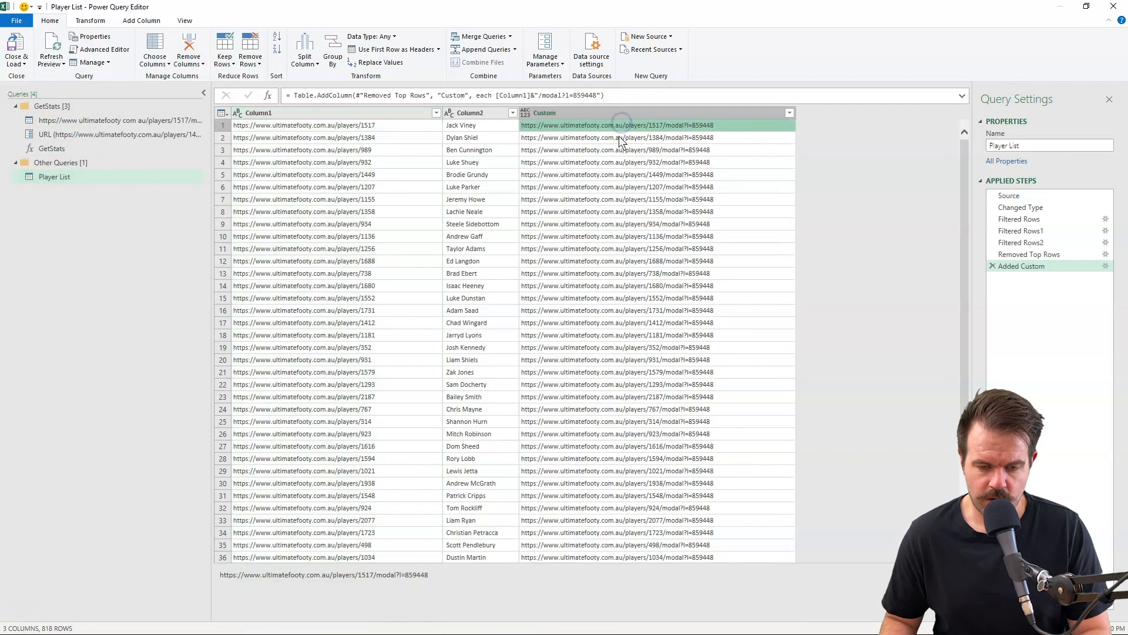
left_click(626, 174)
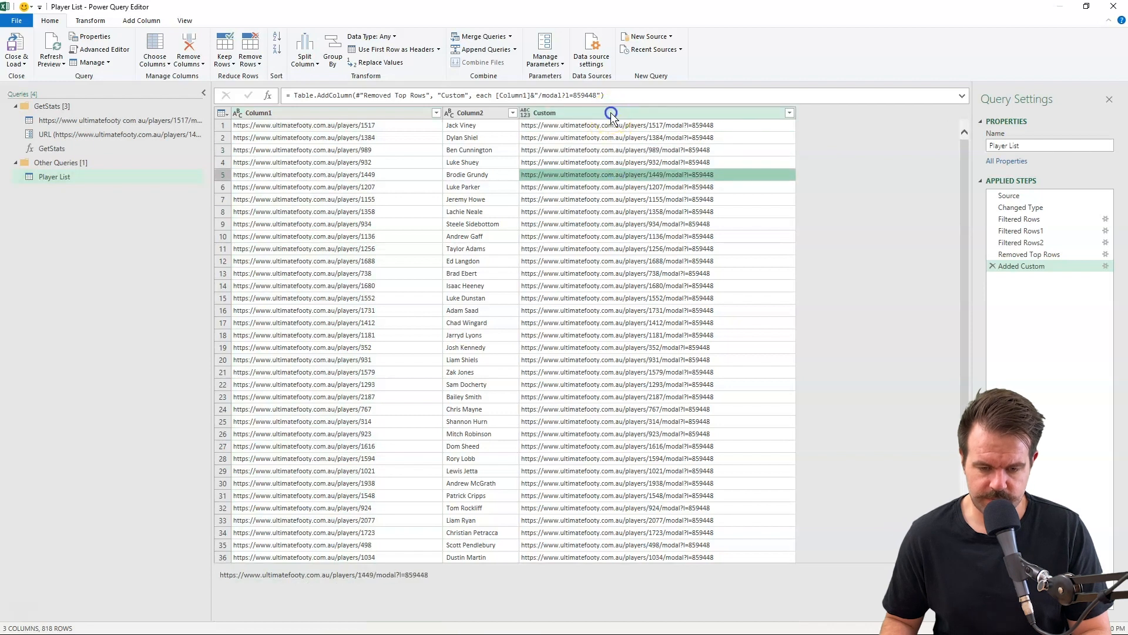
left_click(374, 112)
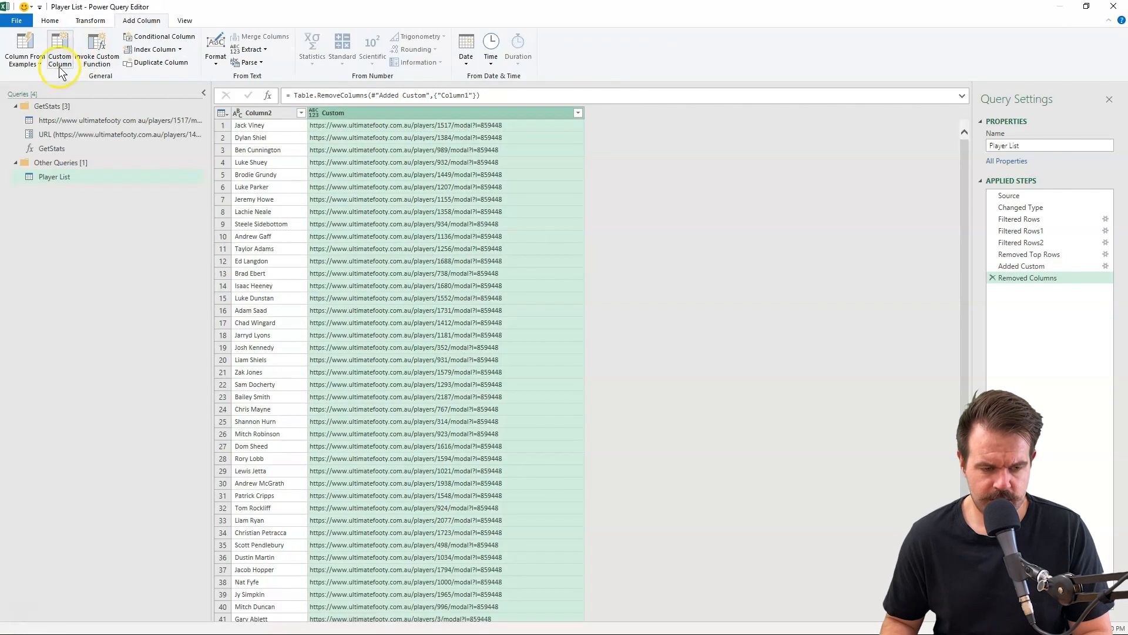
left_click(97, 53)
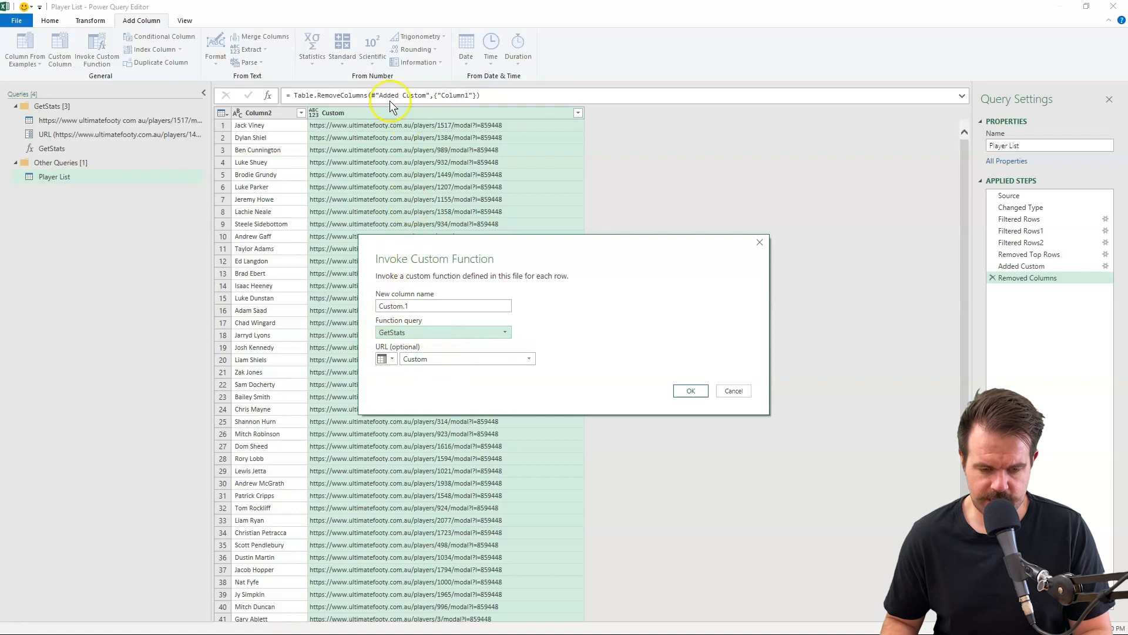
mouse_move(570, 327)
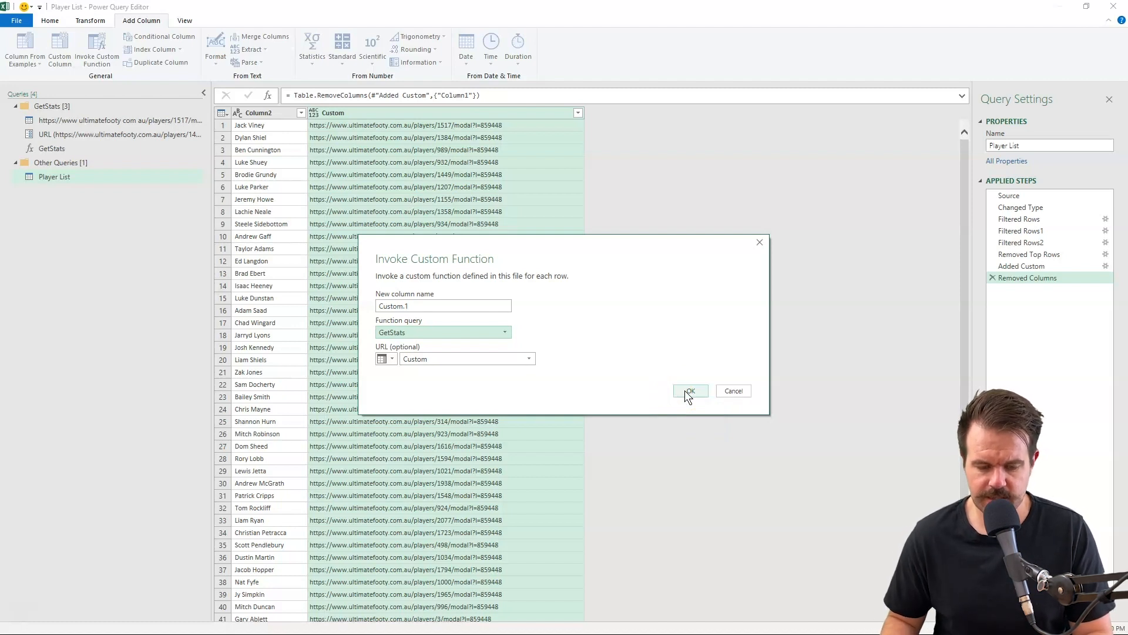
left_click(691, 391)
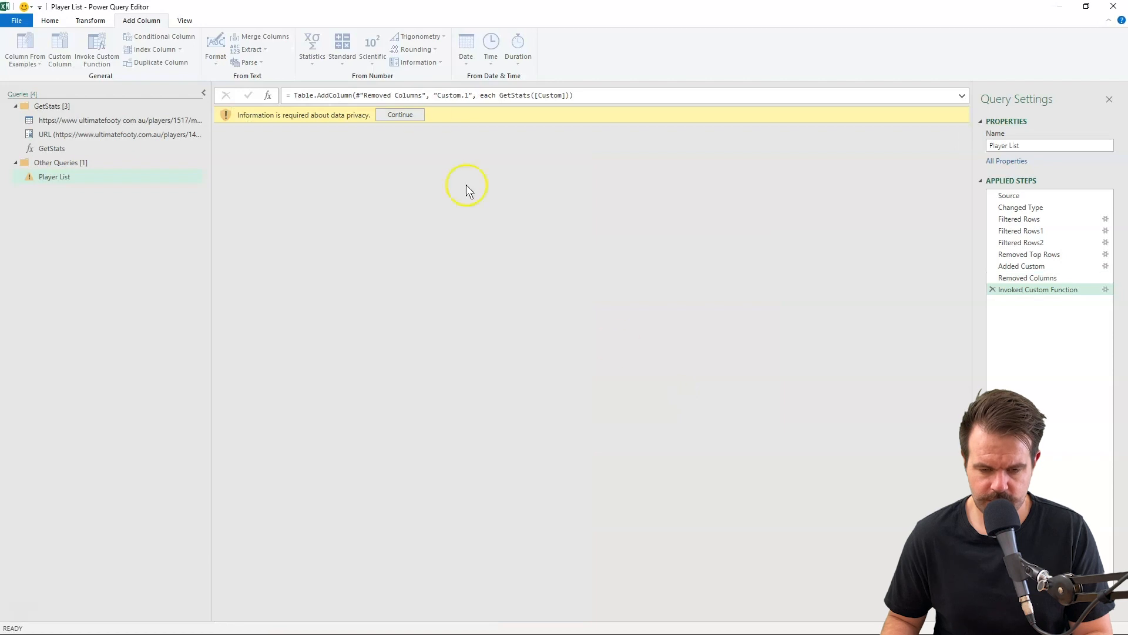
Step: Ignore privacy level checks so every player row loads a Table of fetched stats
left_click(400, 115)
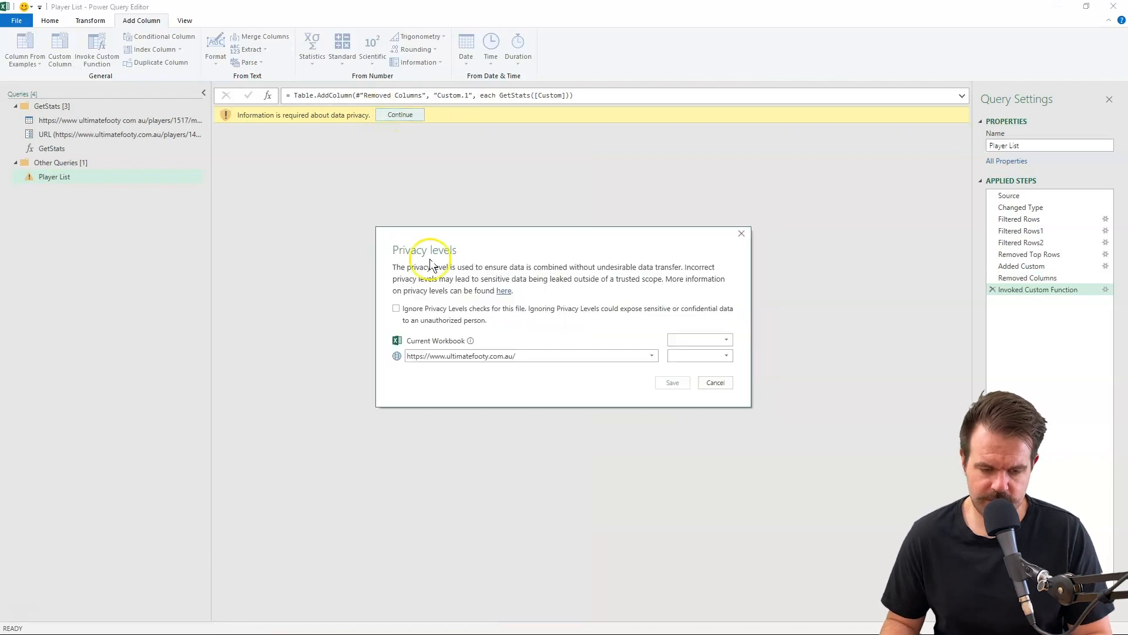
left_click(396, 308)
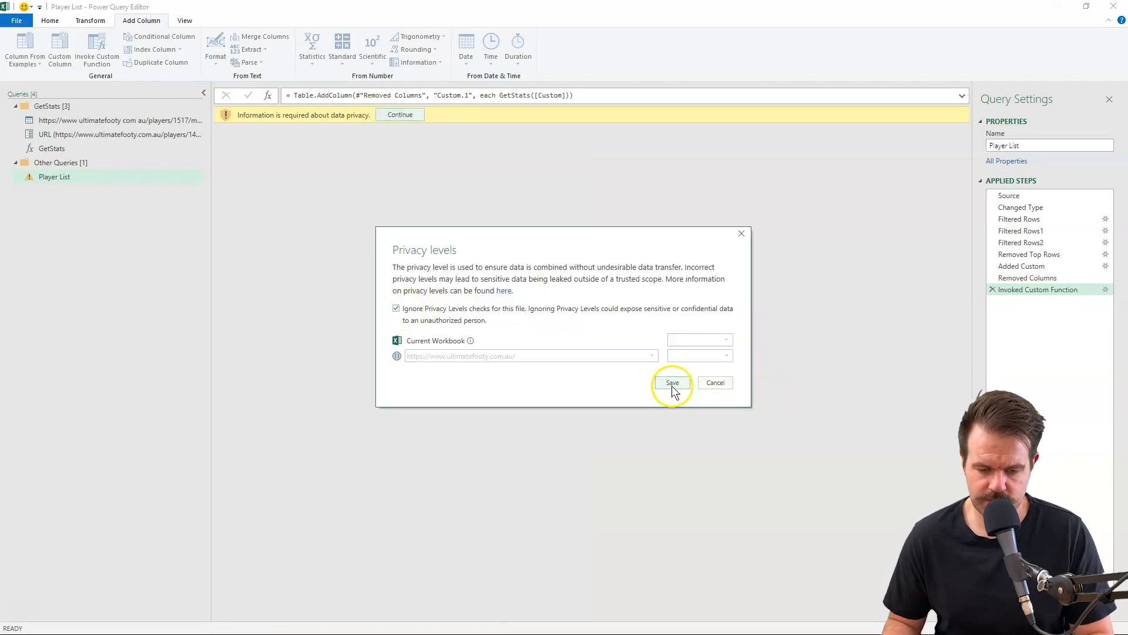
left_click(673, 383)
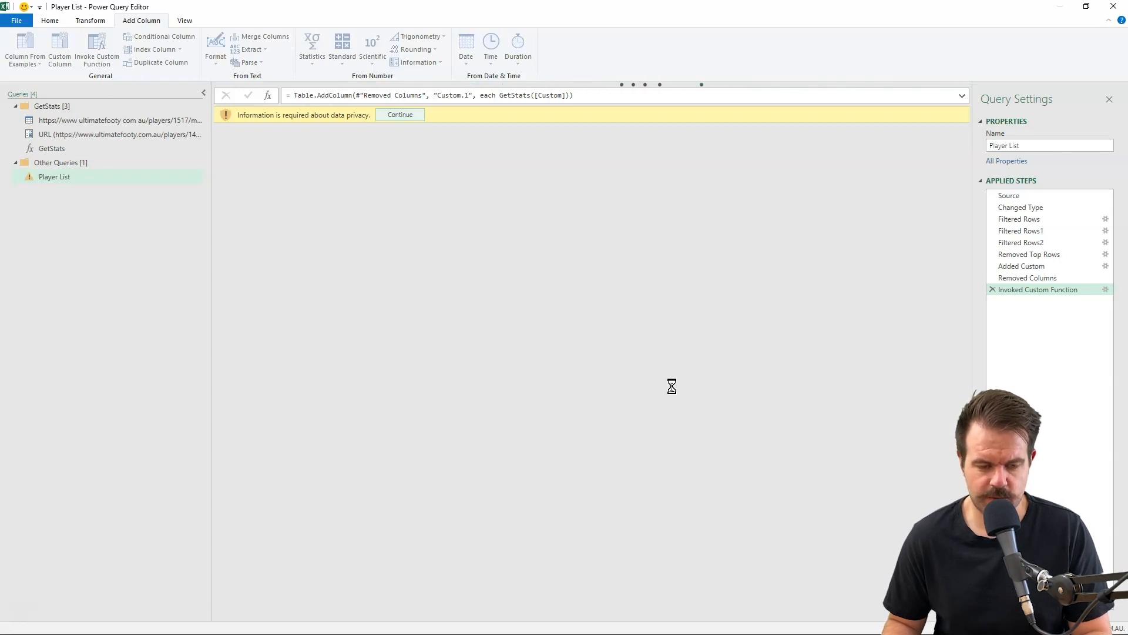
left_click(400, 116)
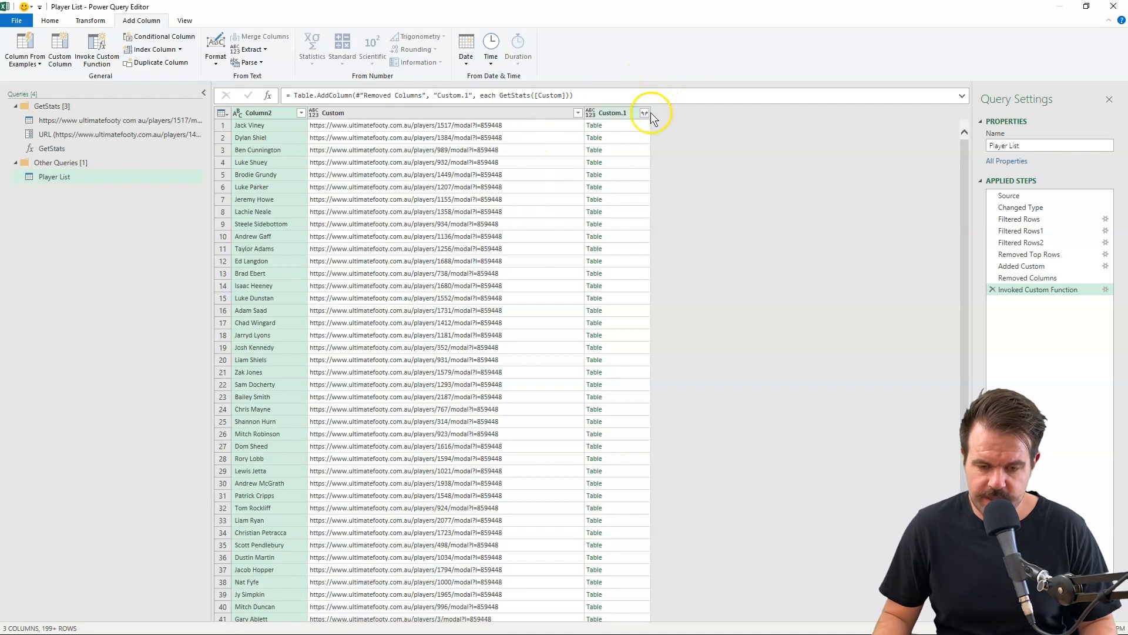
Step: Expand Custom.1 into Info, % Owned, % Started, % Drafted and ADP columns and head to File for loading
left_click(644, 113)
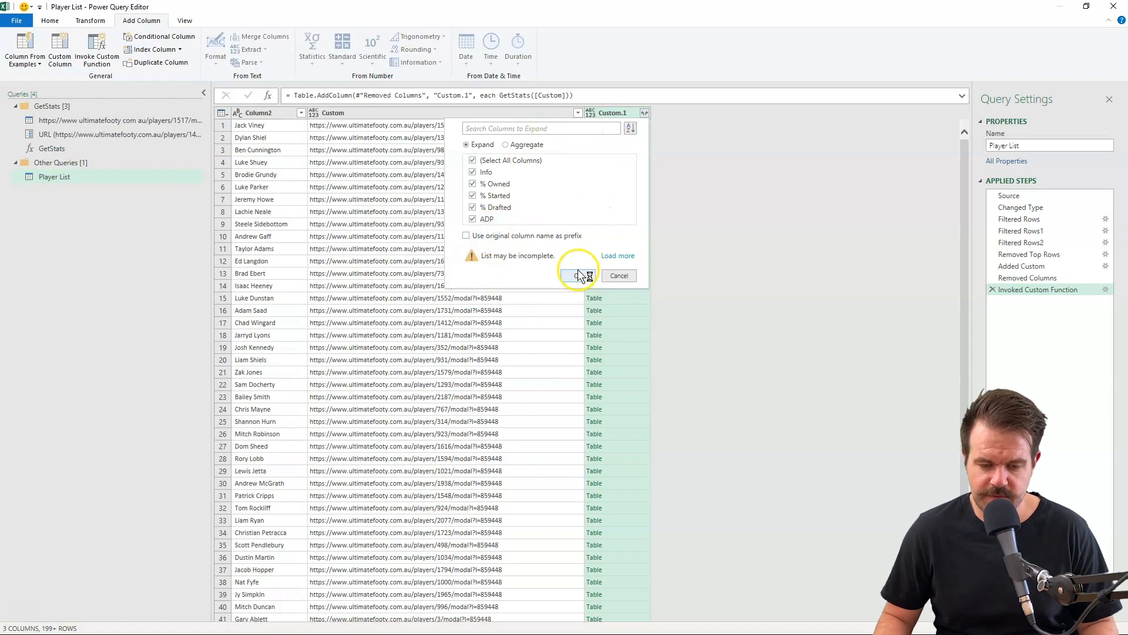
left_click(578, 275)
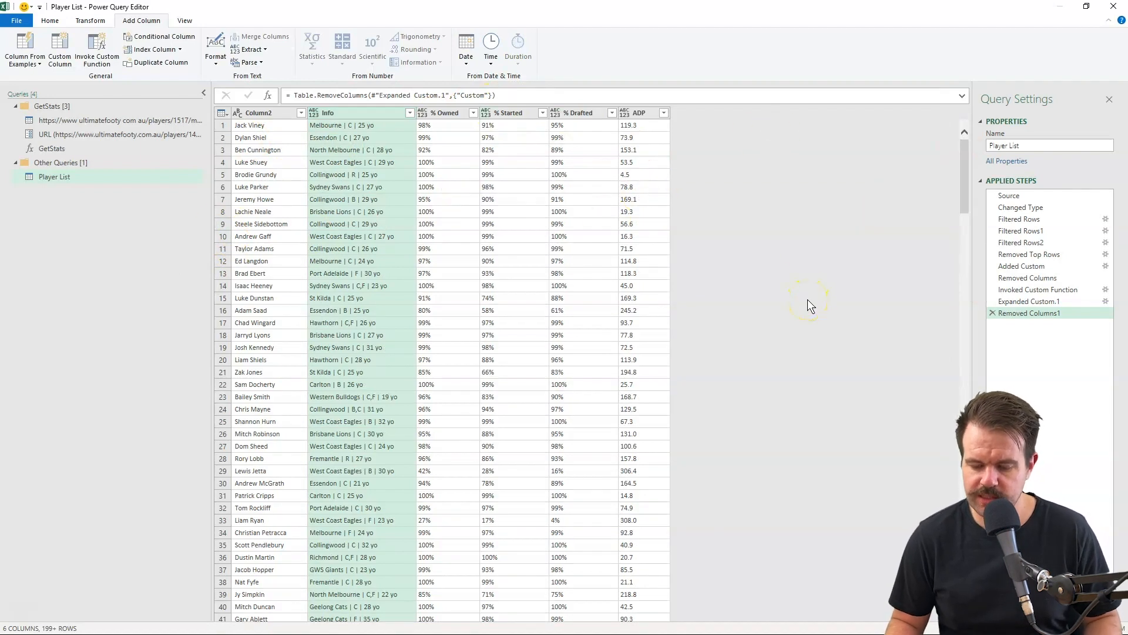
left_click(17, 20)
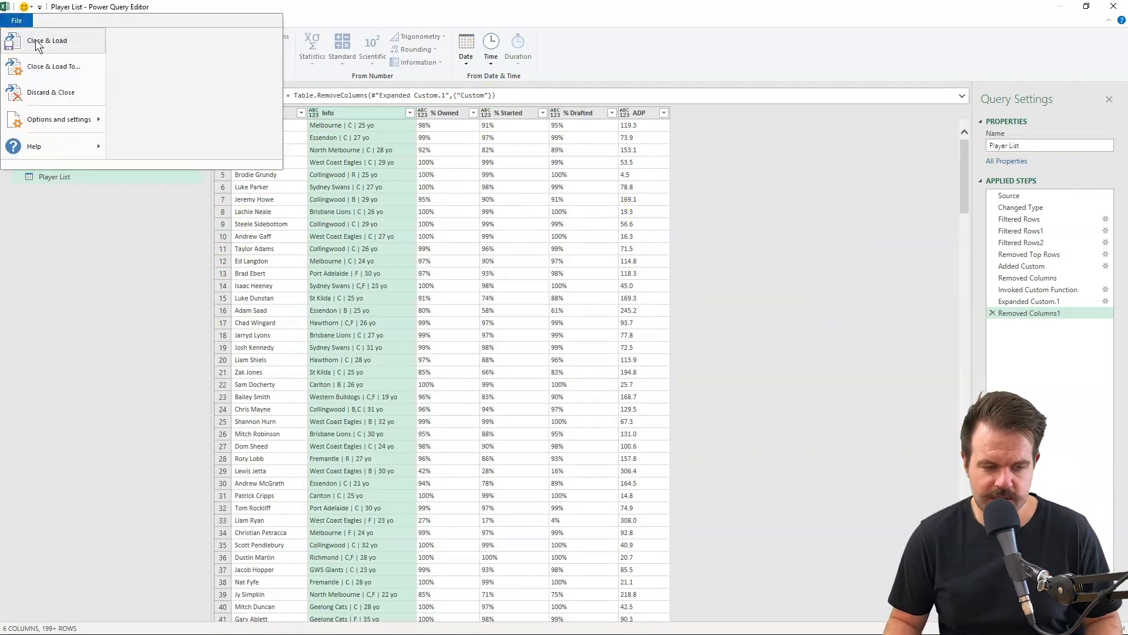
mouse_move(36, 44)
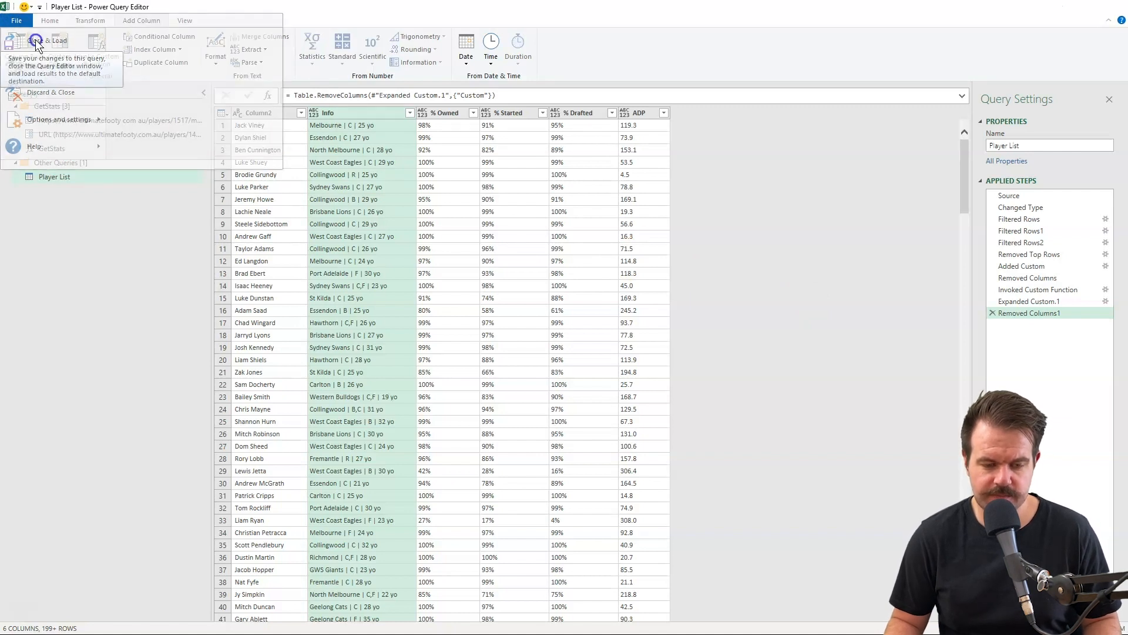
Step: Close & Load the Player List query, filling the worksheet with 818 player rows, and scroll through them
left_click(33, 41)
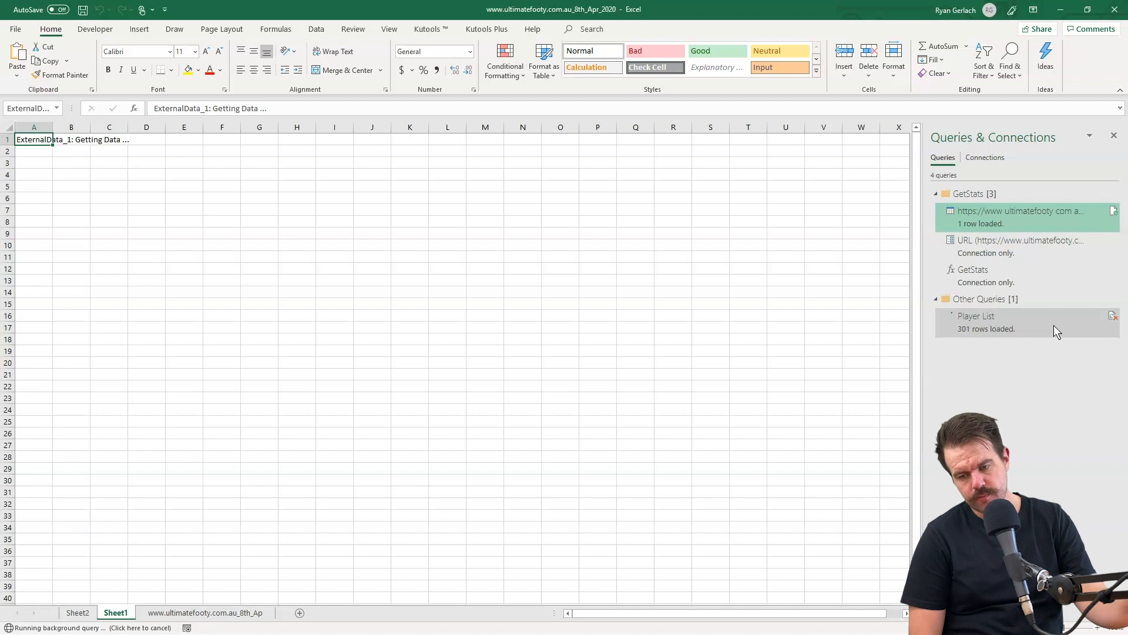
left_click(976, 315)
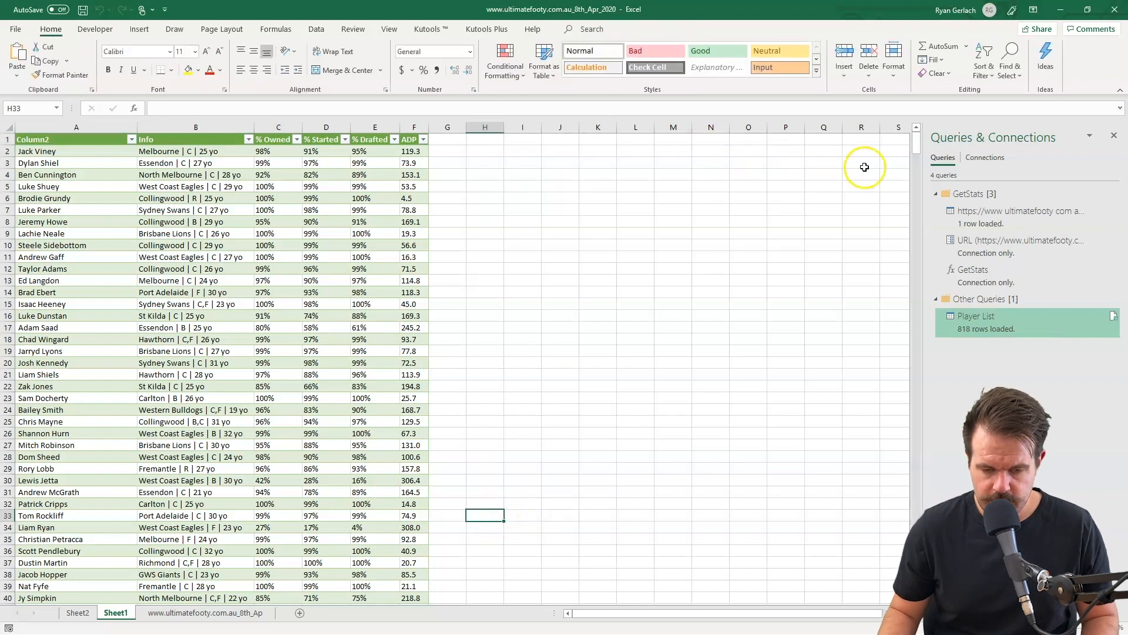
left_click_drag(917, 180, 917, 223)
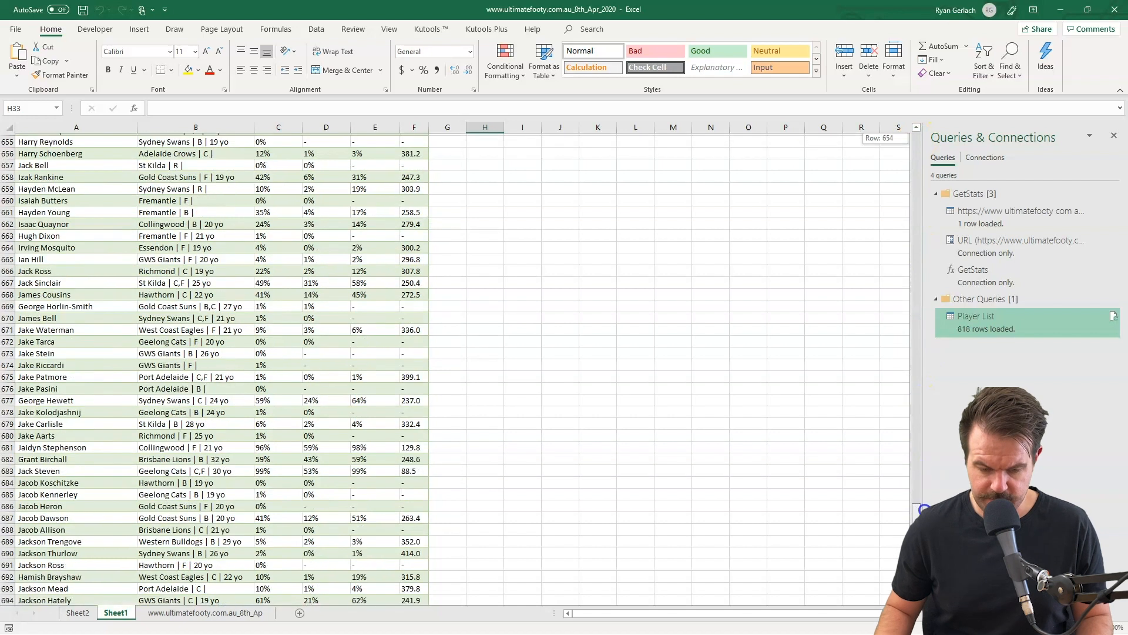
scroll("down", 3)
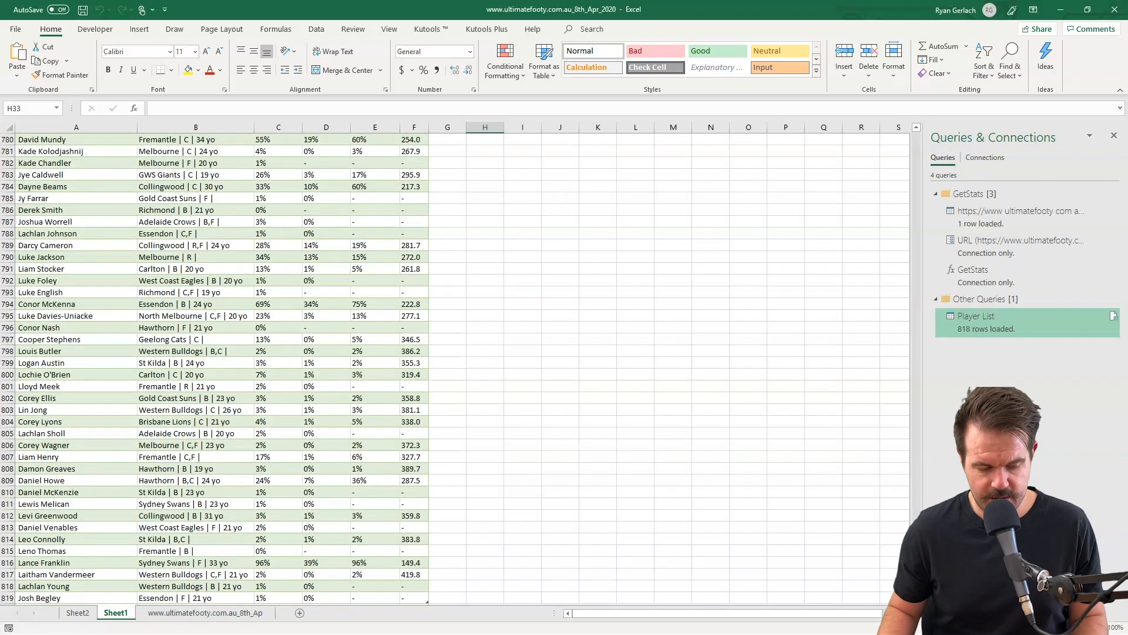